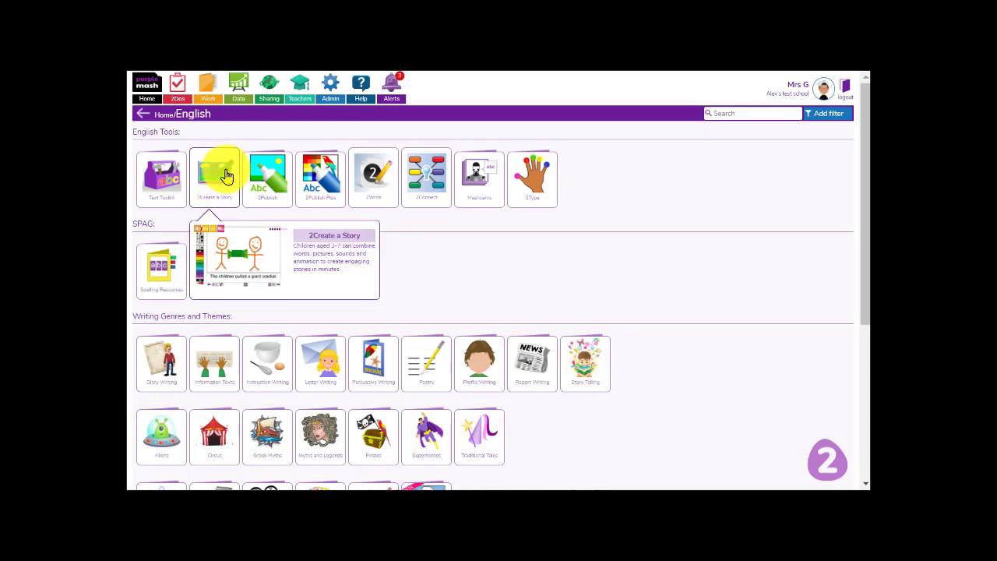
- Launch 2Create a Story from the English tools, past the Set as 2Do dialog, to its story-type chooser
click(215, 174)
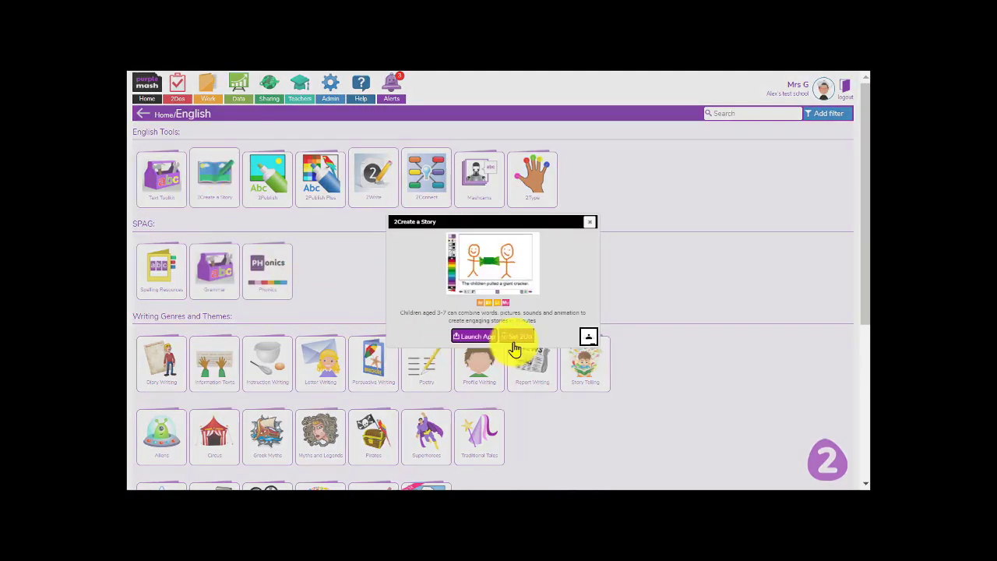
click(517, 336)
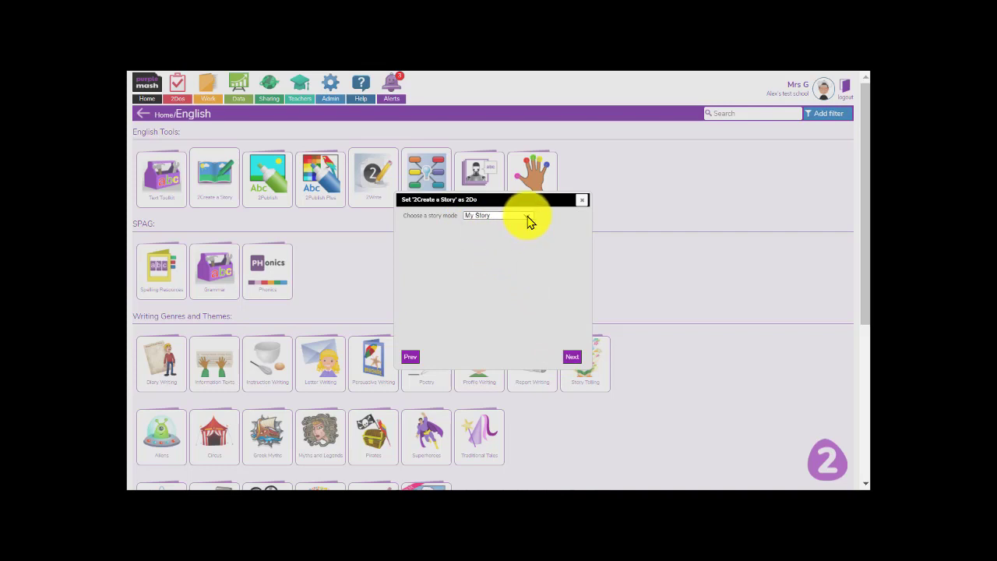
click(496, 215)
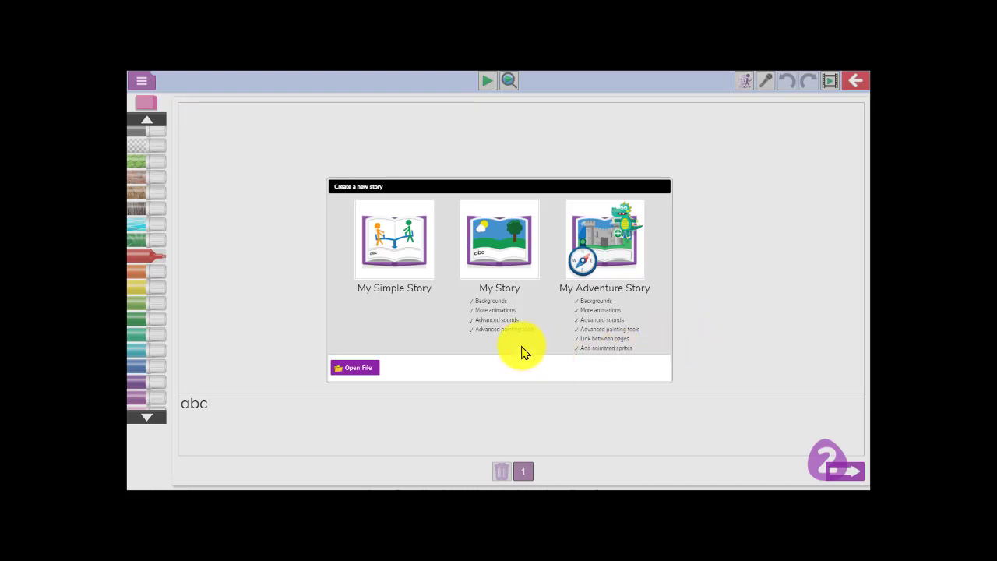
click(394, 240)
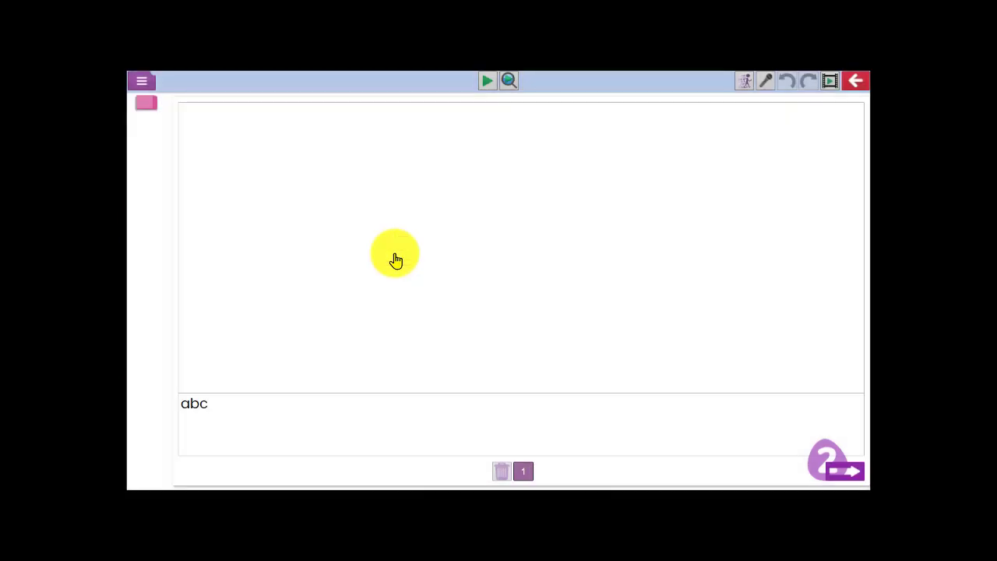
click(146, 103)
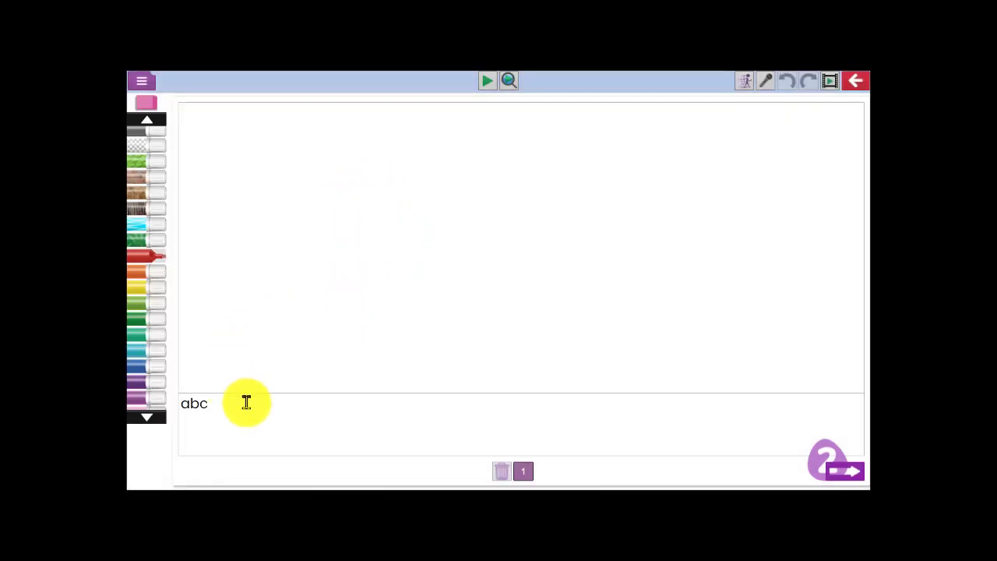
mouse_move(439, 430)
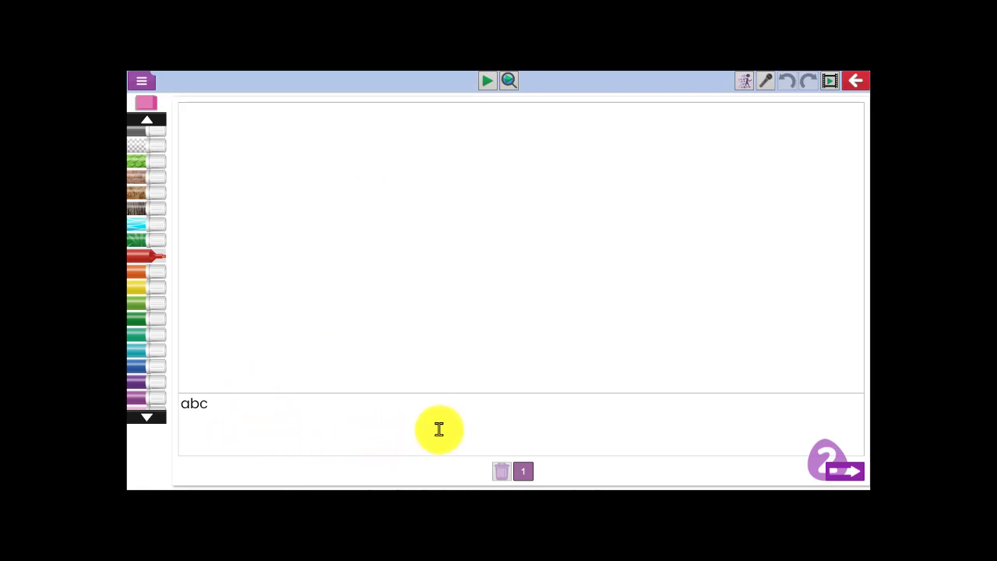
mouse_move(359, 240)
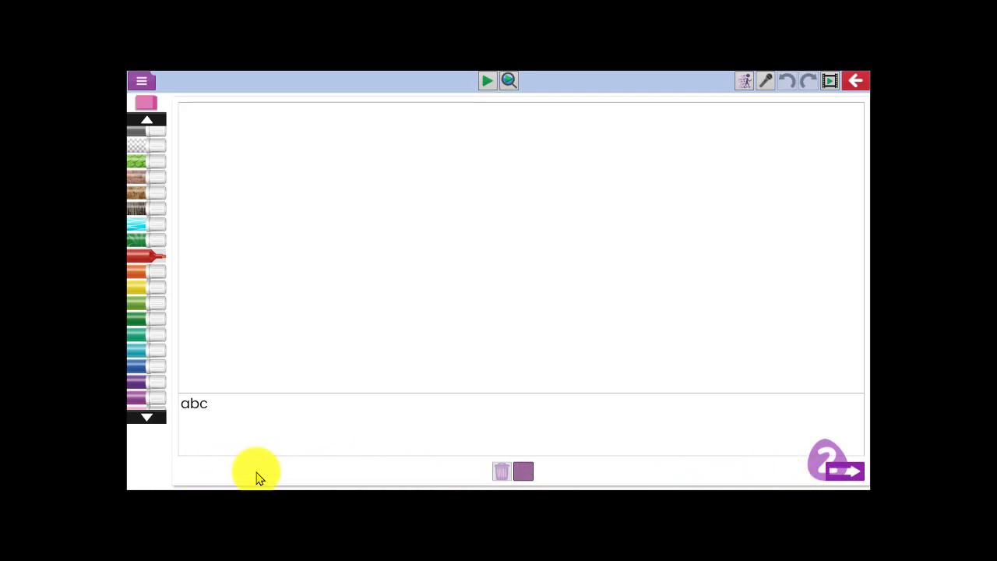
mouse_move(271, 470)
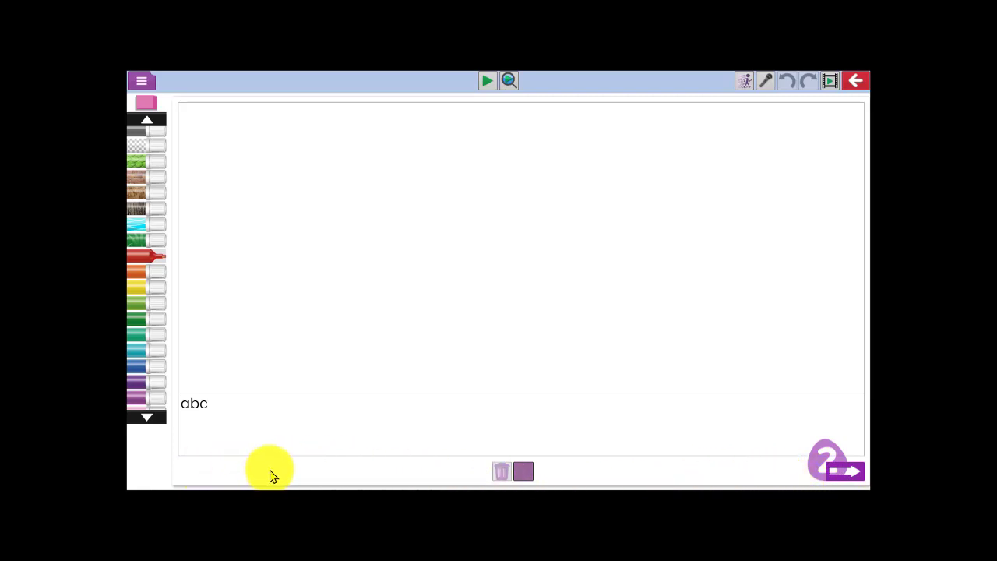
mouse_move(279, 473)
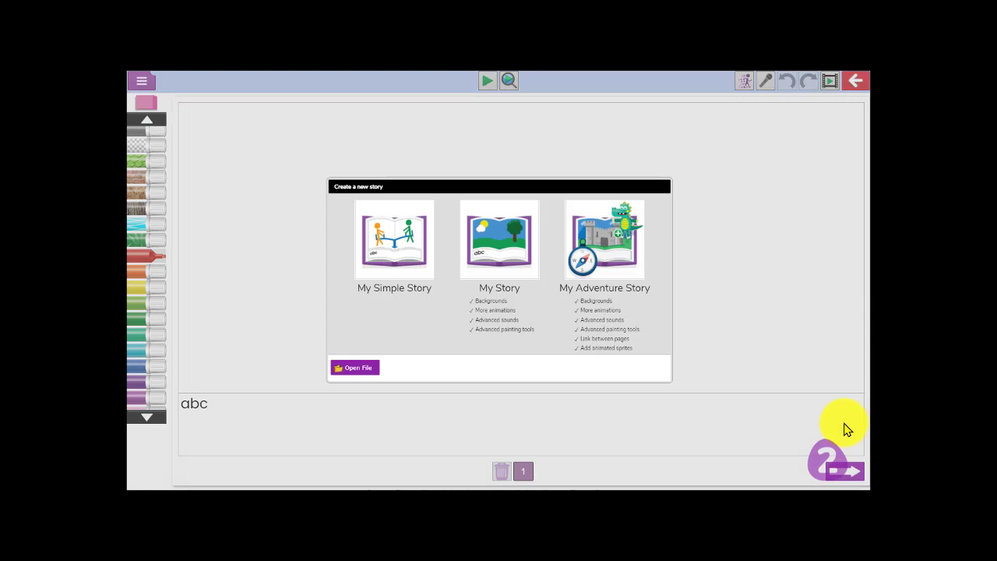
mouse_move(584, 255)
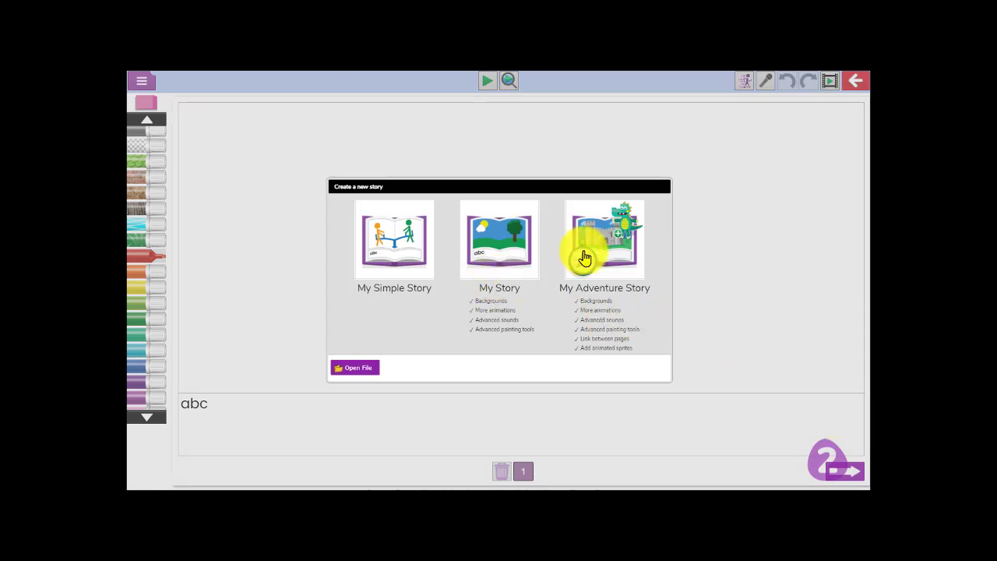
- Begin a My Adventure Story and bring up the background clipart gallery for its blank first page
click(605, 240)
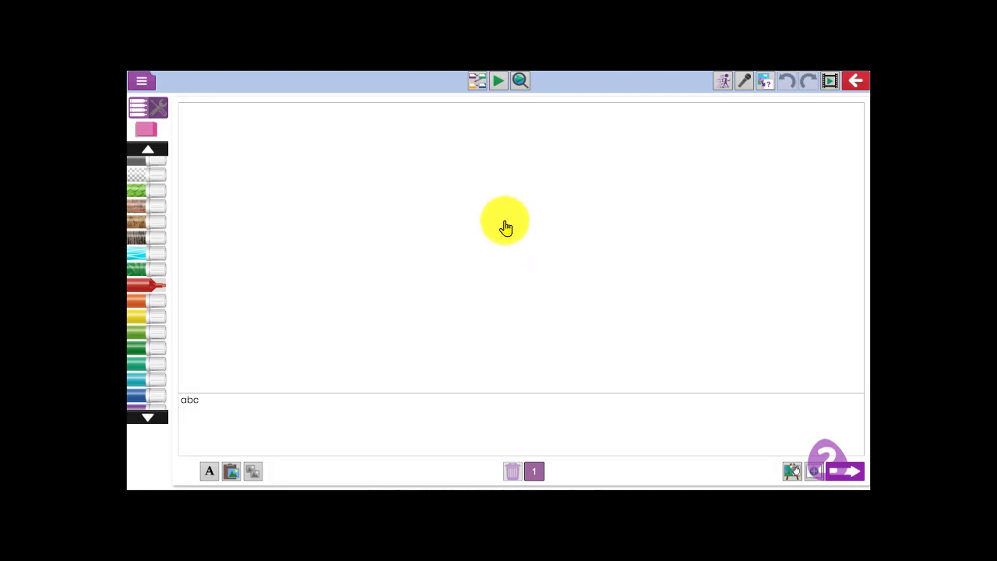
drag(506, 221, 526, 249)
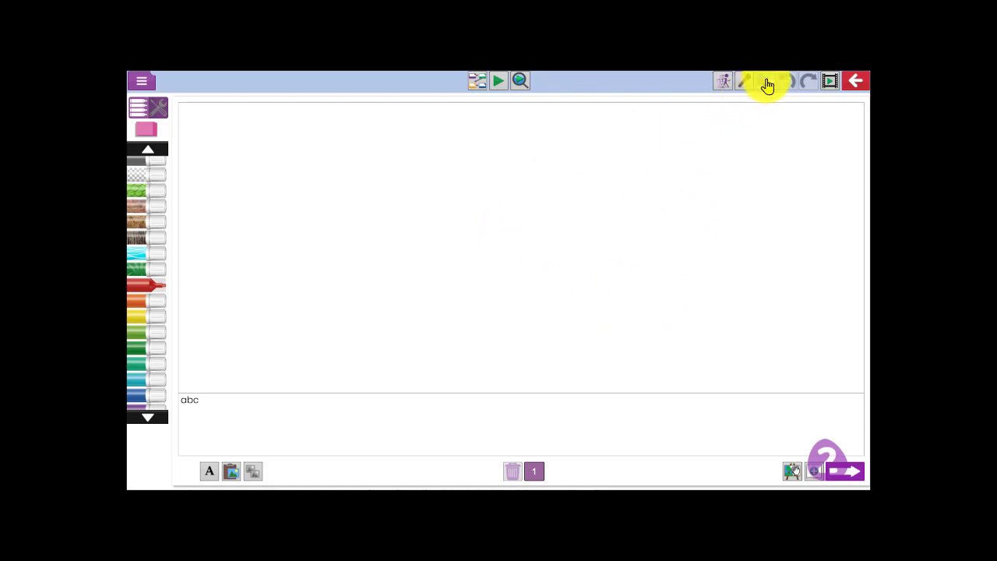
click(765, 81)
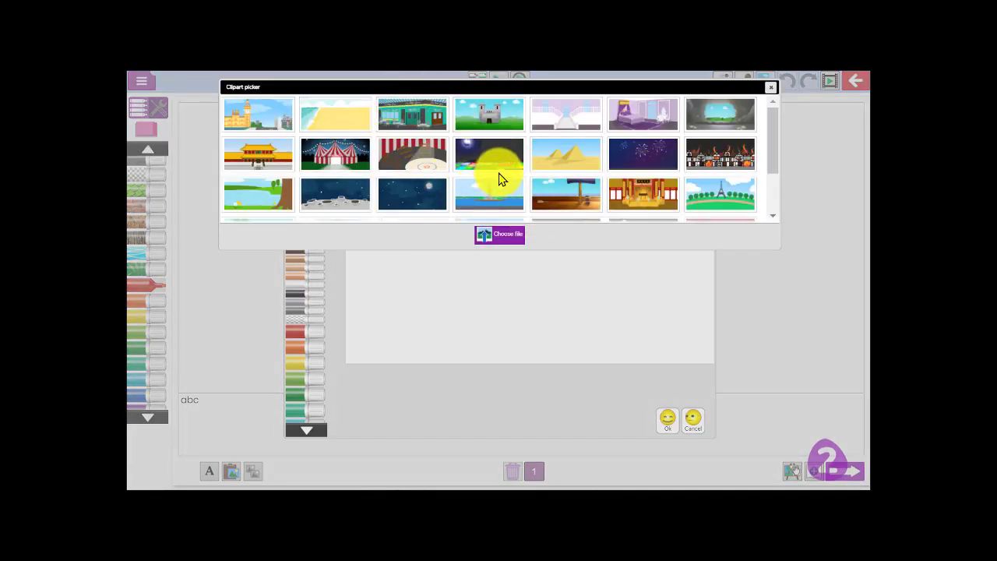
mouse_move(626, 154)
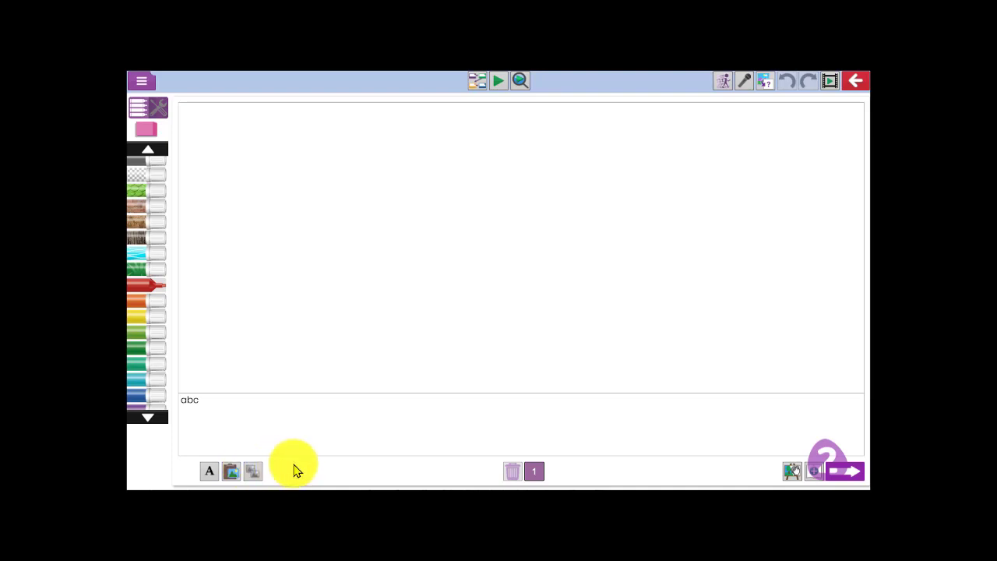
mouse_move(740, 473)
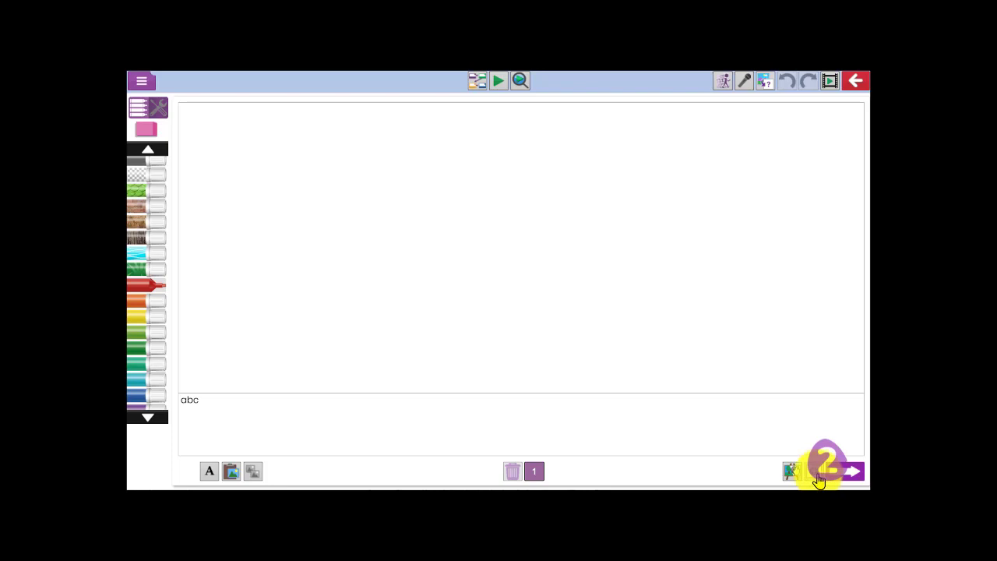
- Add three pages with the next-page arrow, check the Insert Page options and close them again
click(854, 470)
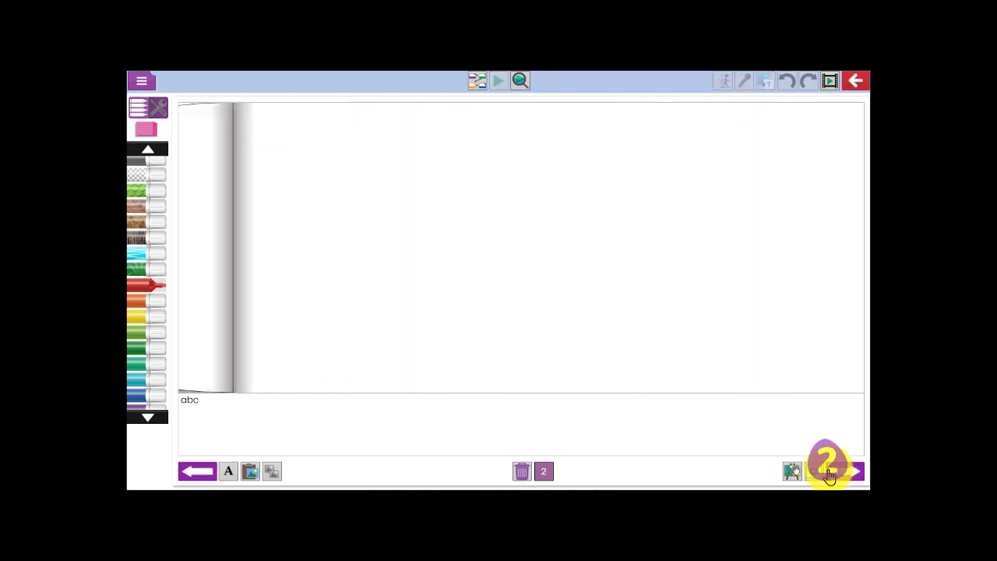
click(854, 470)
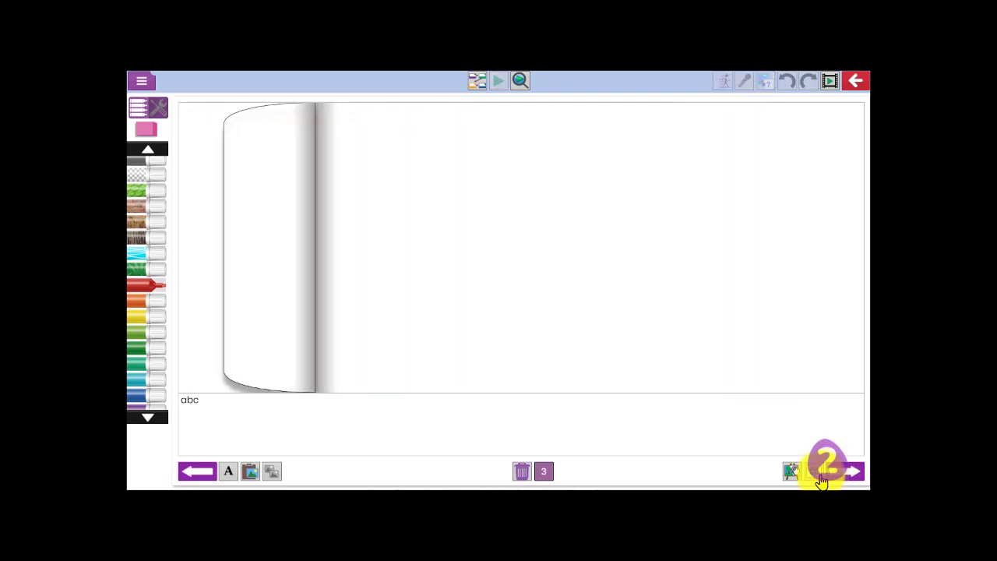
click(853, 471)
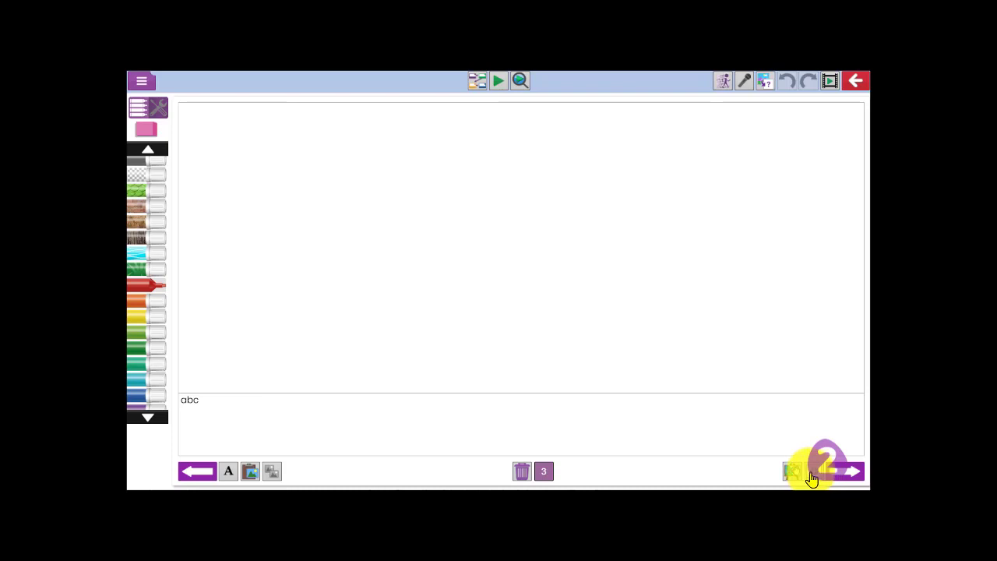
click(791, 471)
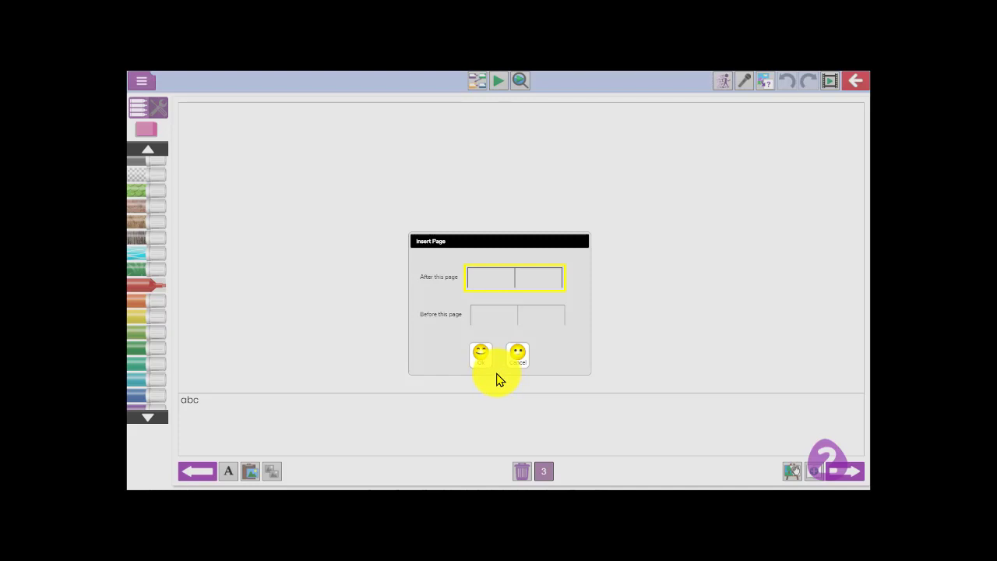
click(480, 355)
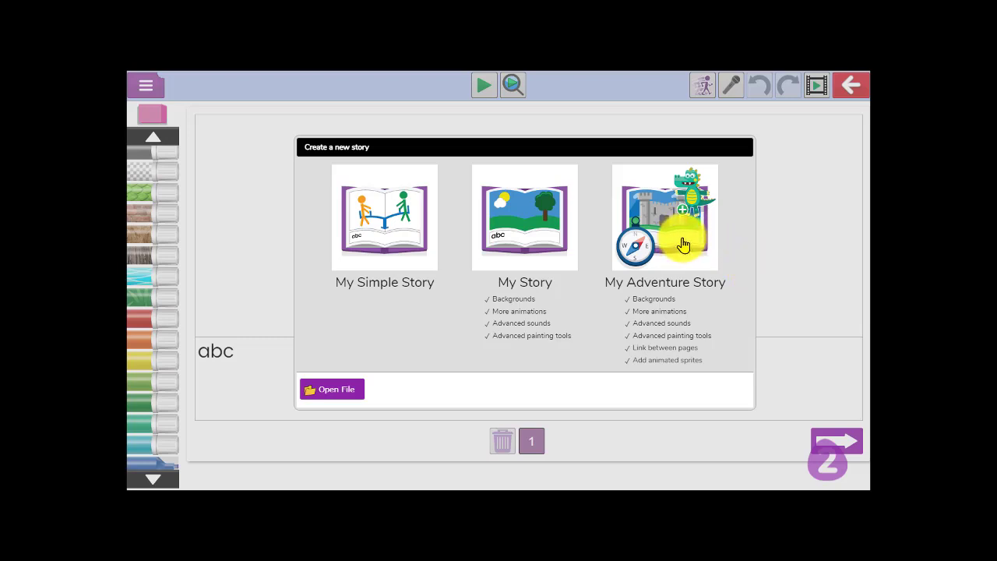
- Start a My Adventure Story with the castle background and pick the Viking clipart character
click(663, 218)
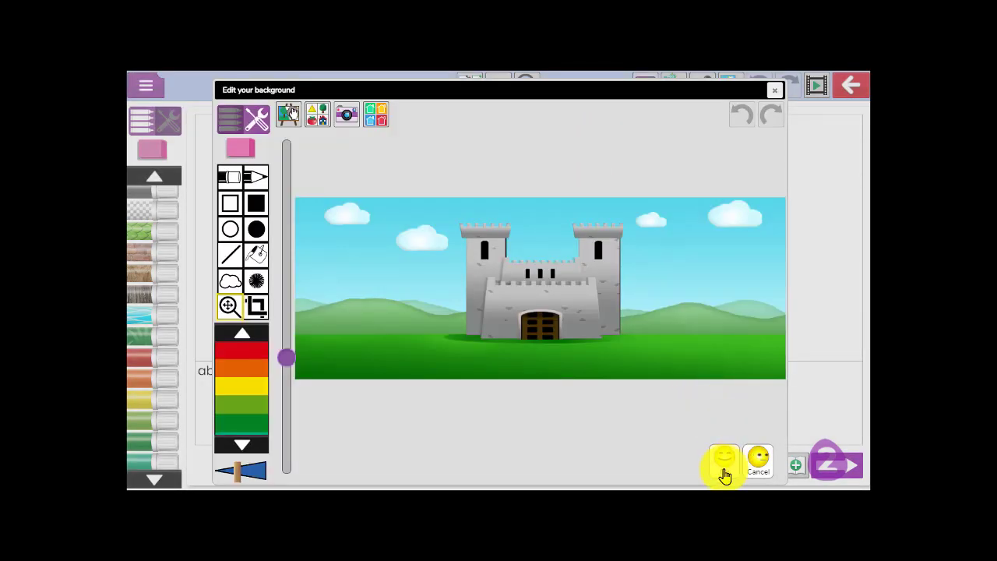
click(723, 458)
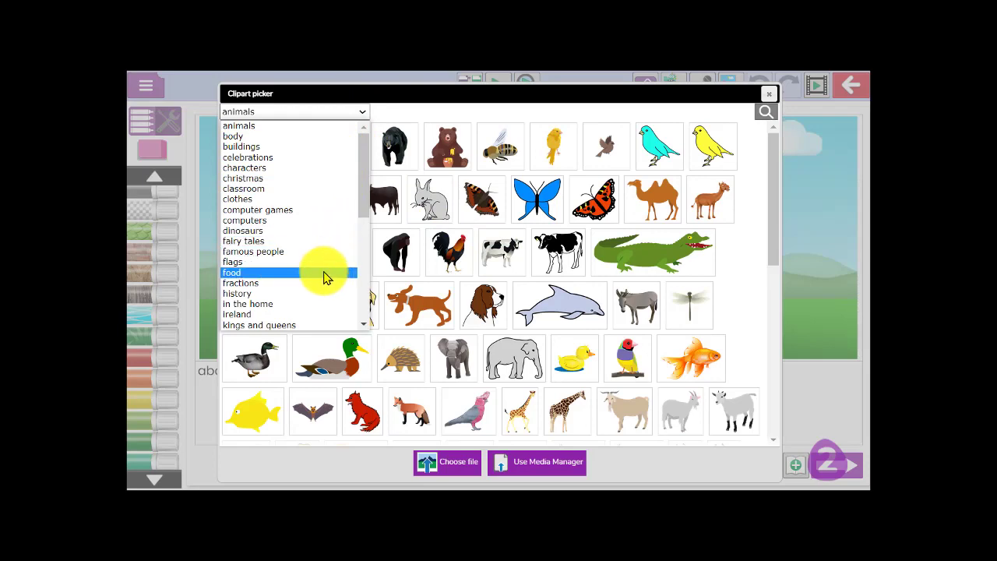
click(237, 293)
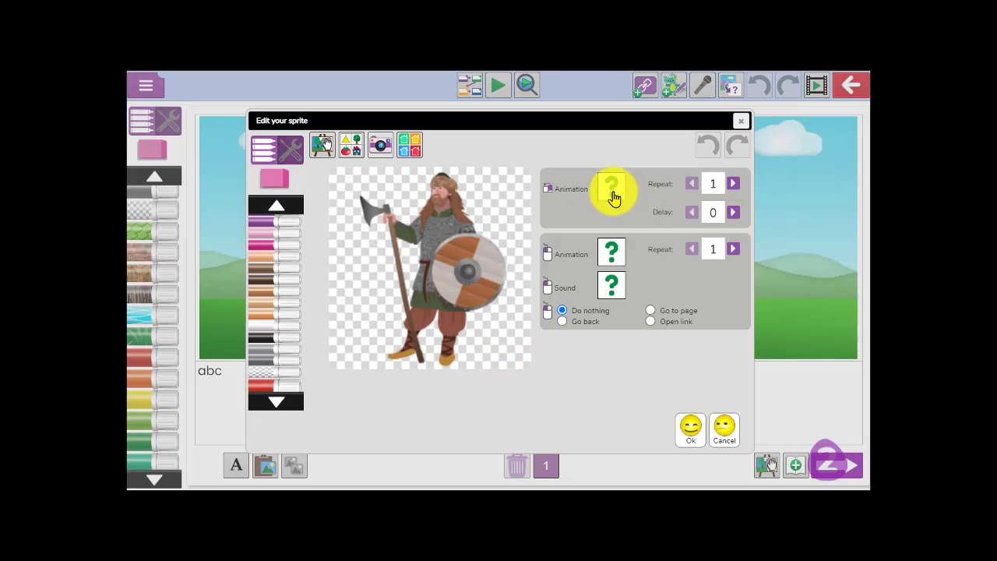
- Give the Viking sprite a movement animation, a sound and an on-click action, then confirm it
click(611, 189)
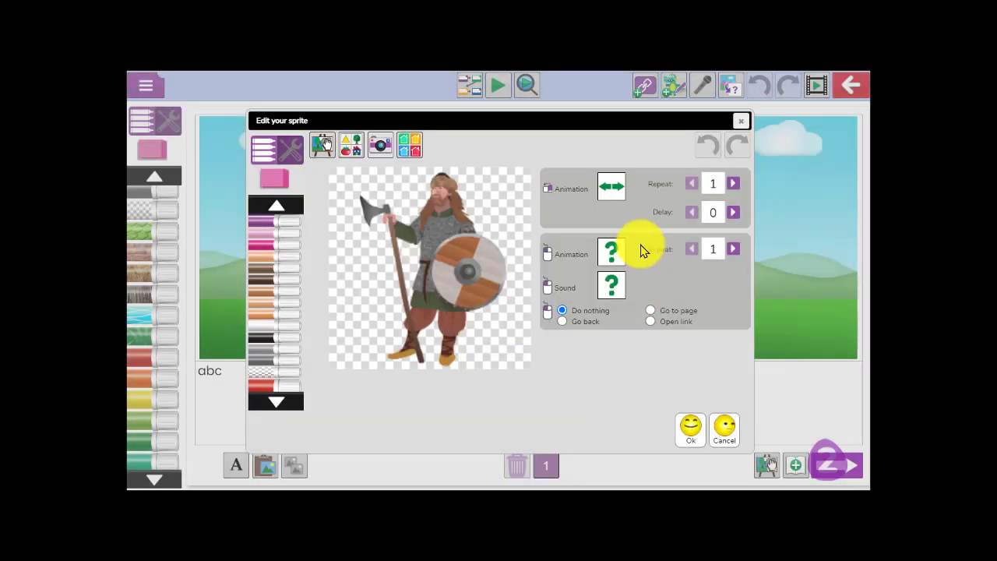
click(610, 251)
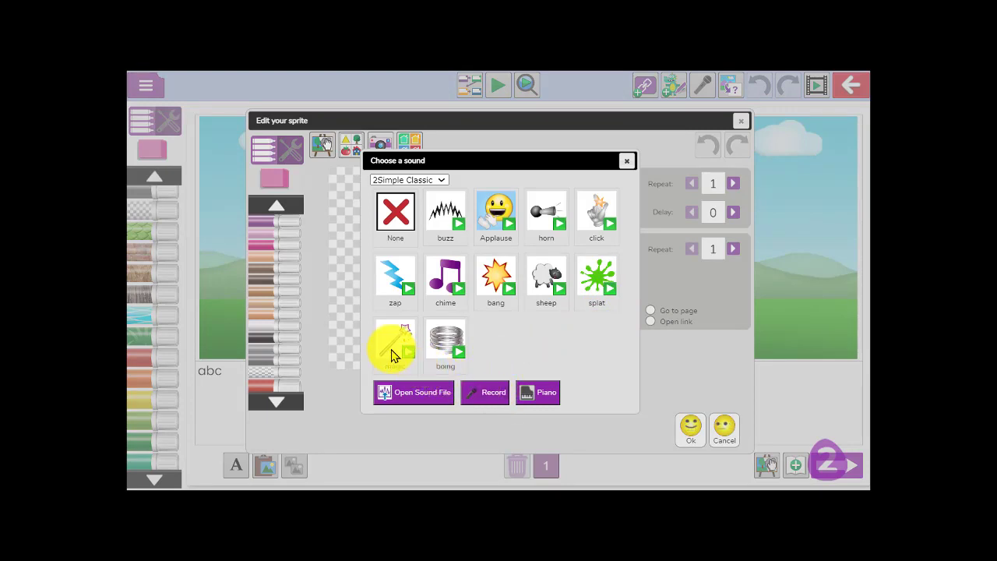
click(396, 346)
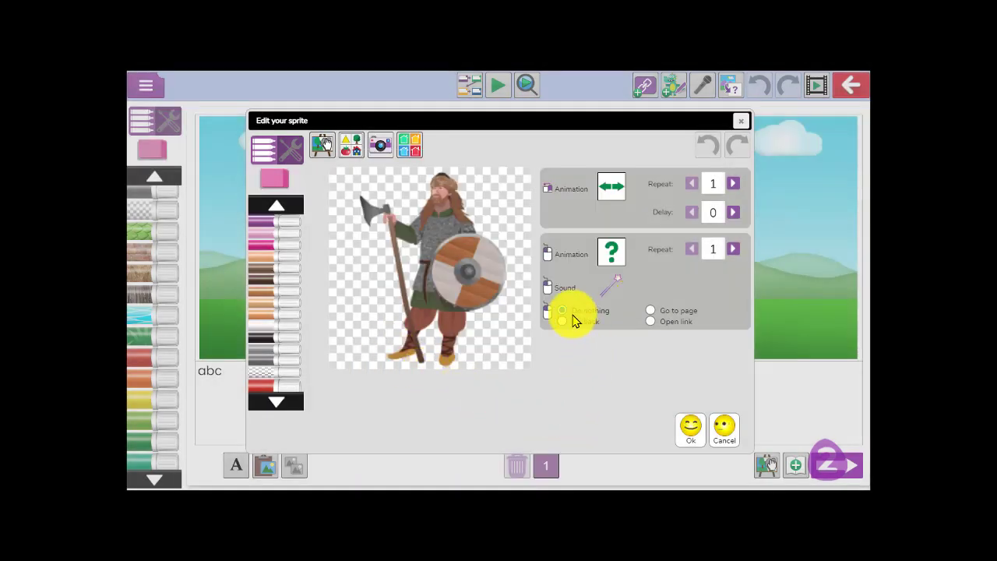
click(562, 310)
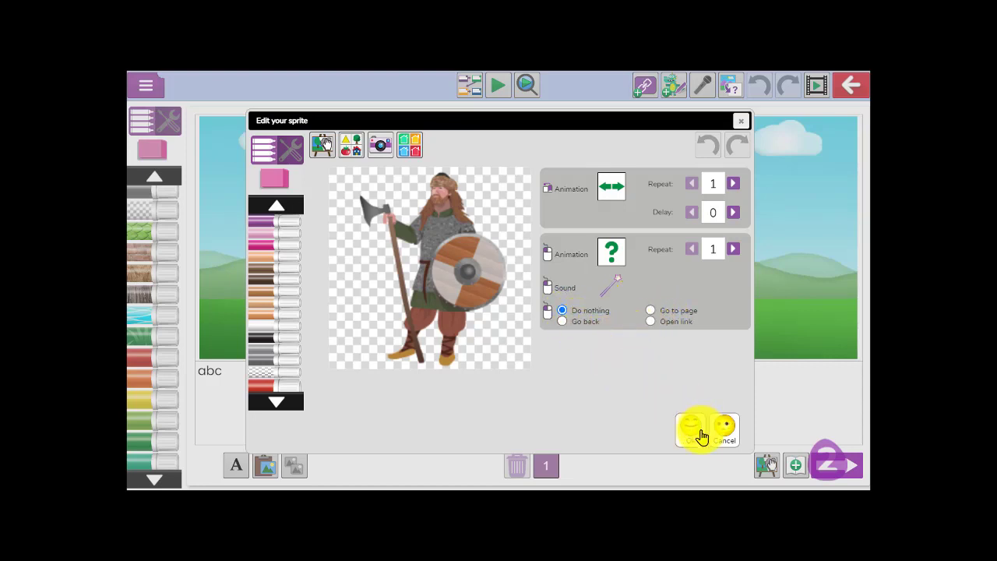
click(692, 427)
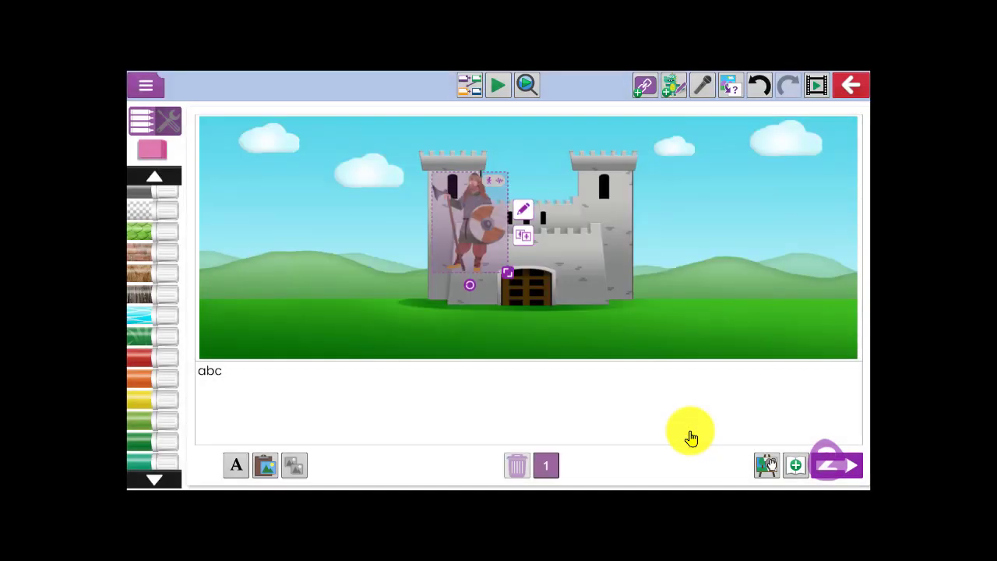
drag(471, 225, 336, 218)
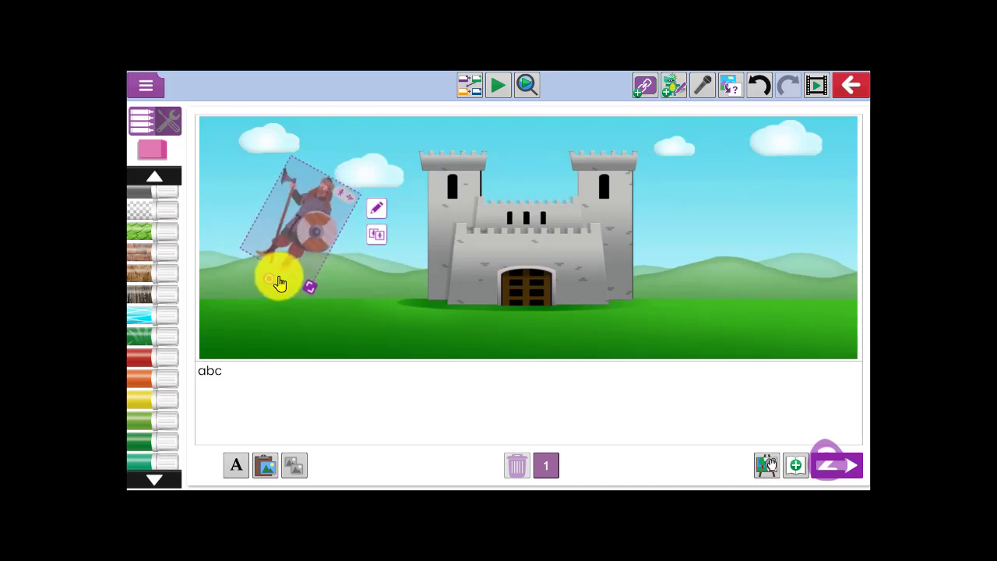
drag(280, 280, 467, 304)
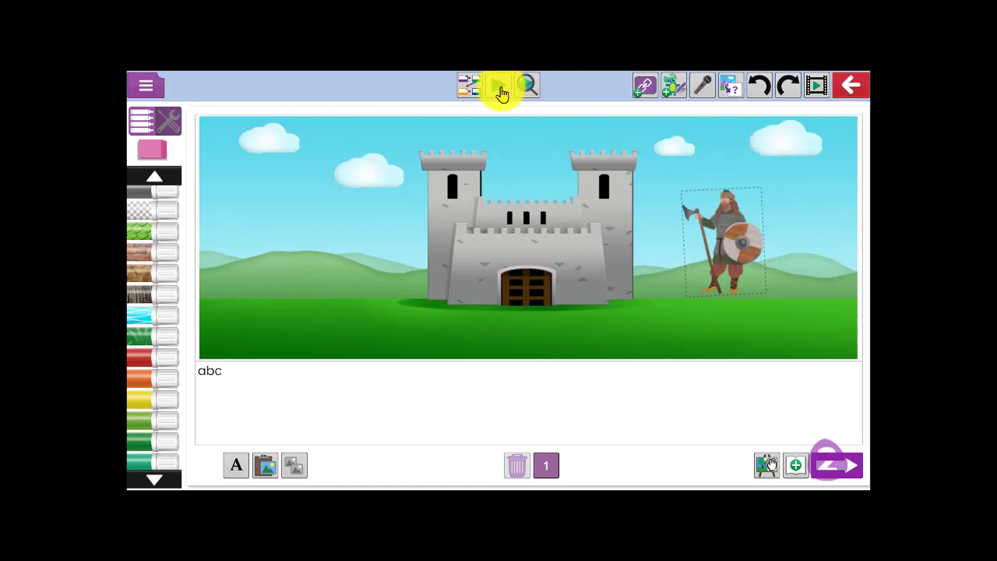
click(720, 237)
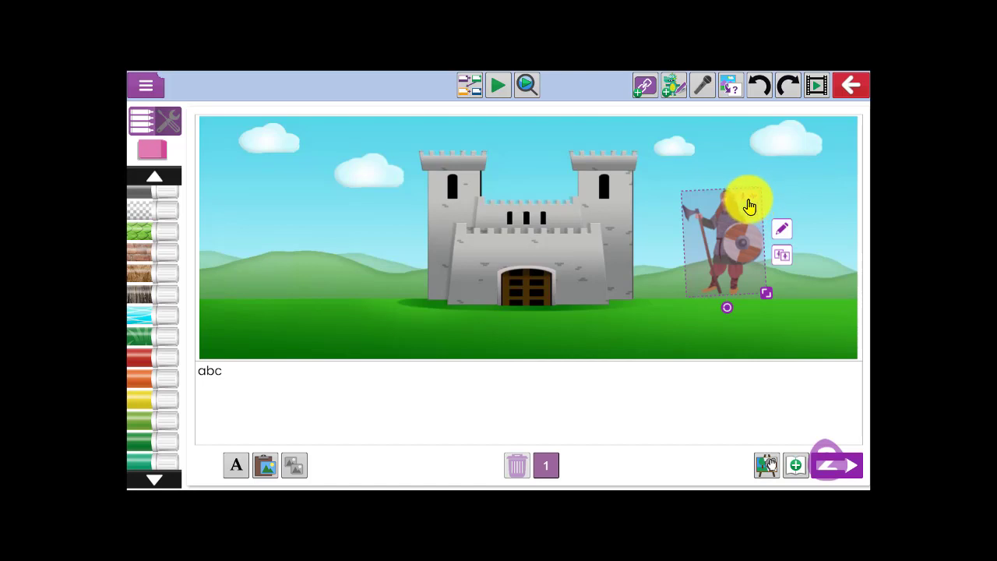
mouse_move(755, 209)
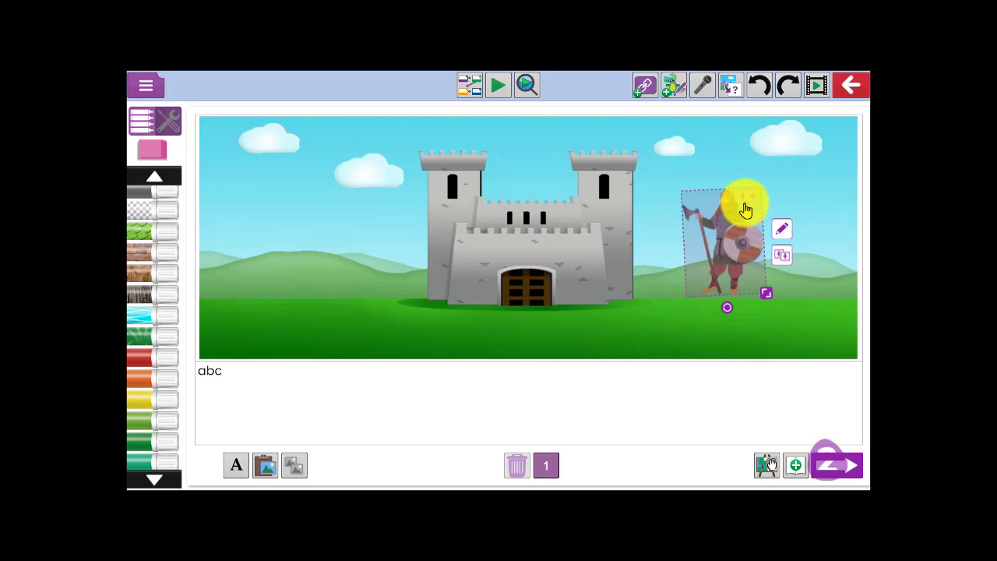
mouse_move(746, 211)
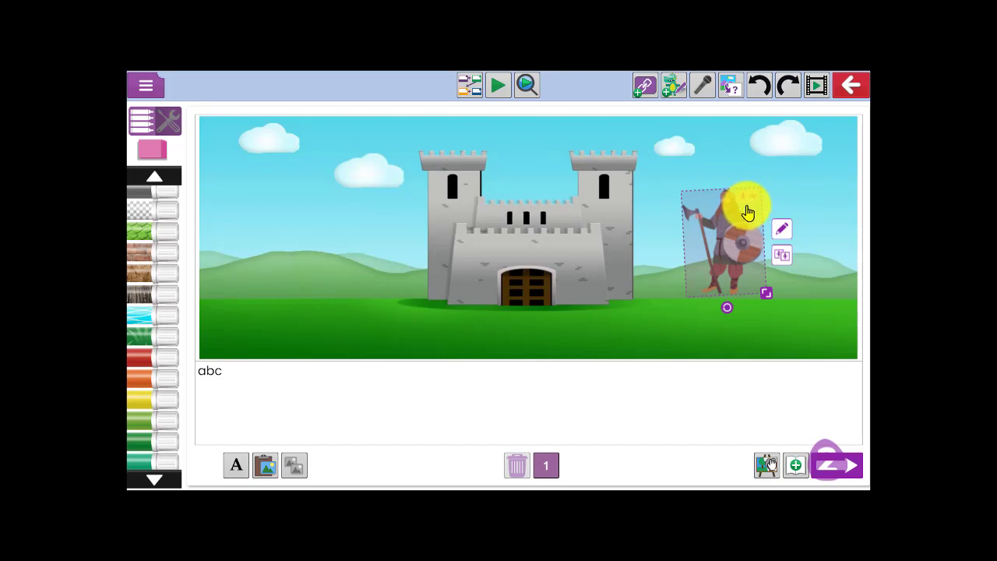
click(782, 229)
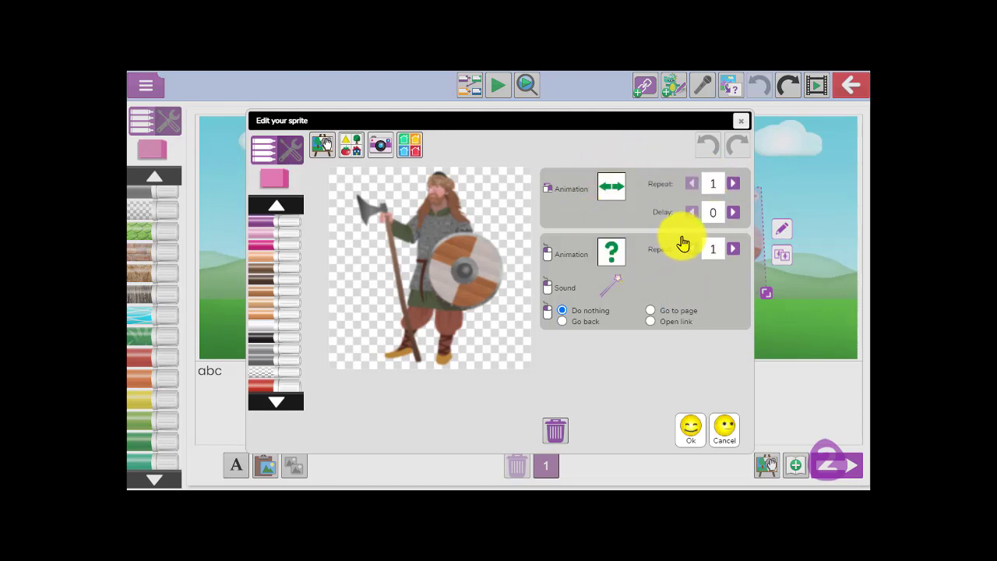
mouse_move(553, 454)
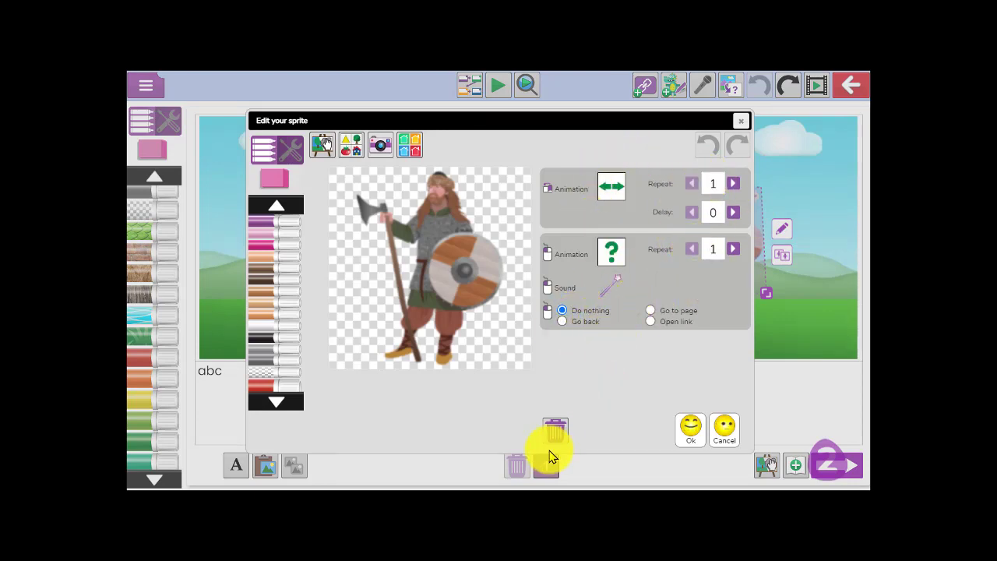
click(688, 430)
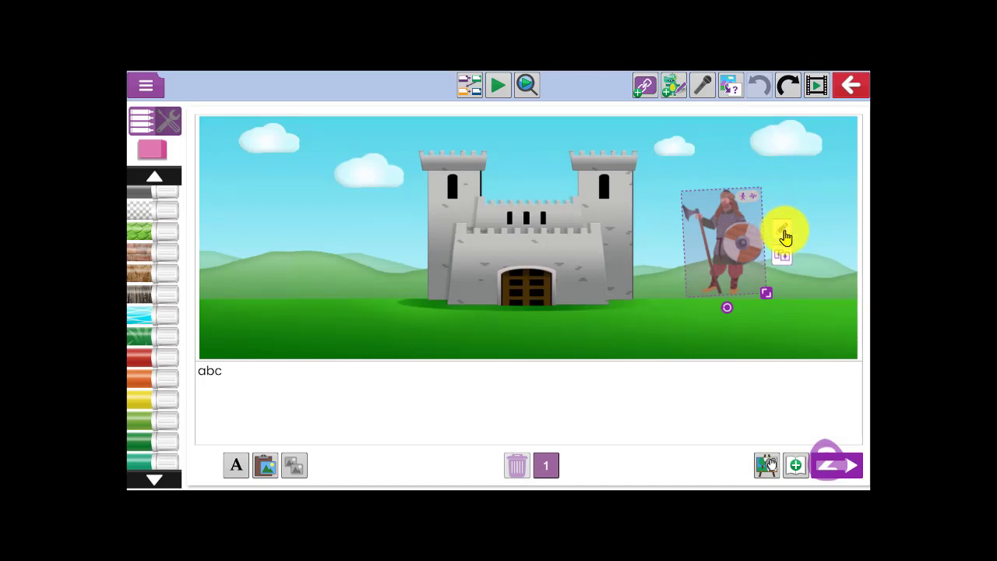
click(785, 230)
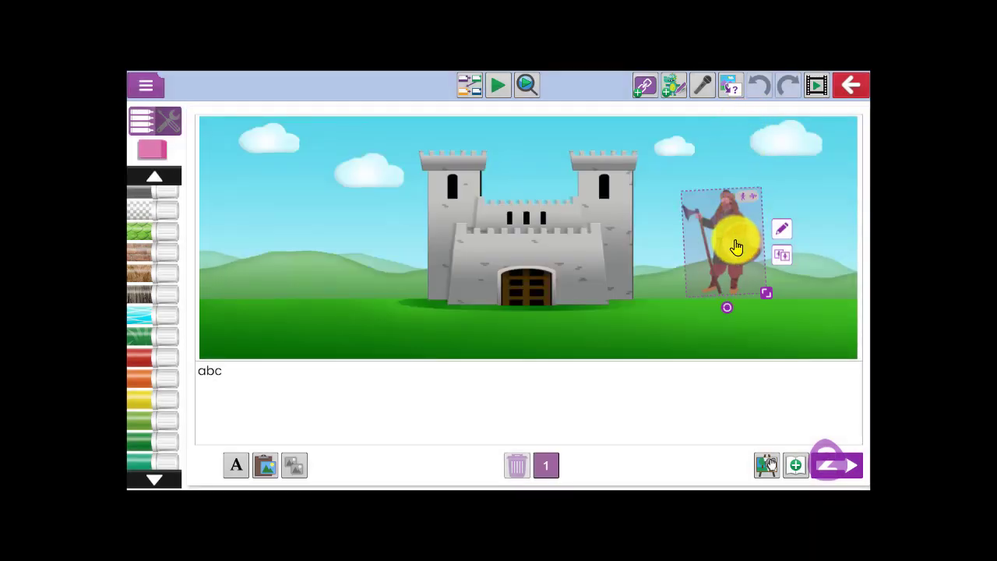
- Place a Viking copy left of the castle and confirm the right-hand Viking's sprite settings unchanged
drag(726, 245, 287, 251)
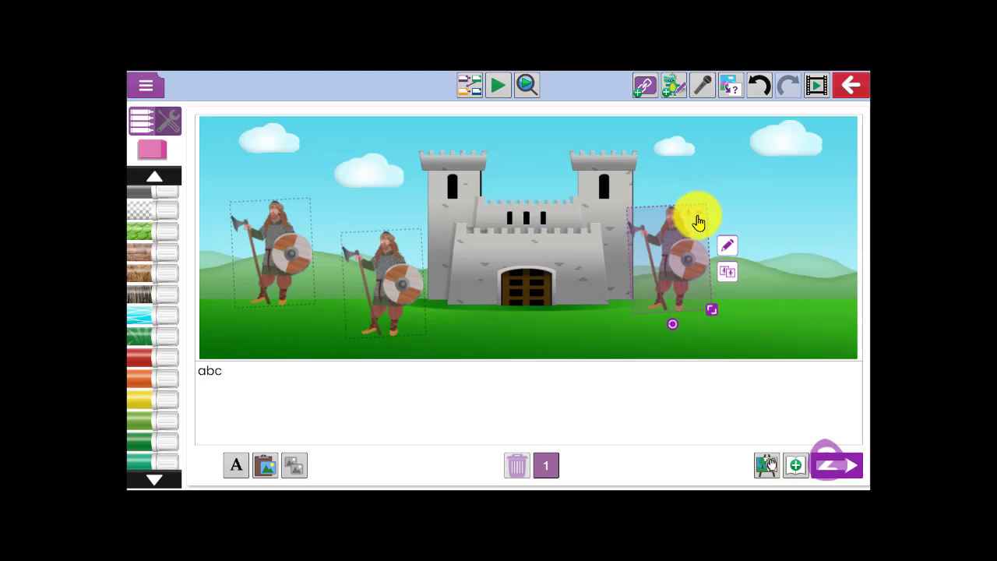
click(726, 244)
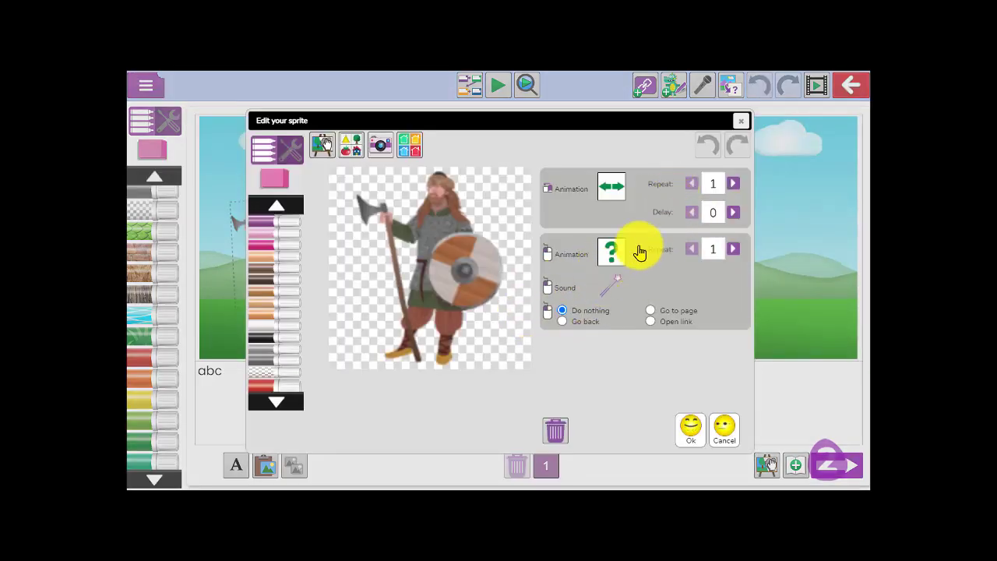
click(611, 250)
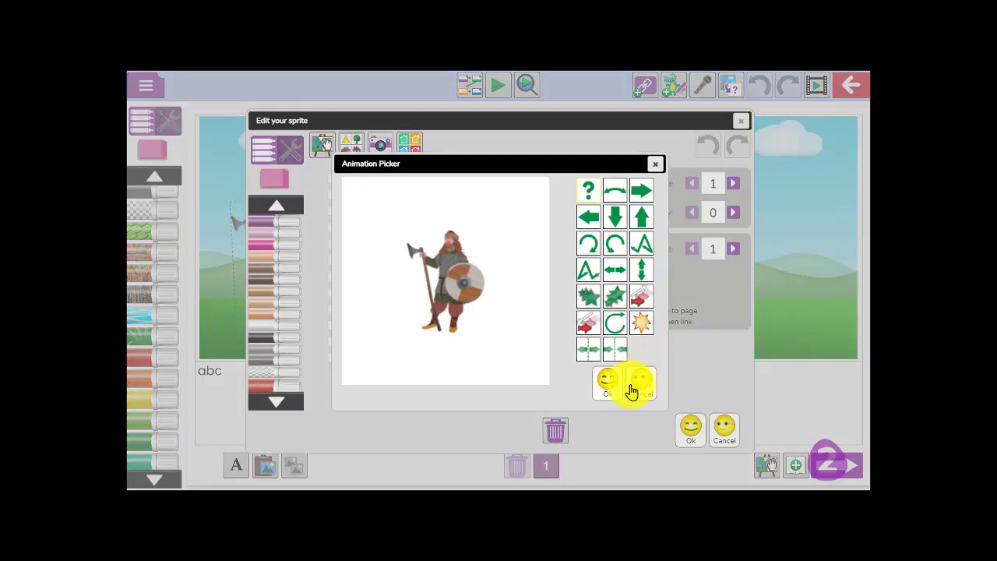
click(607, 381)
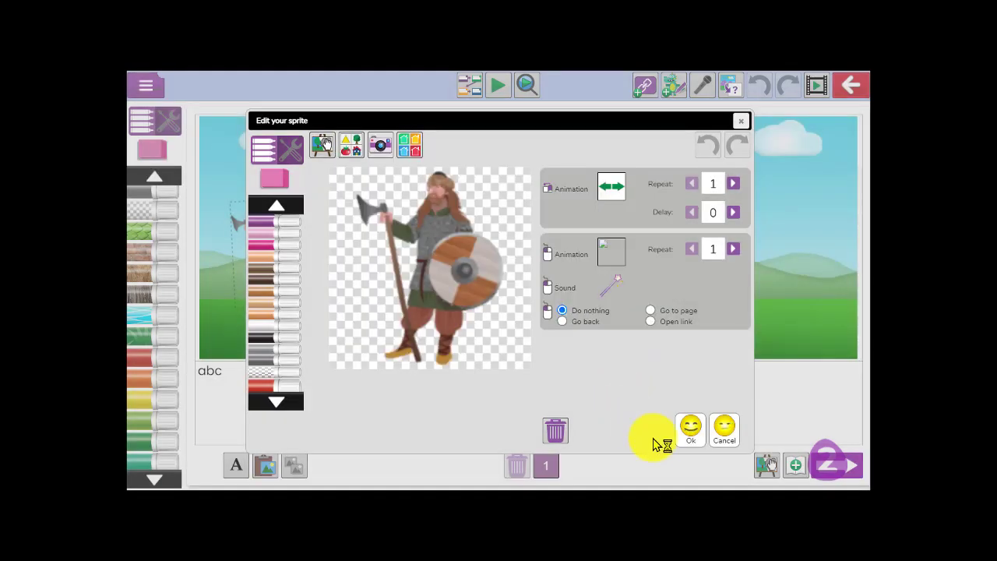
click(690, 430)
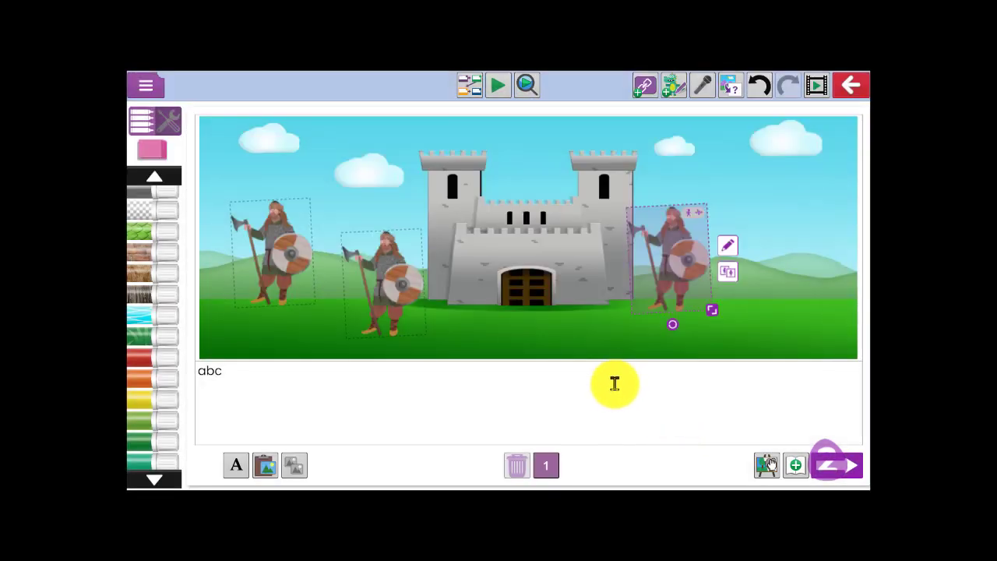
mouse_move(604, 373)
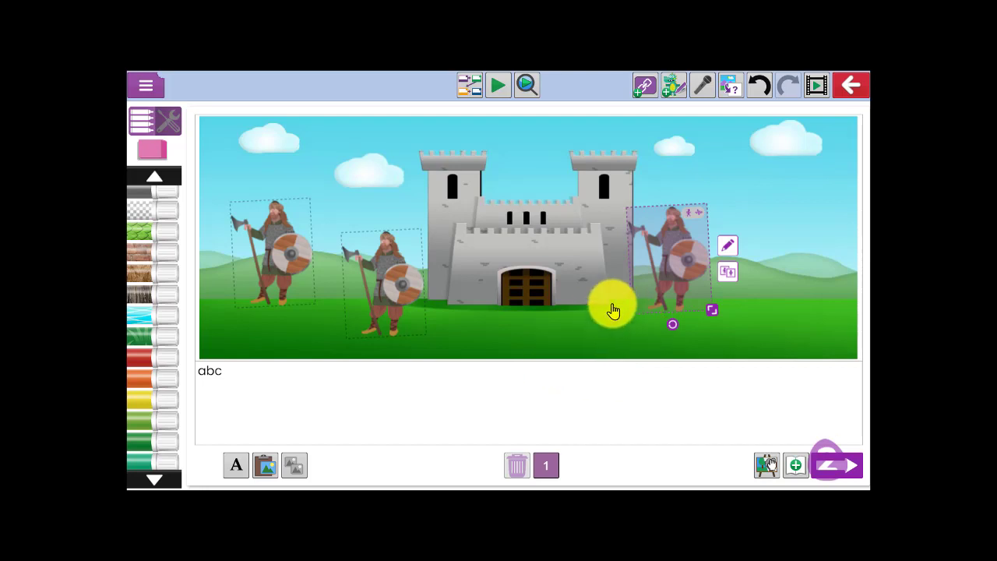
mouse_move(502, 318)
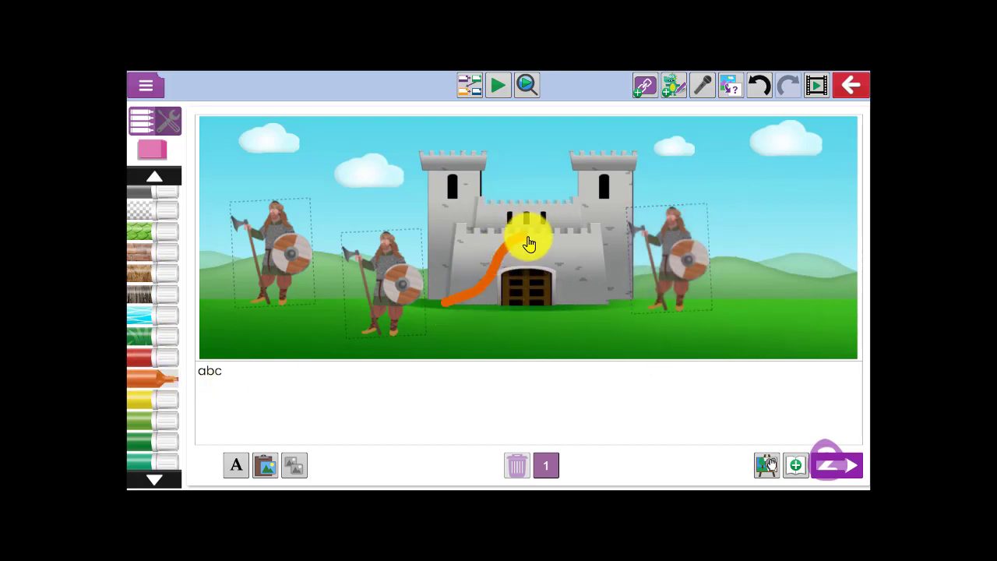
- Draw the orange creature's outline — back, legs and belly — in front of the castle
drag(529, 241, 607, 261)
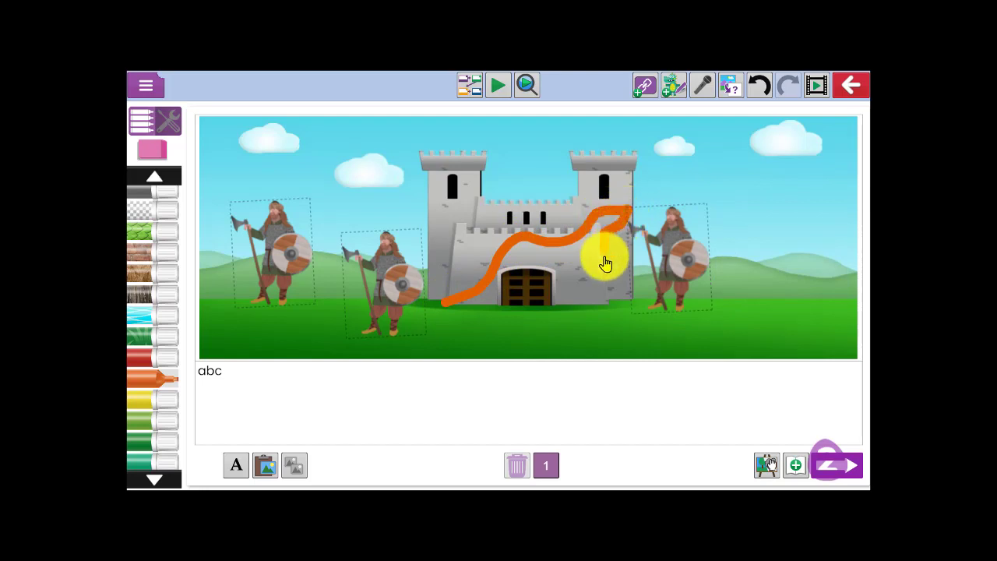
drag(606, 262, 528, 299)
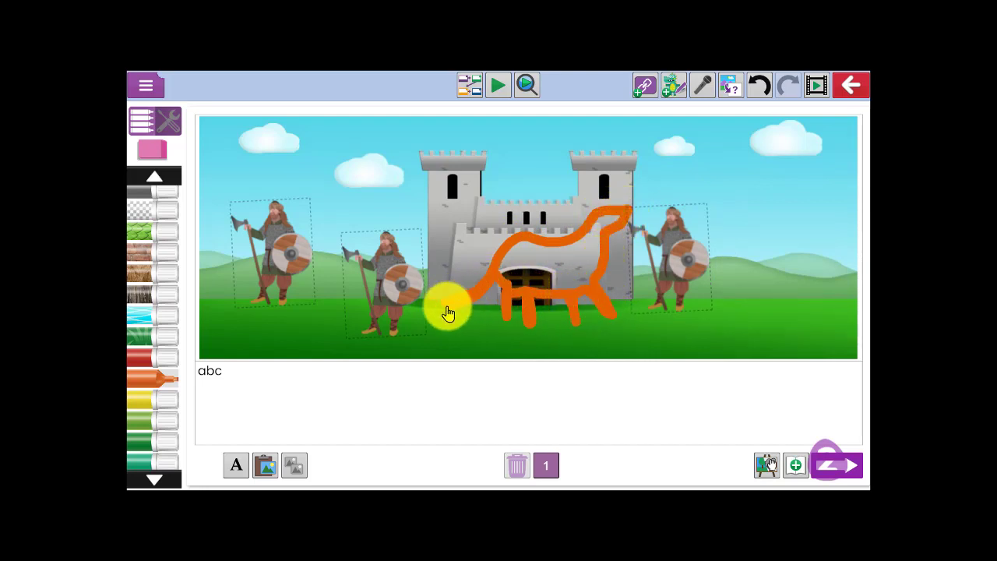
drag(449, 312, 536, 271)
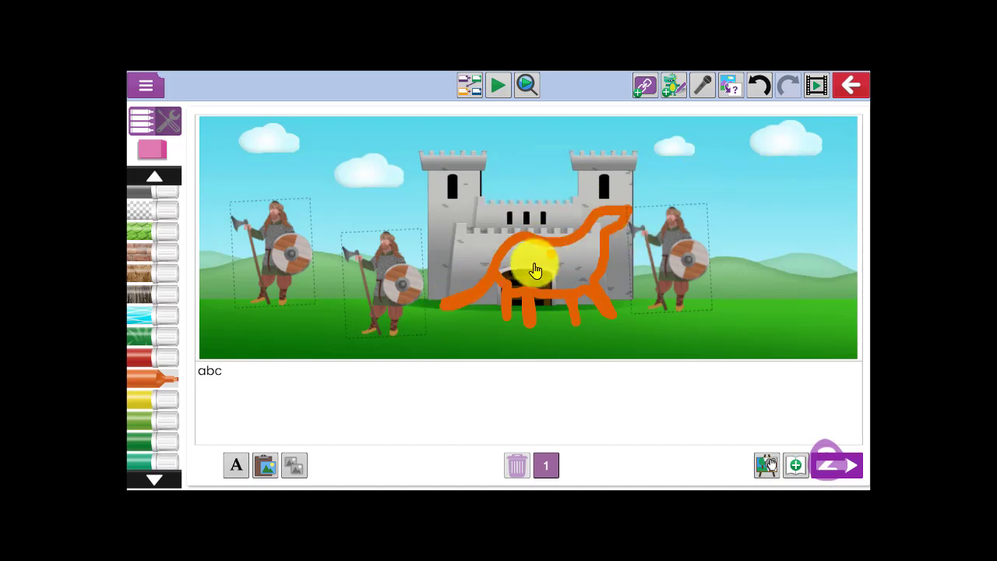
drag(536, 267, 568, 278)
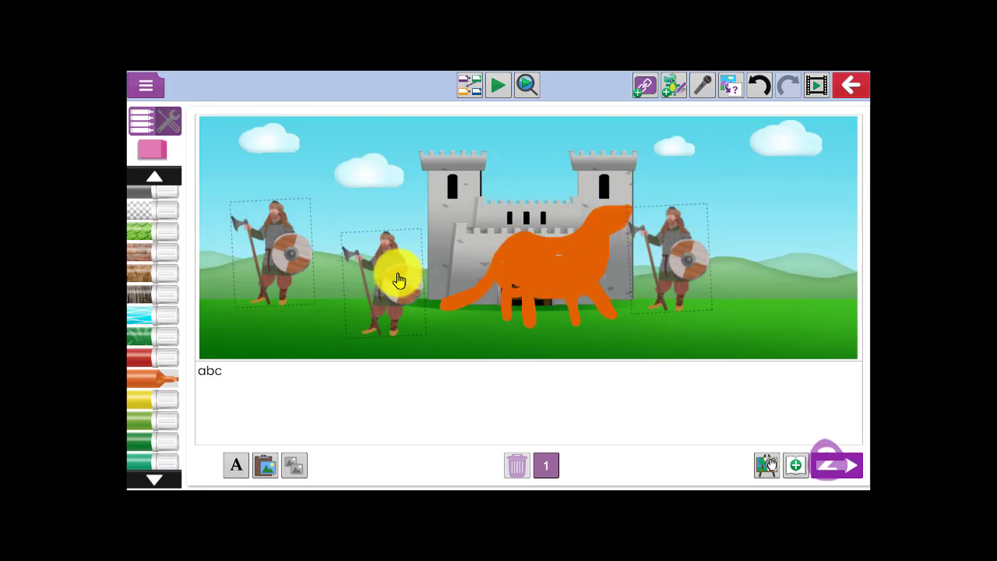
mouse_move(315, 299)
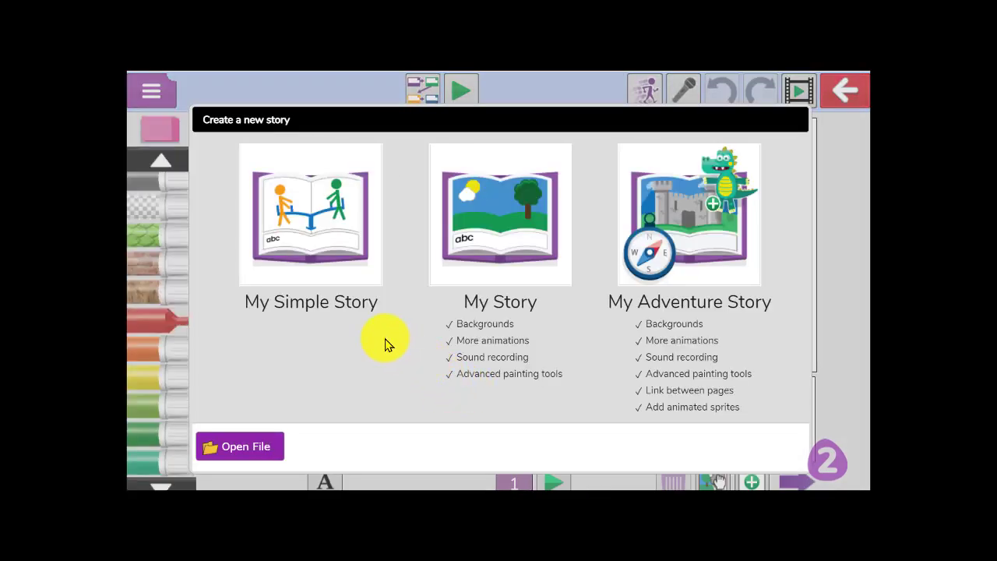
mouse_move(408, 305)
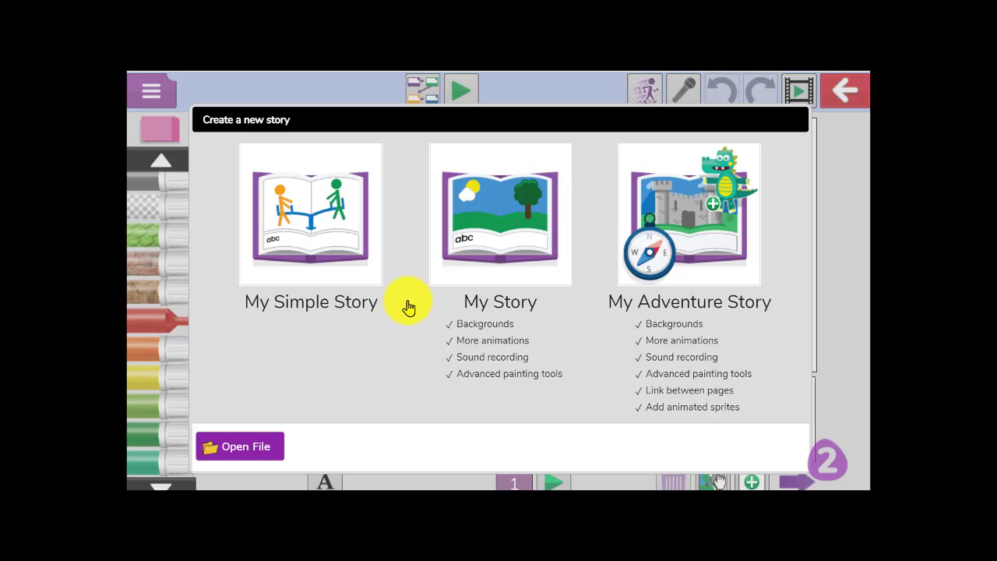
- Start a My Simple Story and caption its smiley page 'I am happy when I play with my friends.'
click(310, 214)
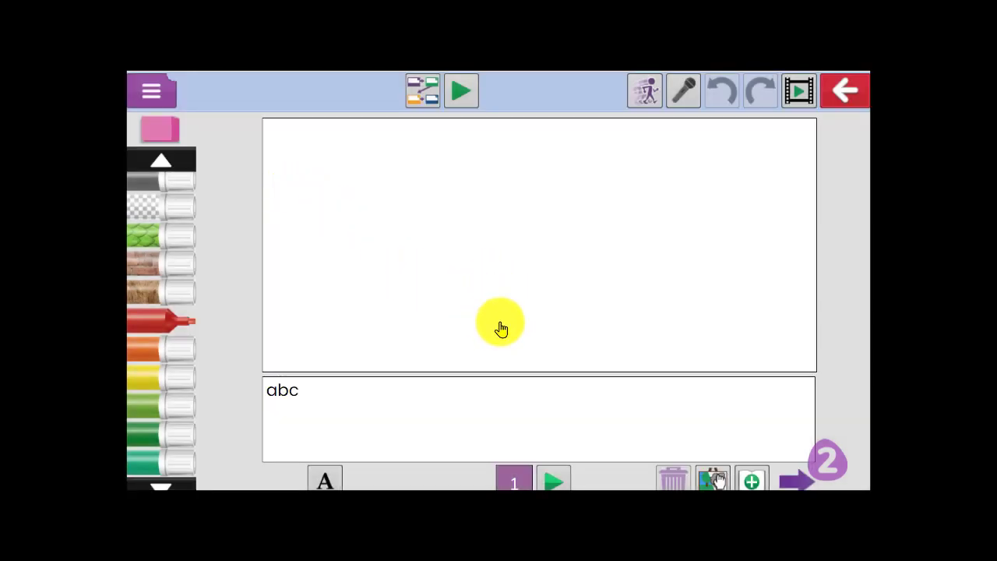
mouse_move(177, 235)
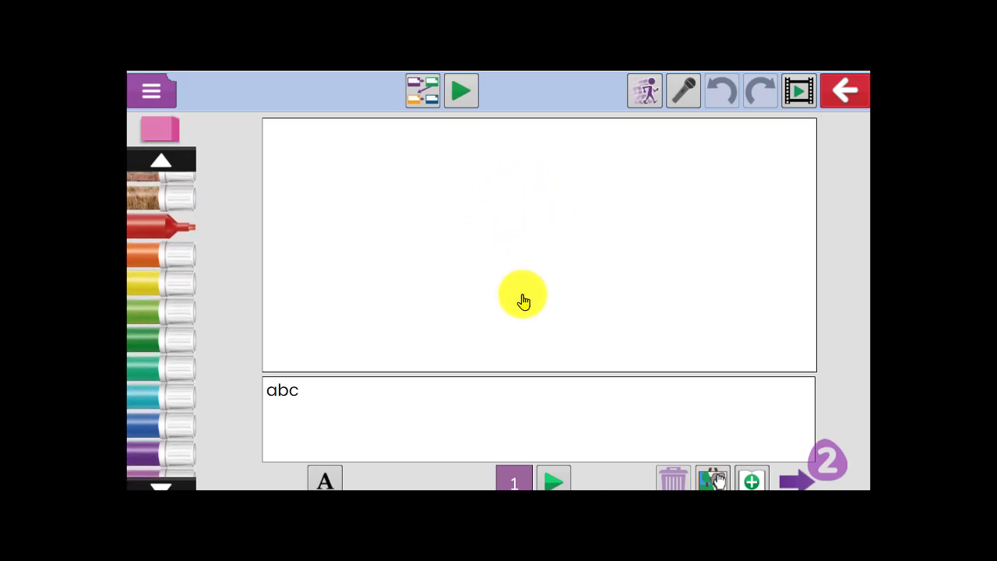
mouse_move(454, 392)
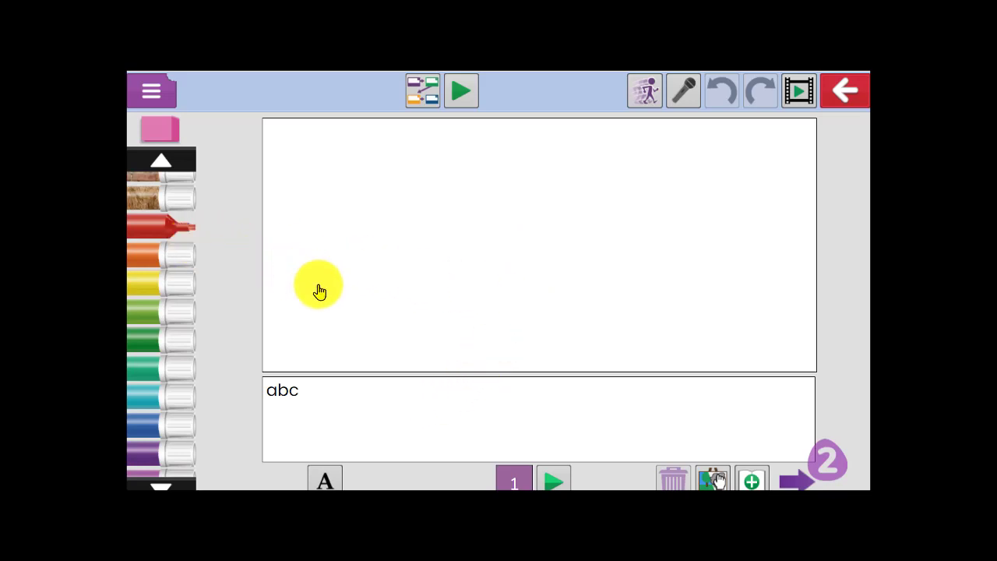
mouse_move(495, 280)
text(I am happy when)
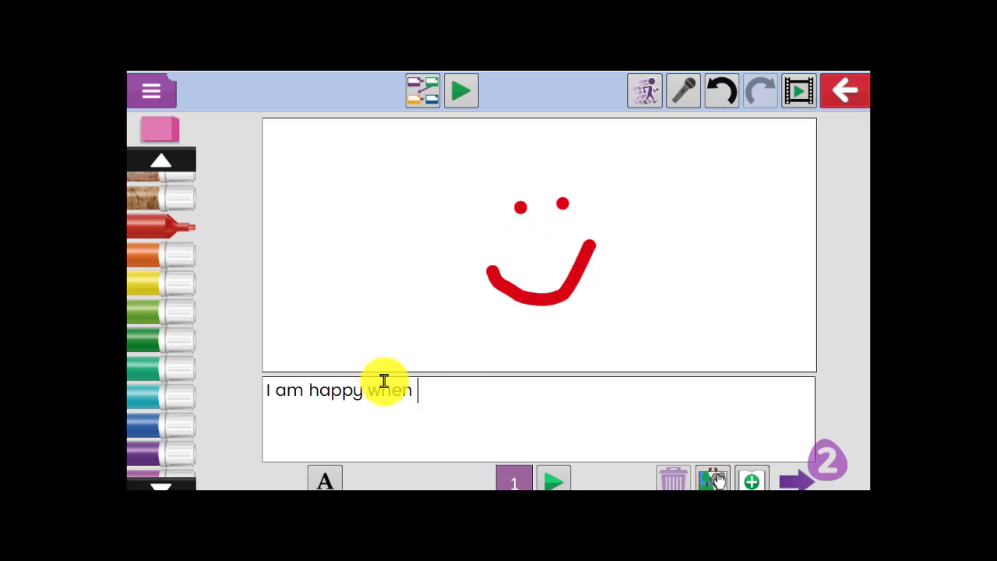
text(I play with my)
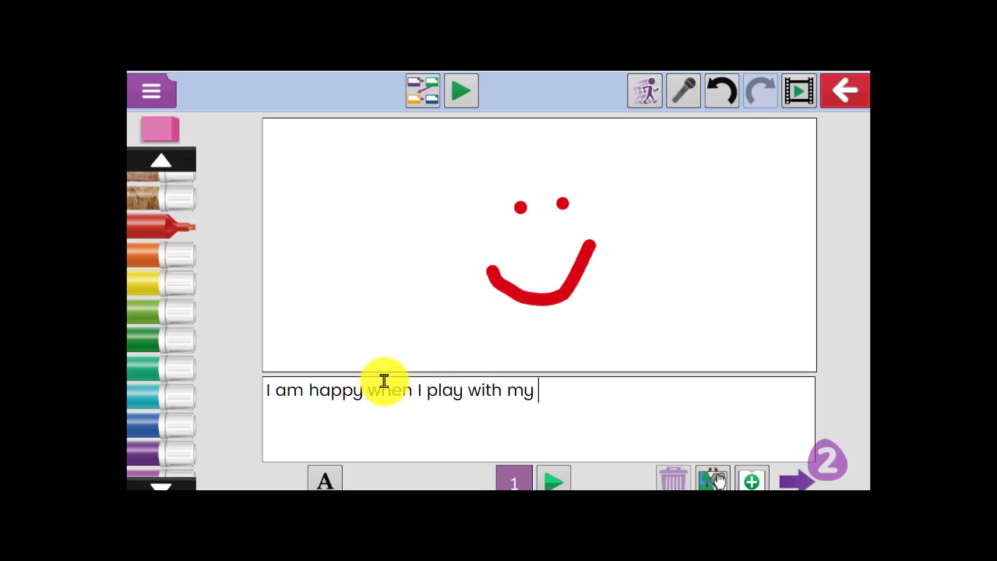
text(friends.)
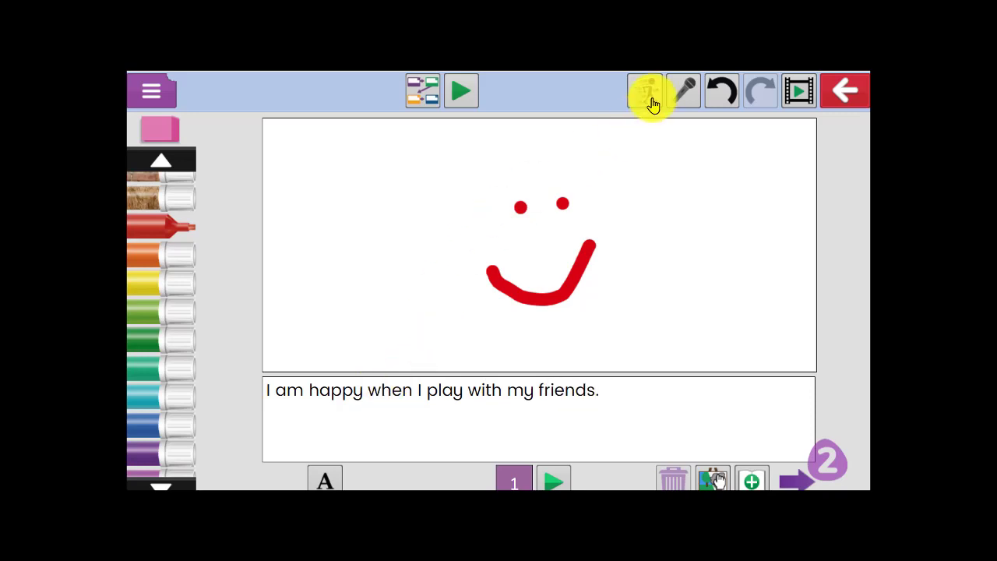
click(647, 90)
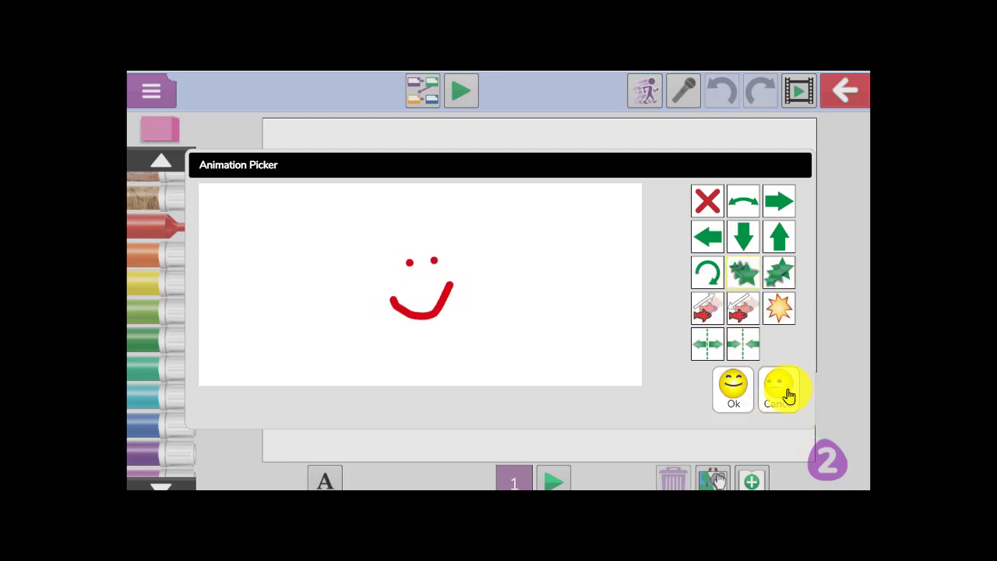
click(782, 389)
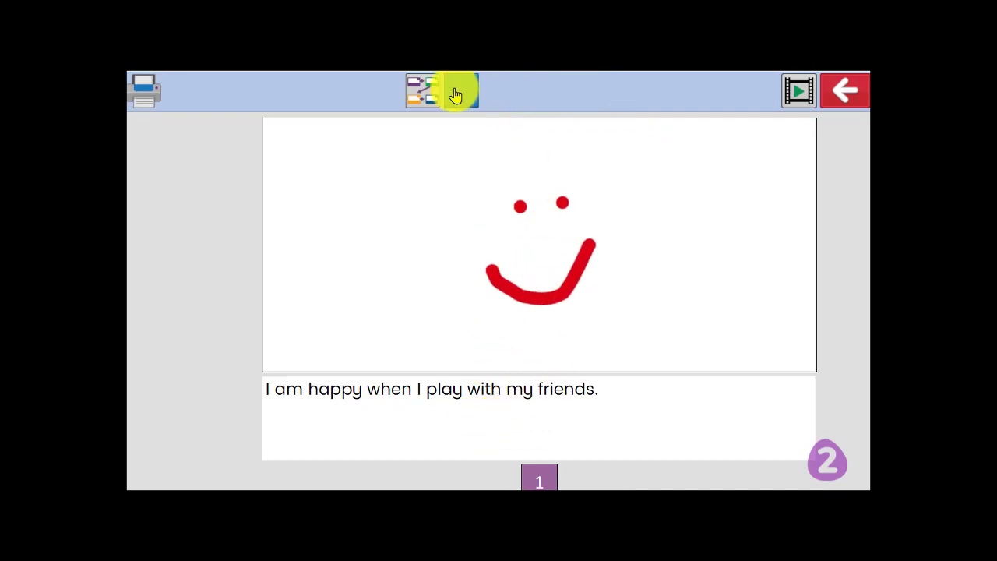
click(455, 93)
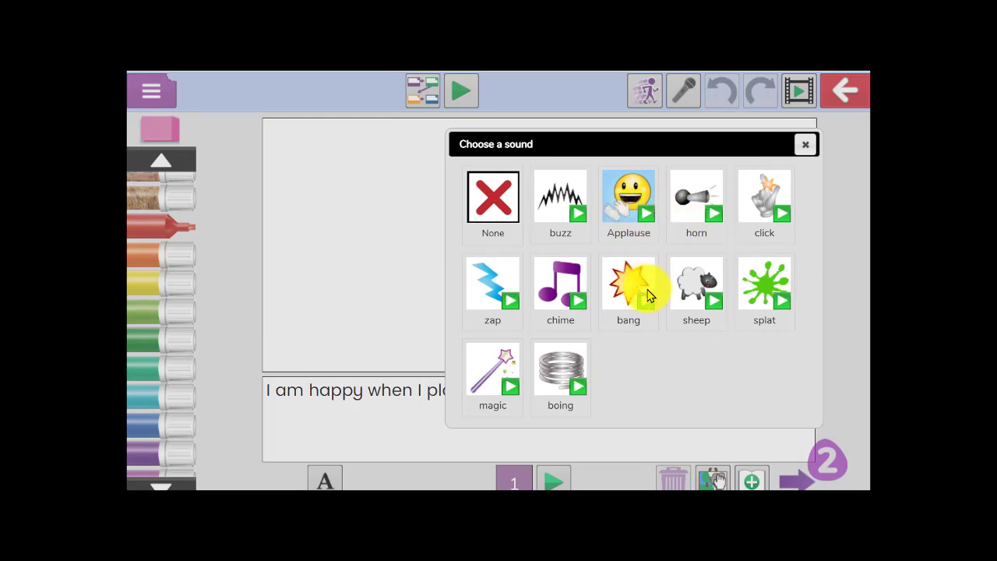
mouse_move(803, 143)
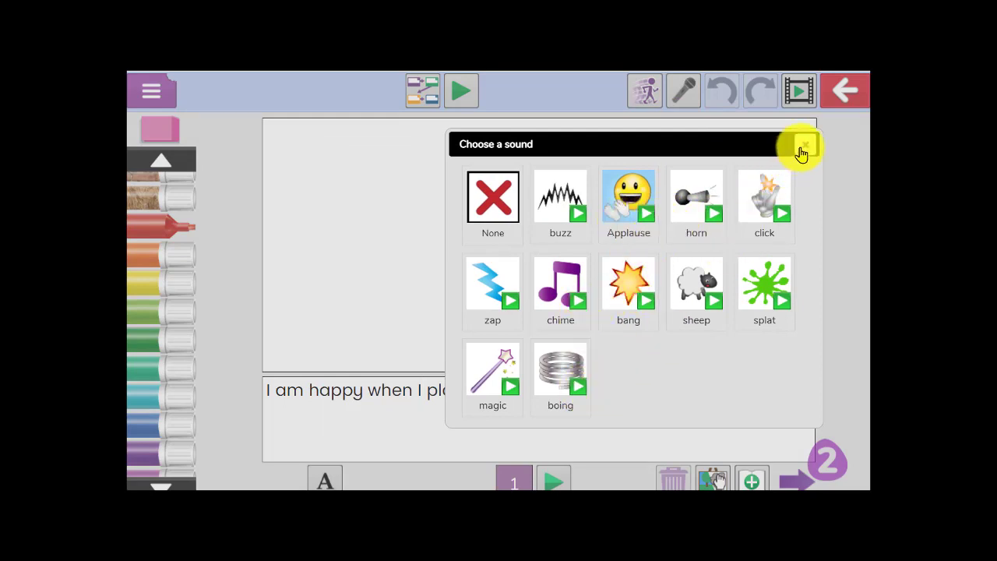
- Close the sound choices without picking one and create a blank page 2
click(801, 147)
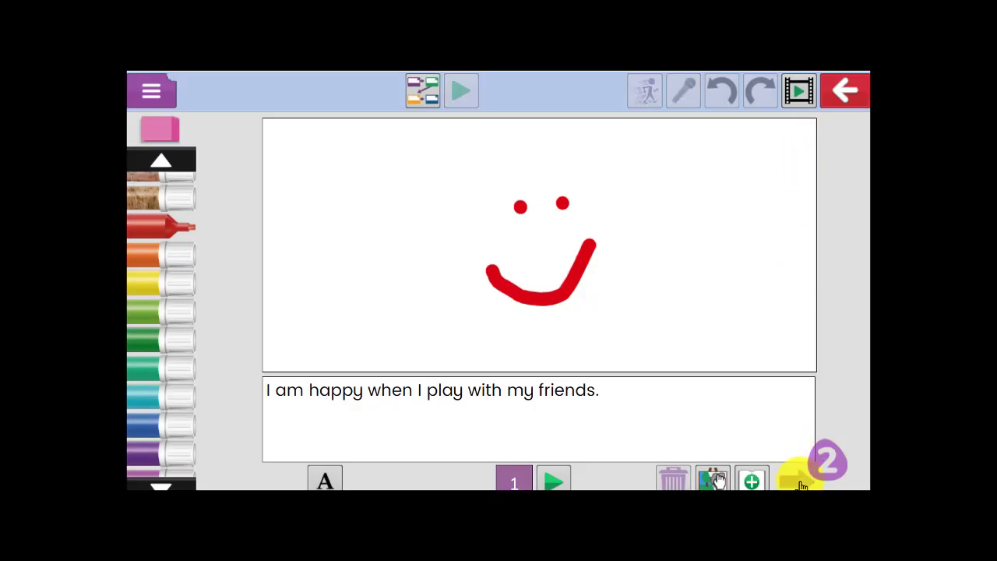
click(751, 479)
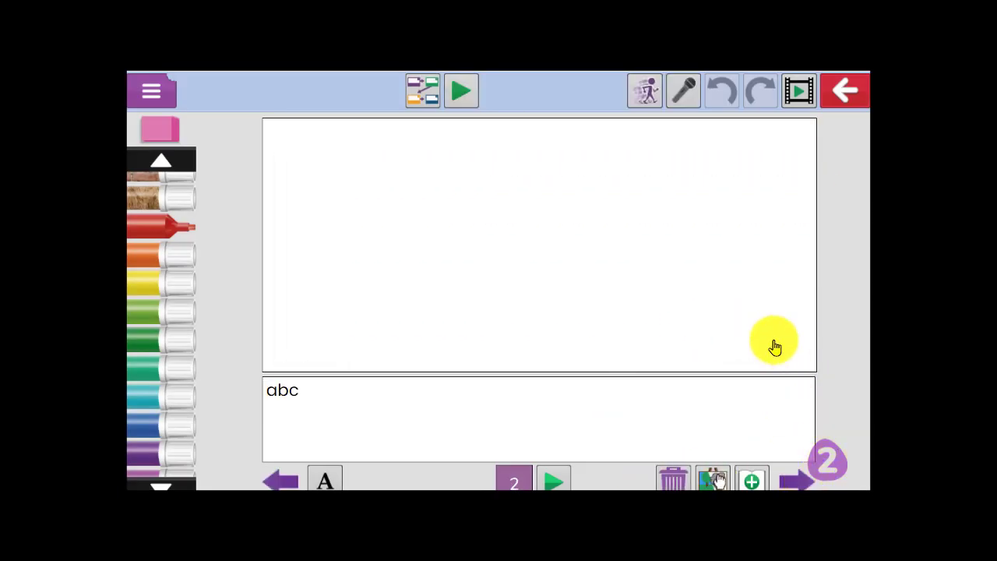
mouse_move(746, 317)
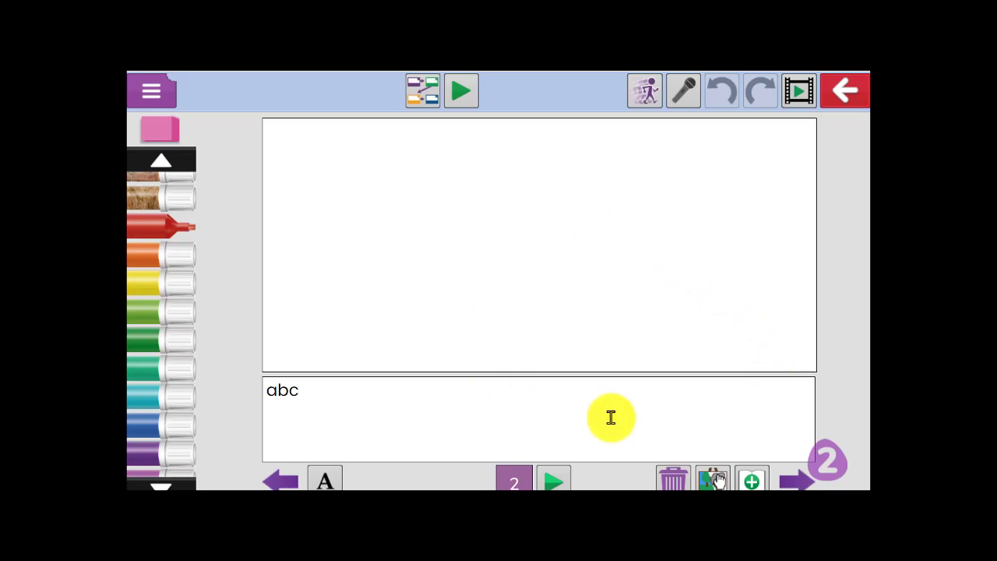
mouse_move(246, 132)
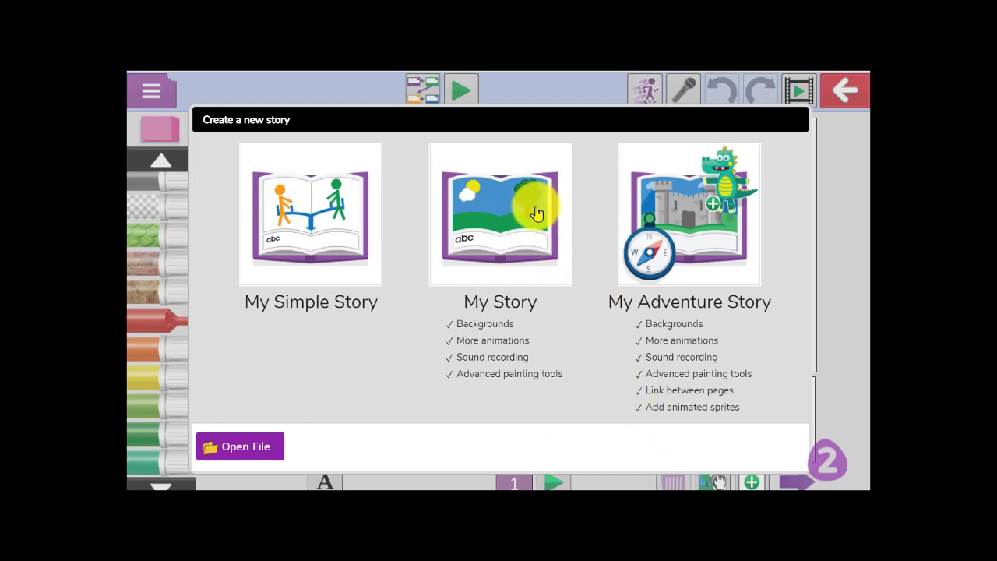
- Start a My Story book and browse the clipart background gallery down to the volcano scene
click(500, 215)
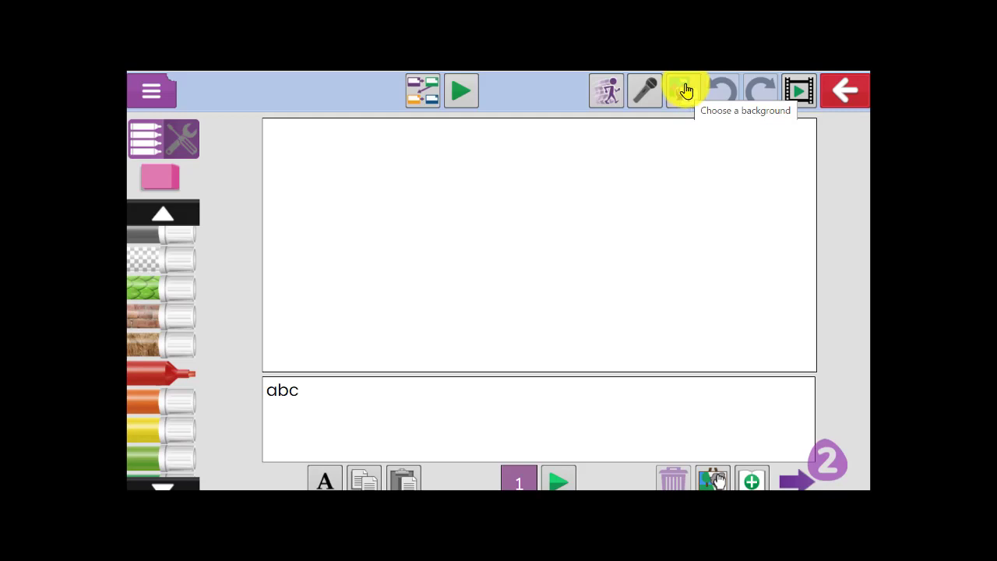
click(683, 89)
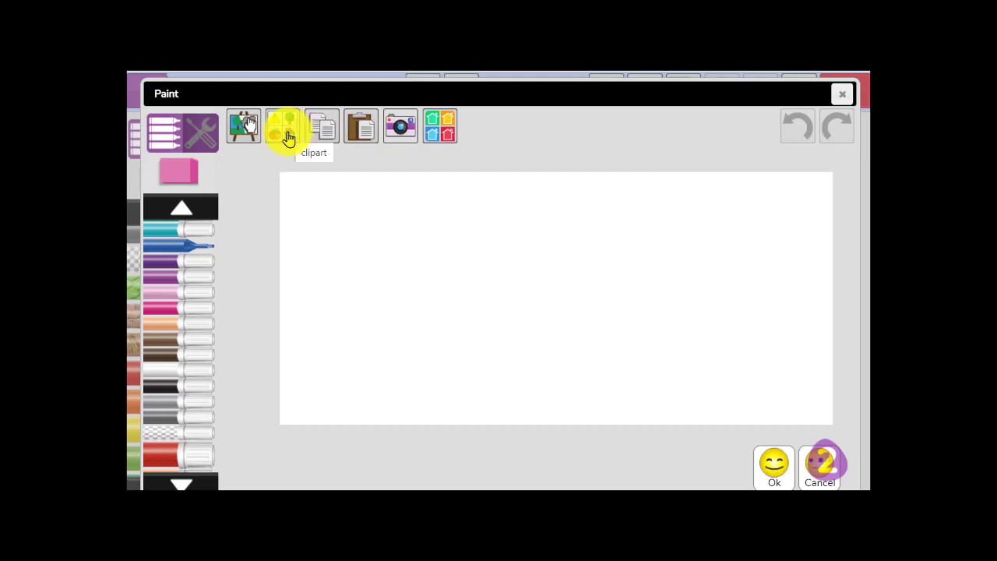
click(283, 126)
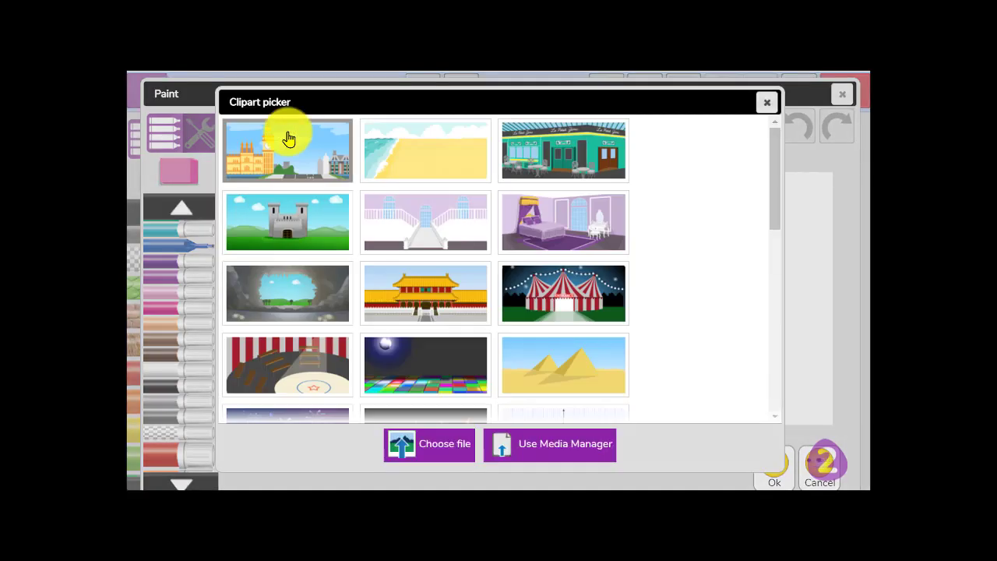
drag(771, 137, 771, 195)
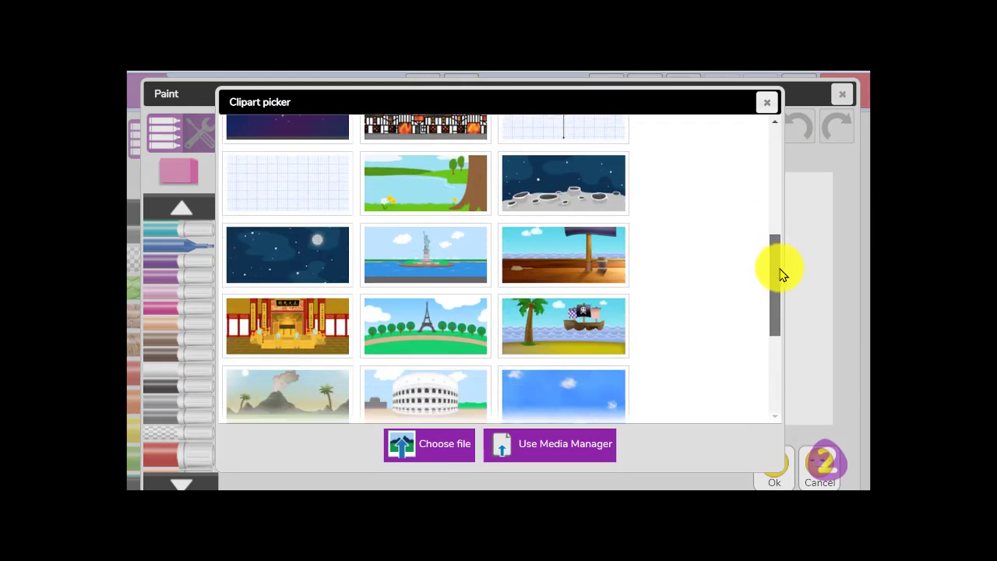
scroll(down, 3)
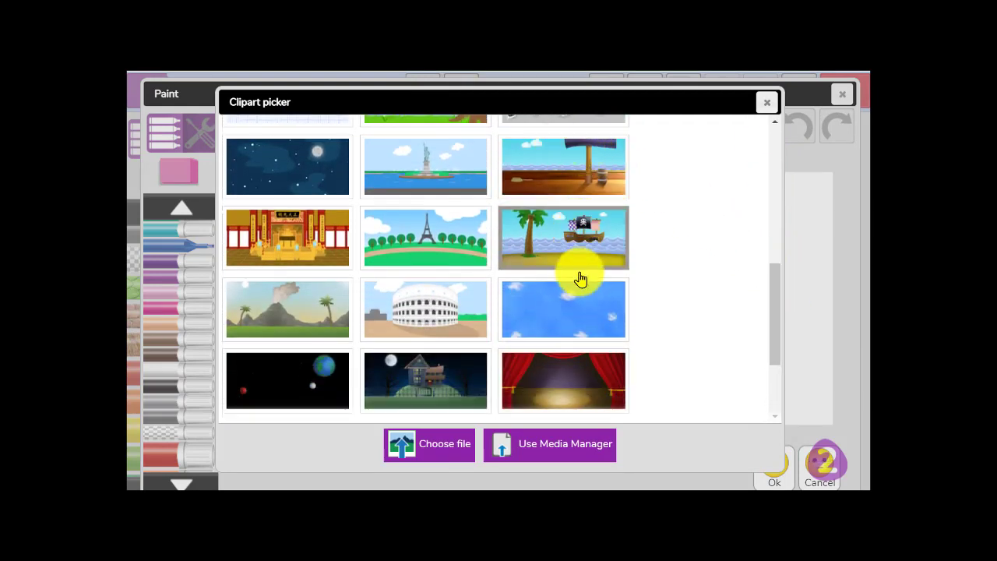
mouse_move(490, 454)
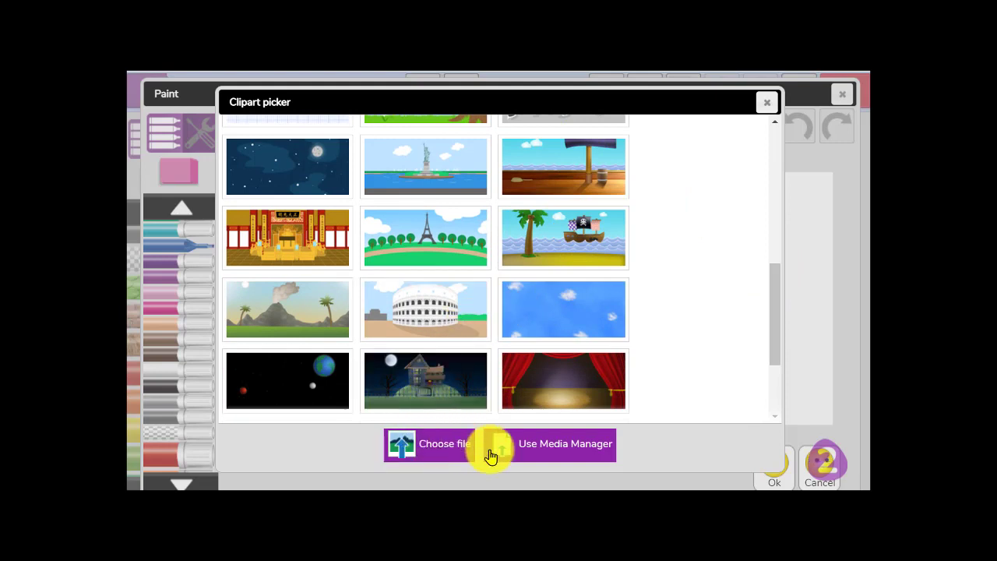
mouse_move(451, 449)
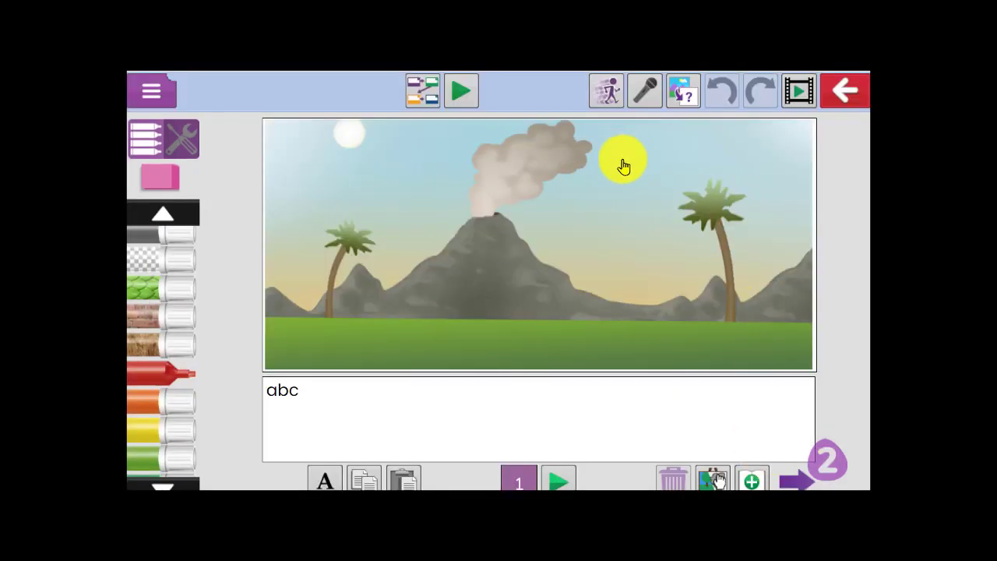
- Paint the red dragon's body over the volcano and the flames from its mouth
drag(623, 159, 355, 321)
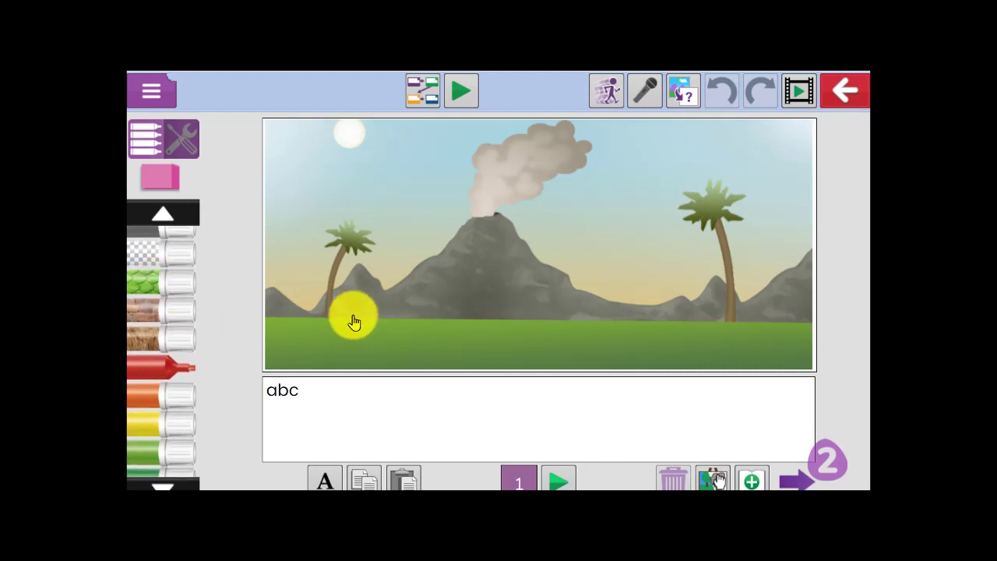
drag(355, 319, 553, 296)
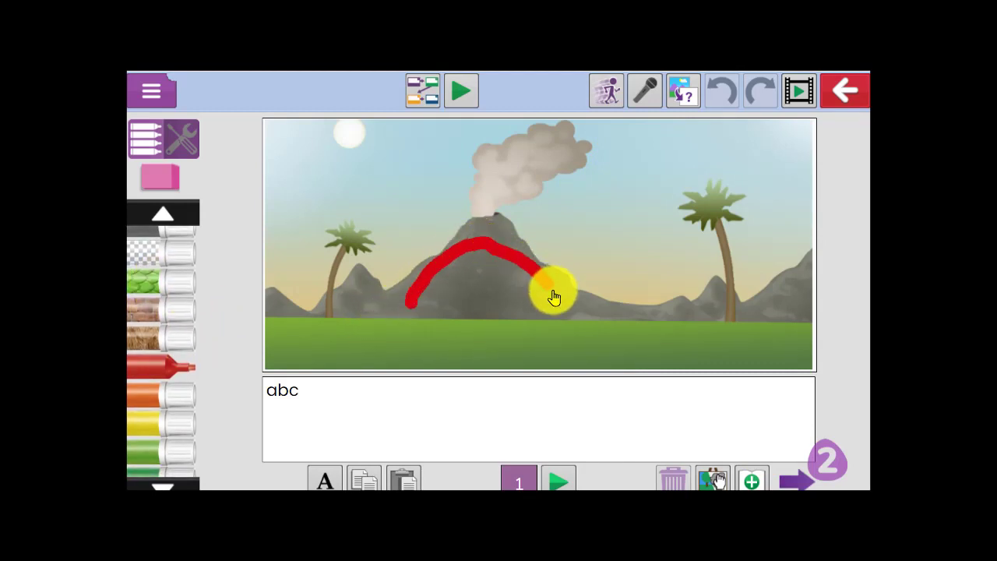
drag(553, 296, 672, 253)
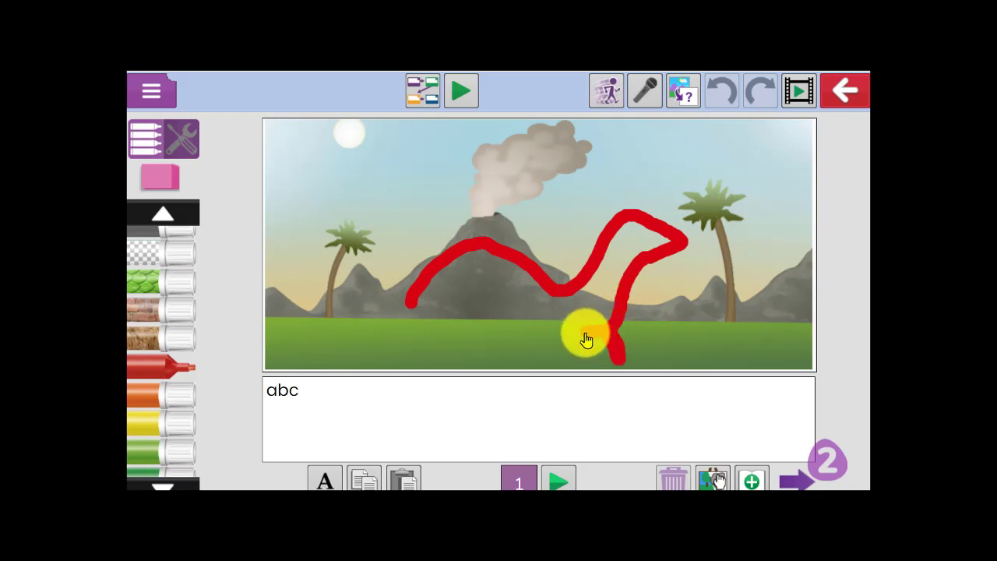
drag(588, 339, 460, 325)
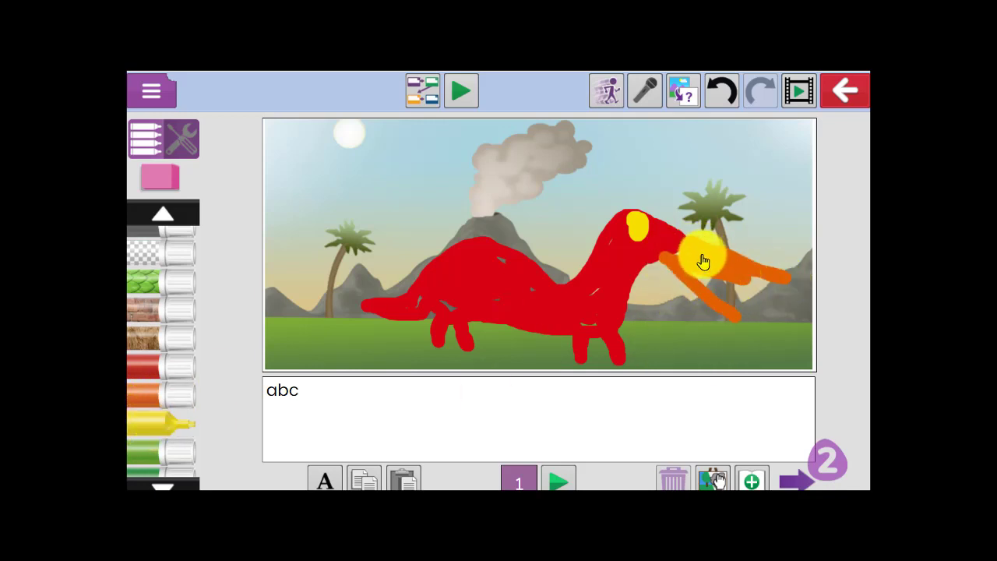
drag(704, 261, 688, 271)
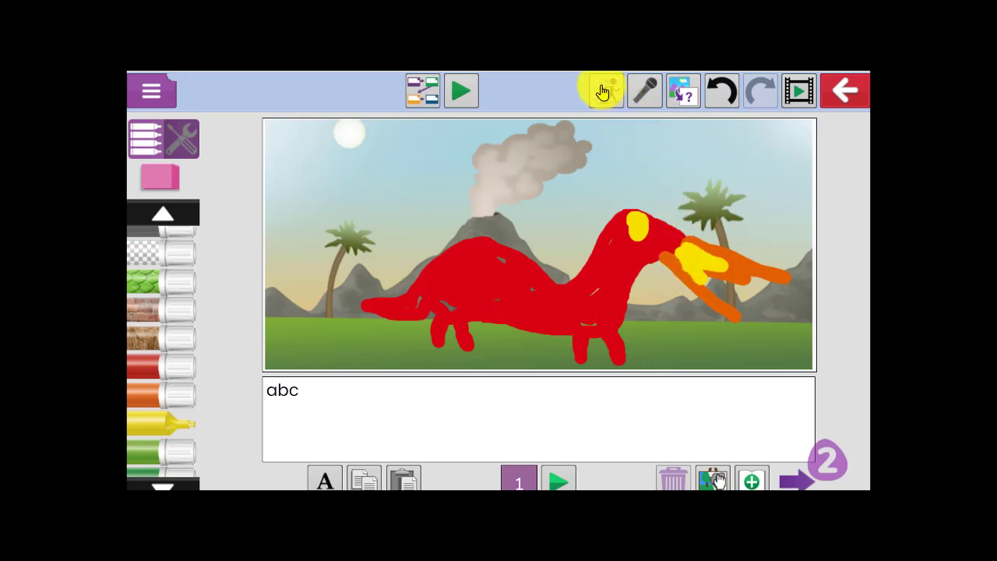
mouse_move(604, 88)
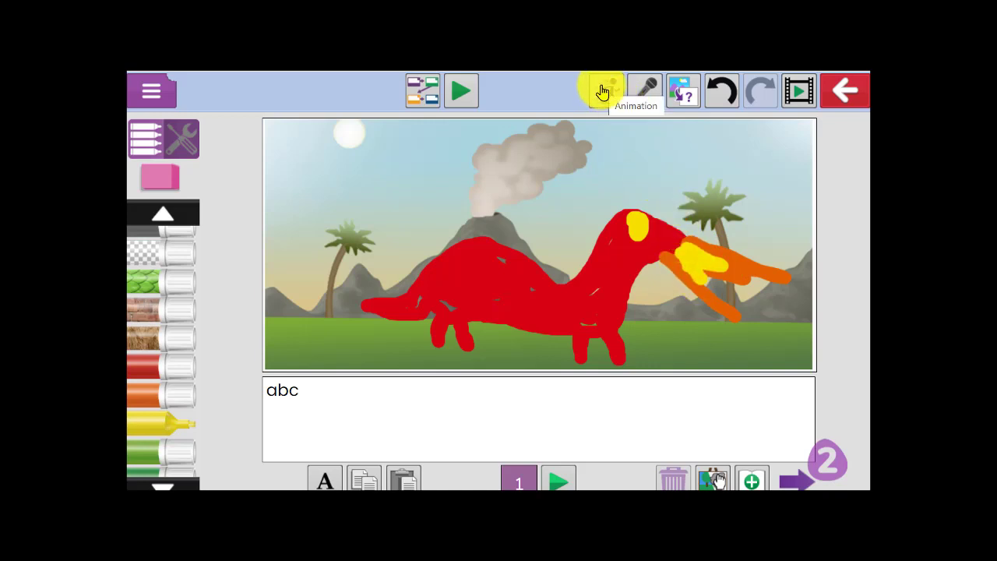
- Preview several Animation Picker effects on the dragon picture and choose the movement animation
click(604, 90)
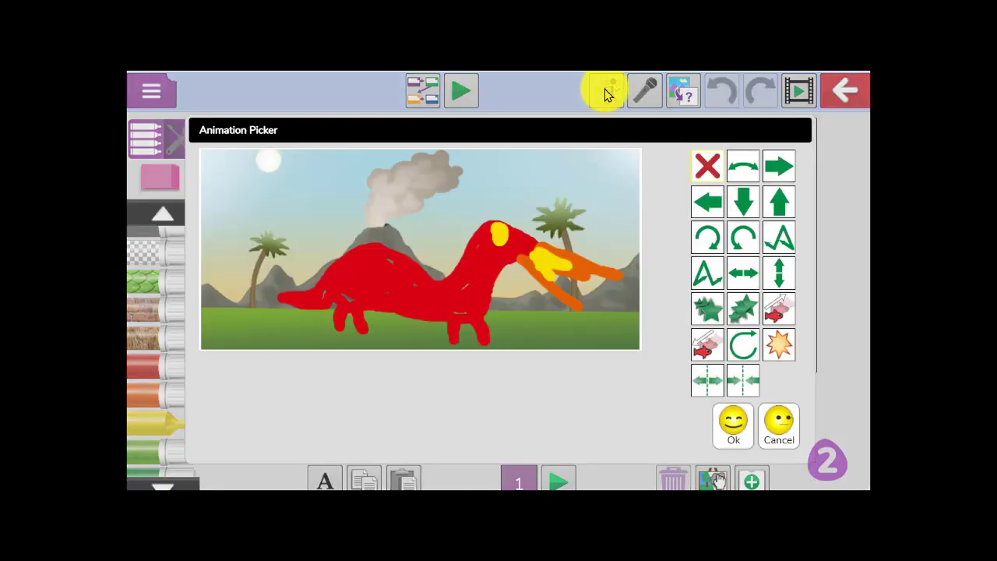
click(779, 165)
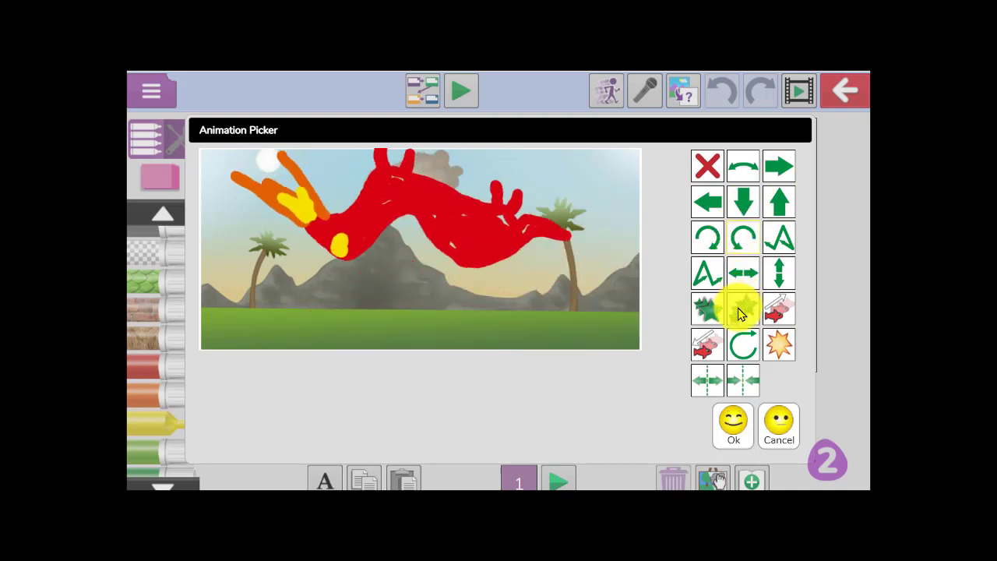
click(741, 273)
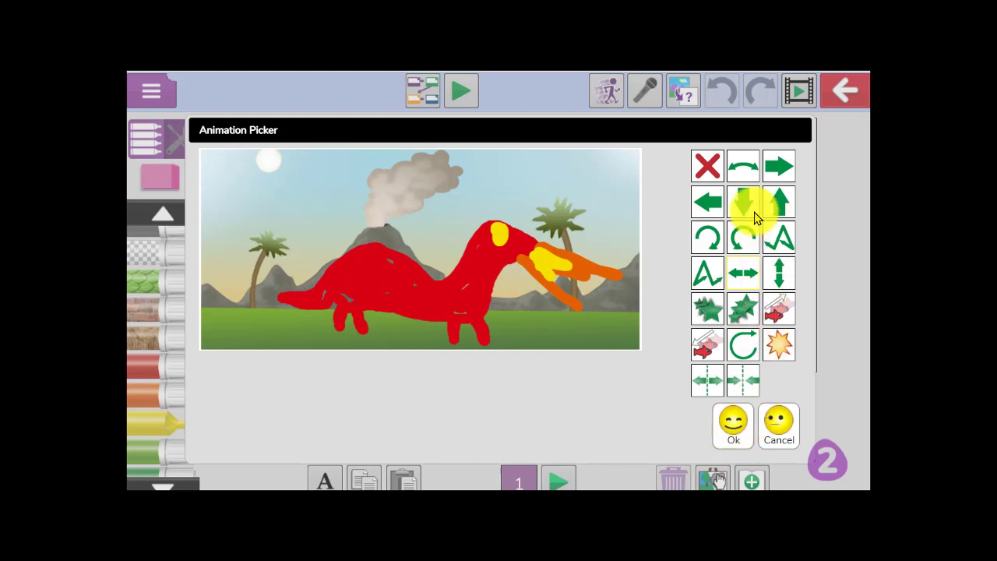
click(732, 427)
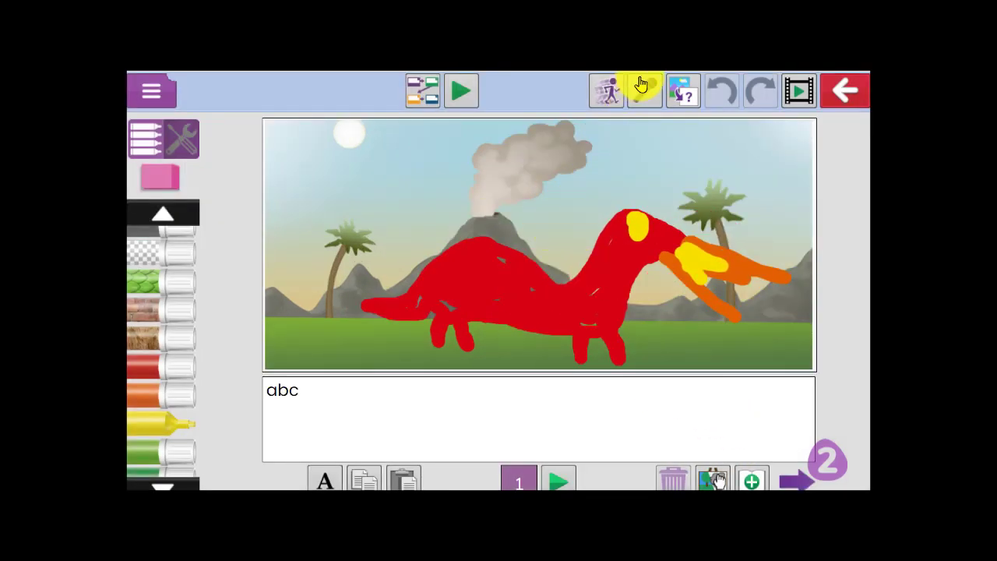
click(645, 90)
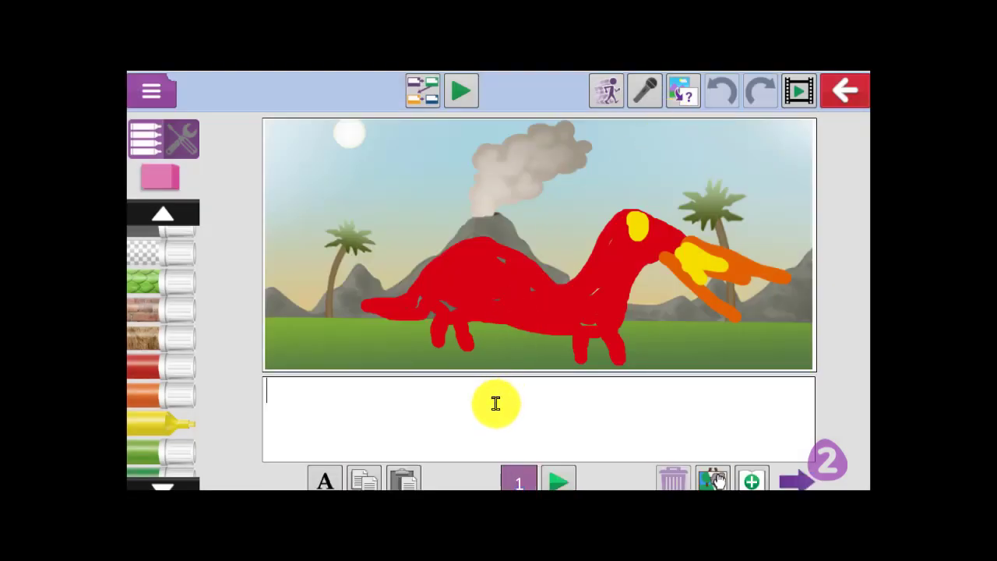
- Caption the dragon page 'The large dragon breathed fire.' in the text box under the picture
text(The large dr)
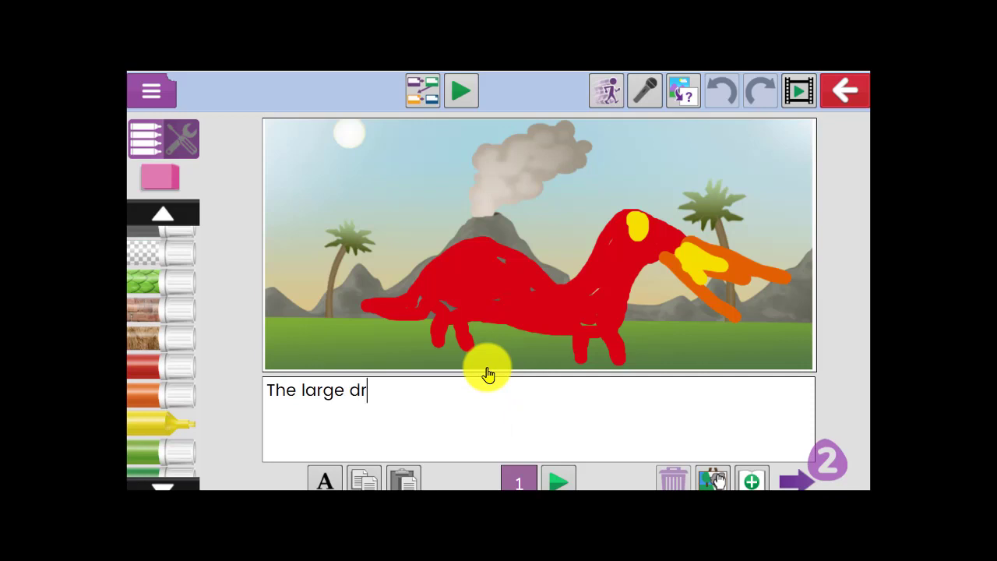
text(agon breat)
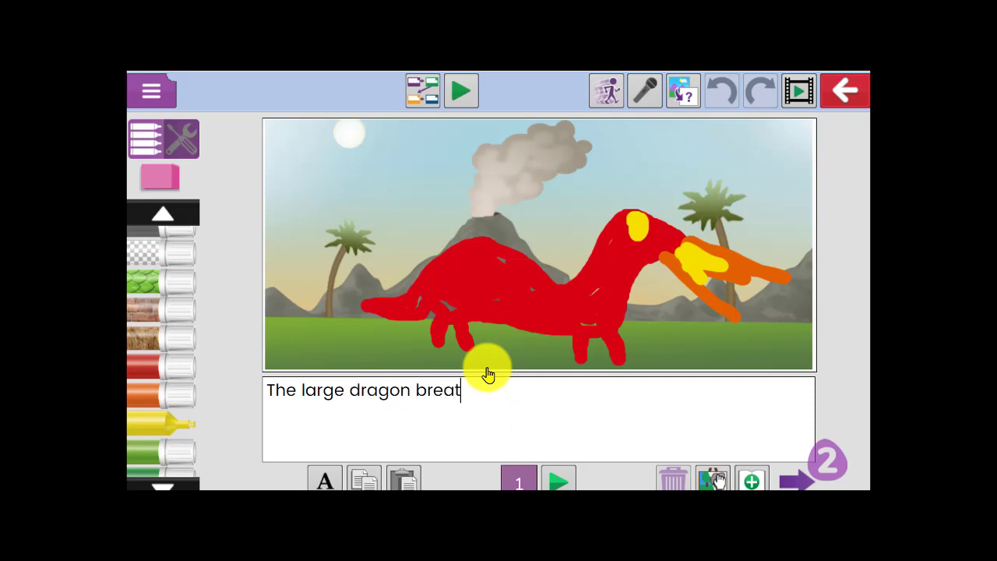
text(hed fire.)
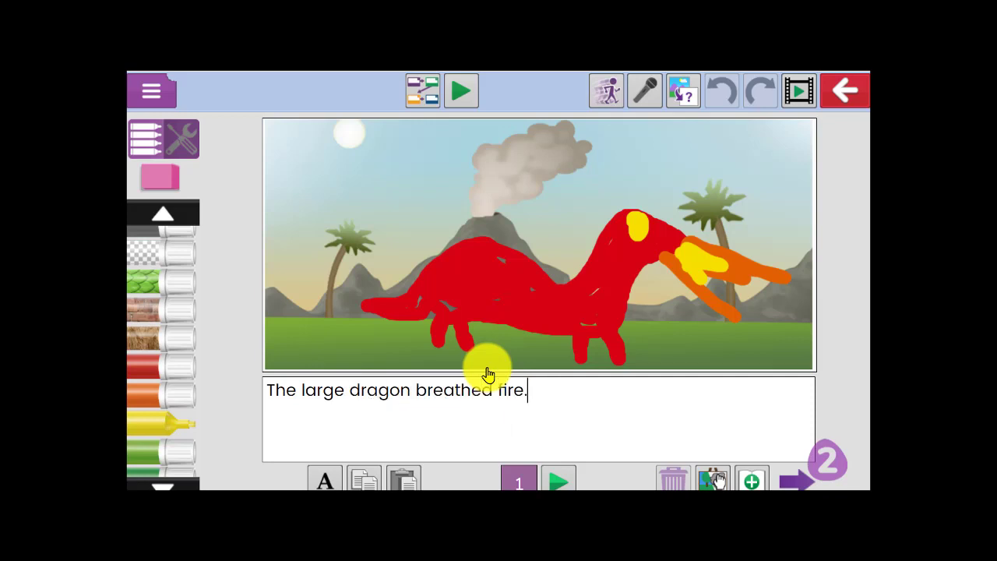
click(645, 91)
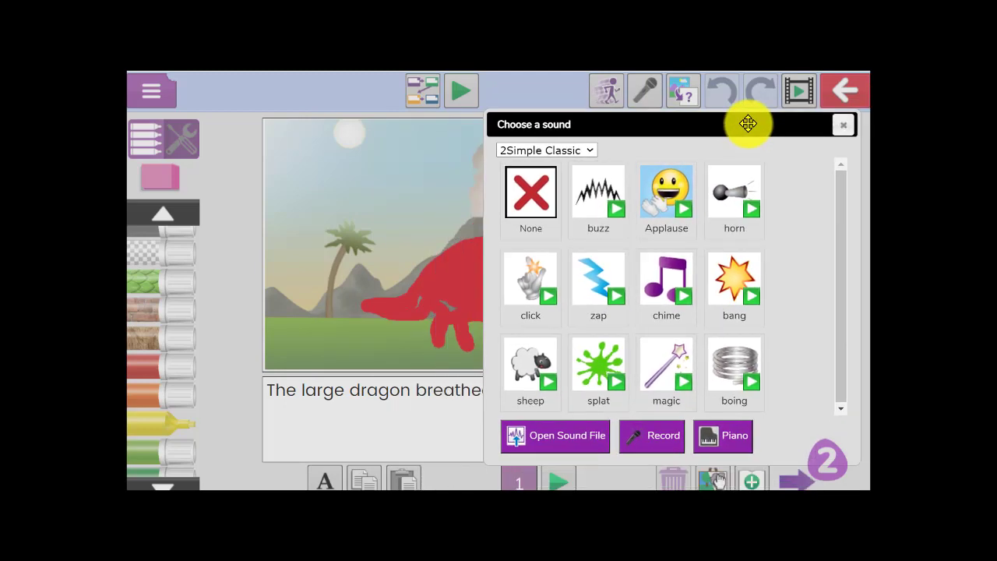
- Record a short voice clip for the dragon page and keep it with Done
click(651, 436)
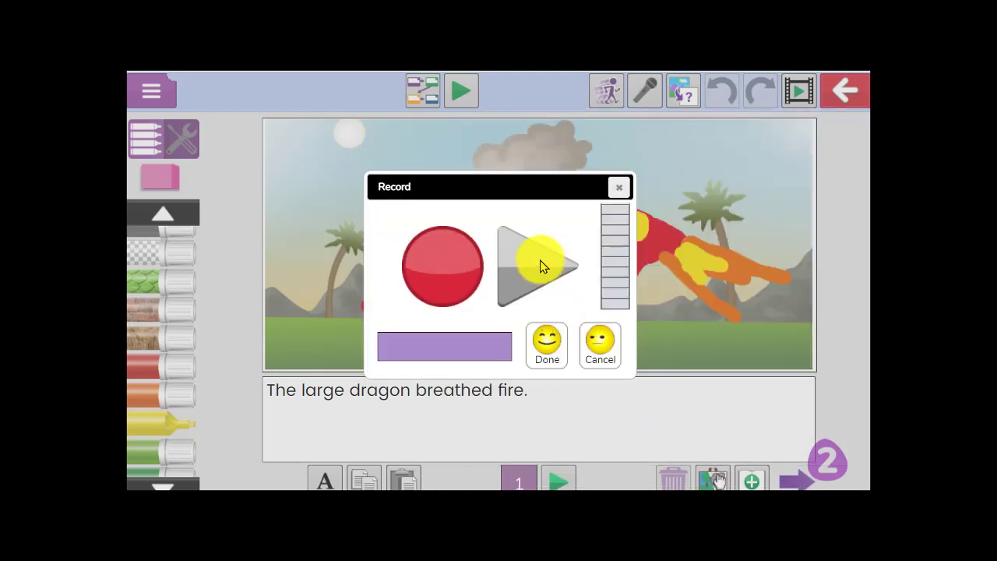
click(442, 265)
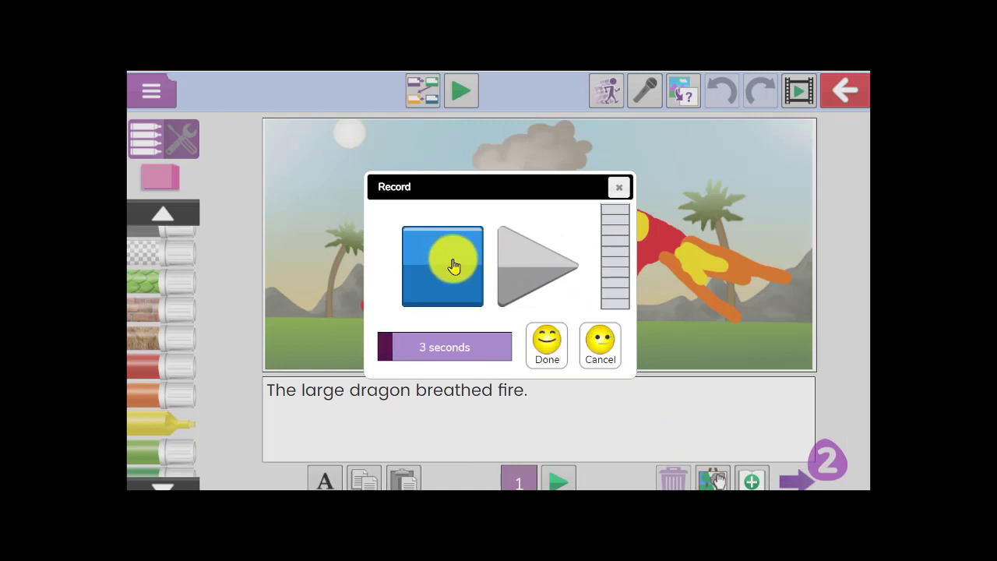
click(443, 264)
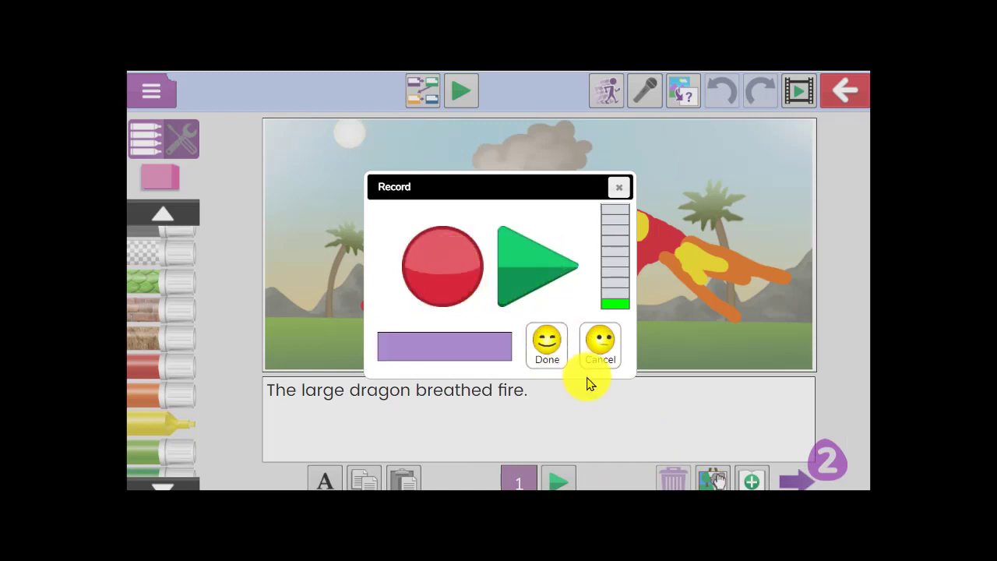
click(547, 346)
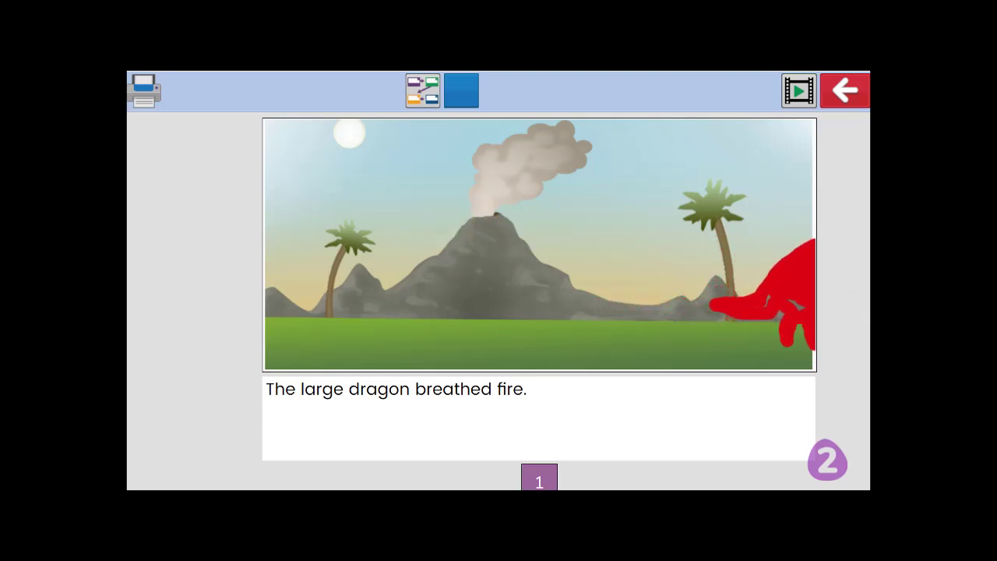
- Play the dragon page back, then stop playback to return to editing
click(461, 91)
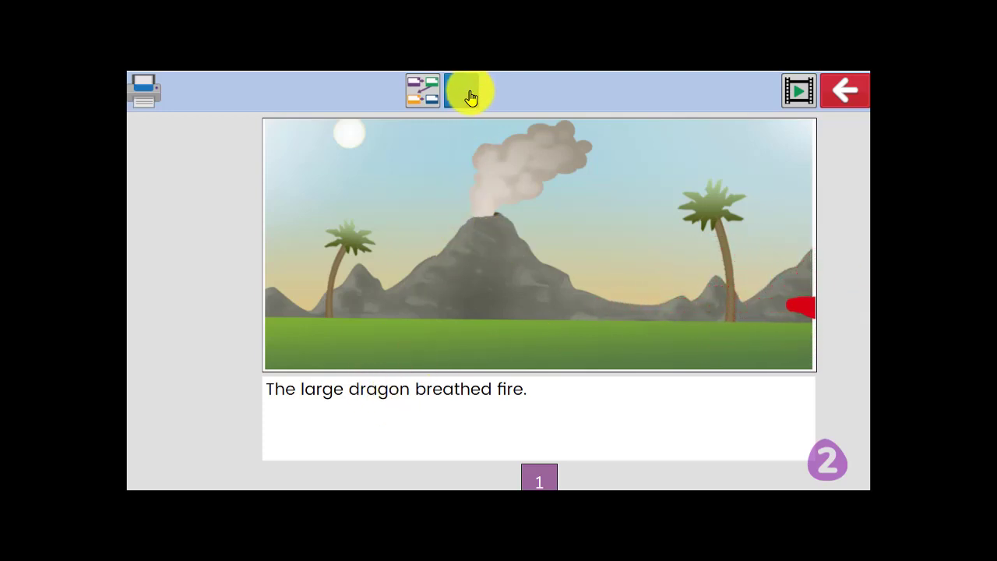
click(461, 90)
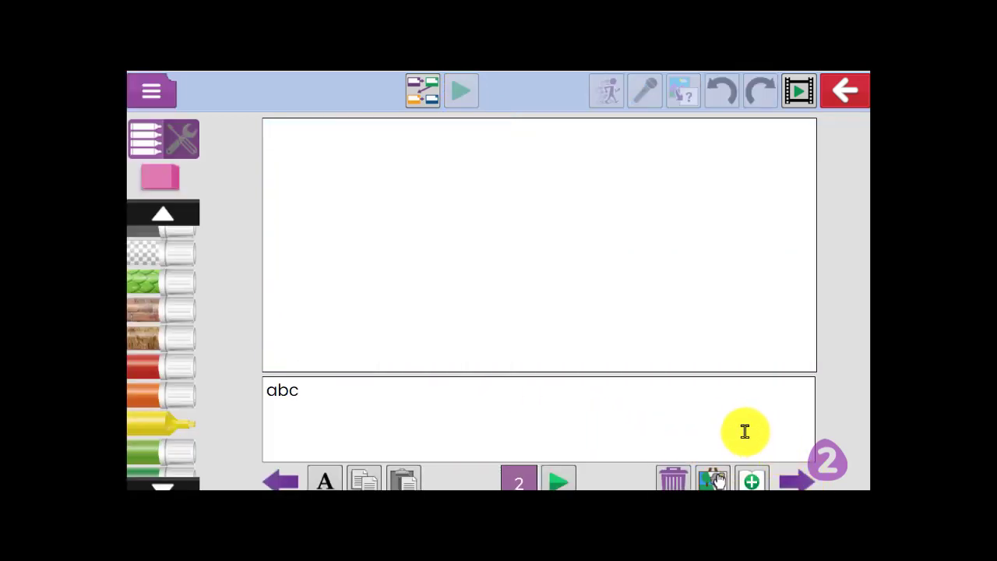
- Copy the dragon scene onto page 2 and paint yellow markings on the dragon's body
click(279, 479)
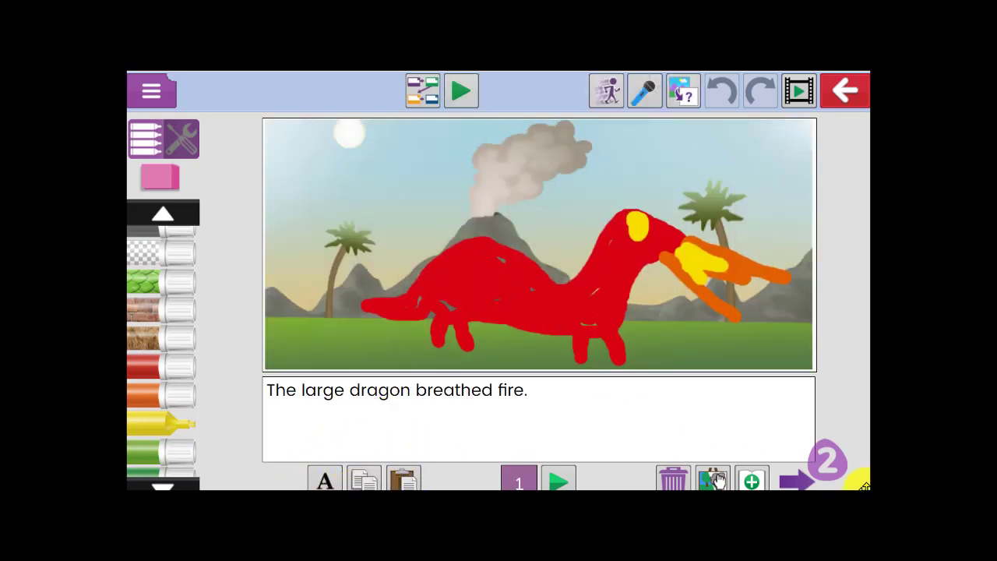
click(794, 480)
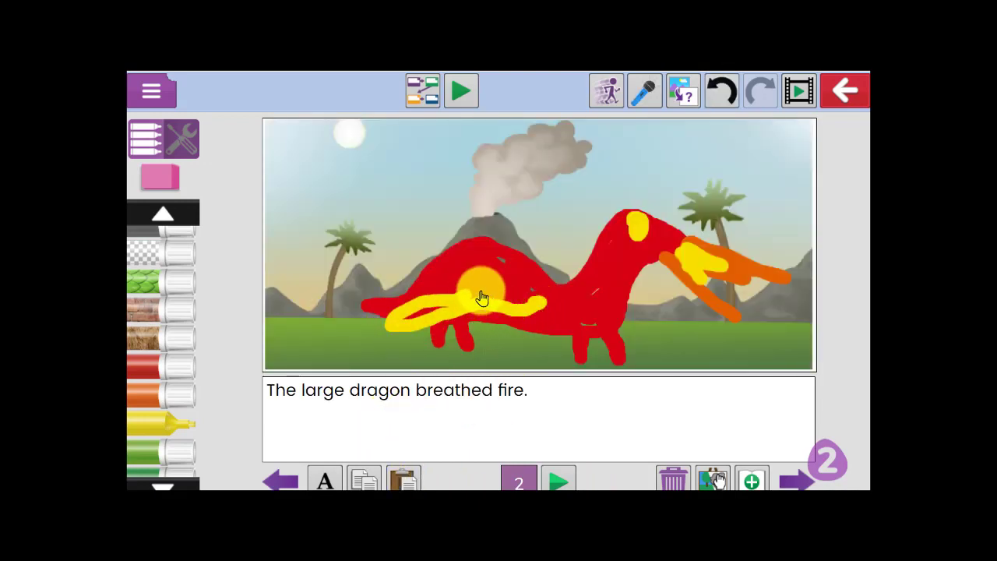
drag(481, 296, 412, 322)
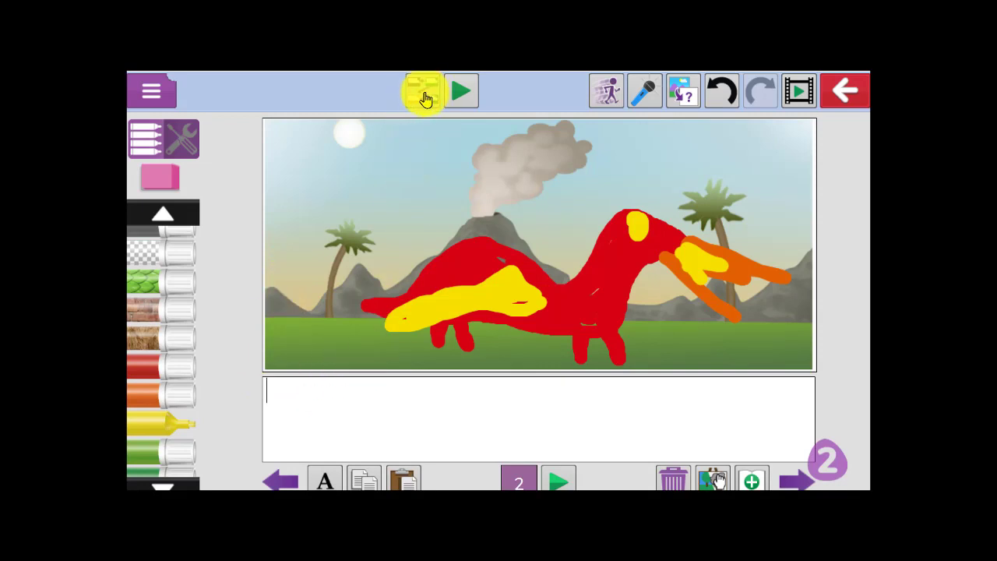
click(424, 88)
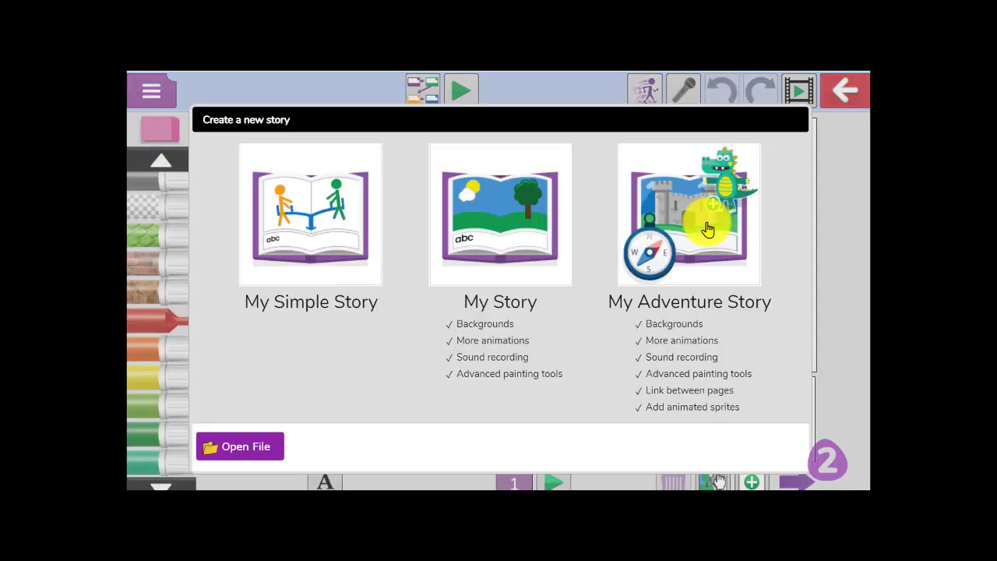
mouse_move(724, 246)
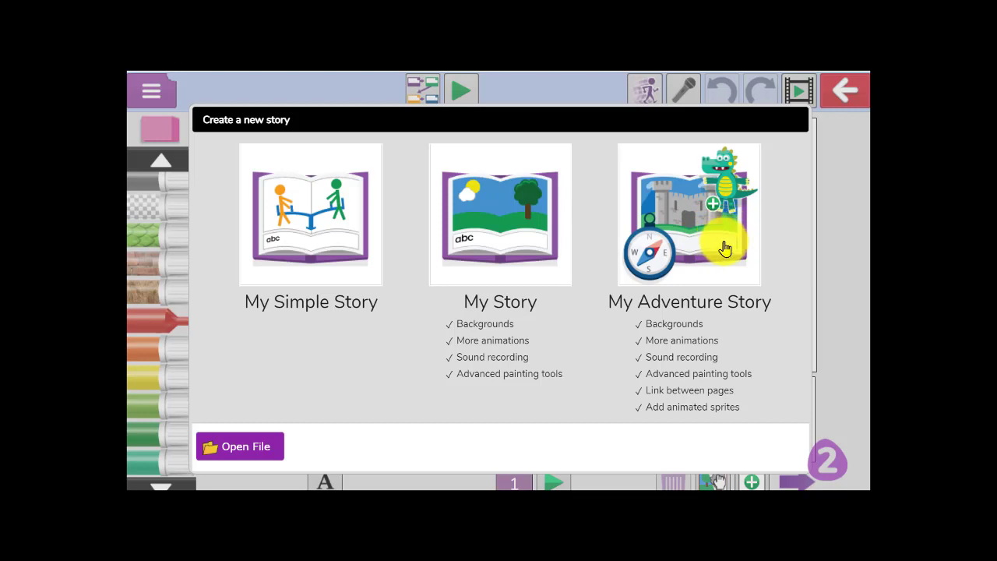
mouse_move(729, 240)
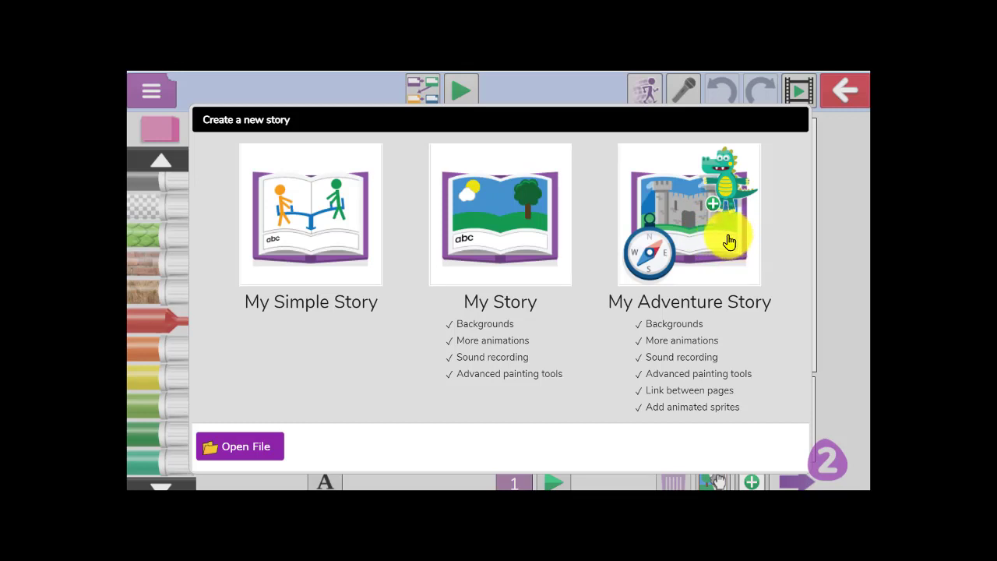
mouse_move(723, 236)
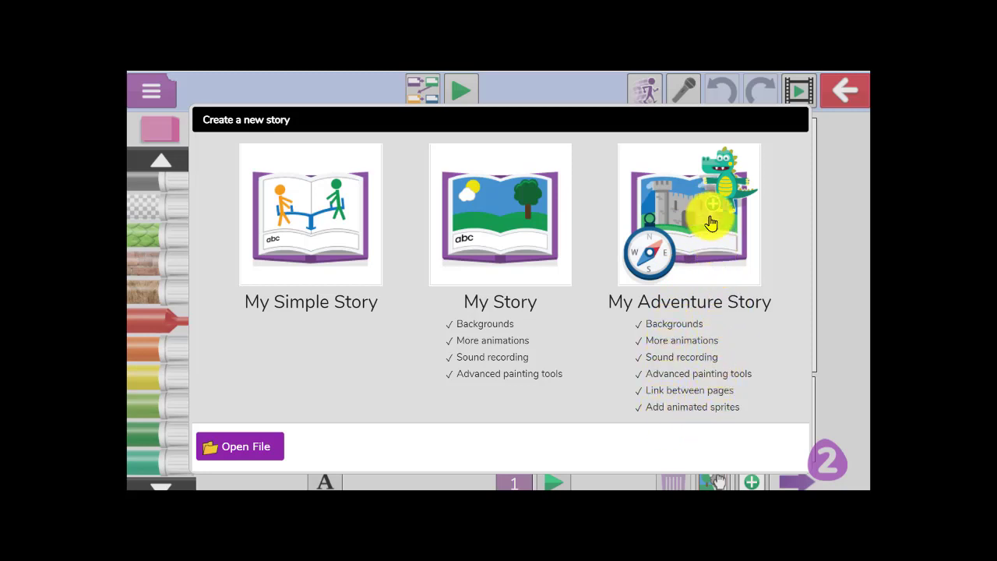
- Choose My Adventure Story in the Create a new story window
click(688, 215)
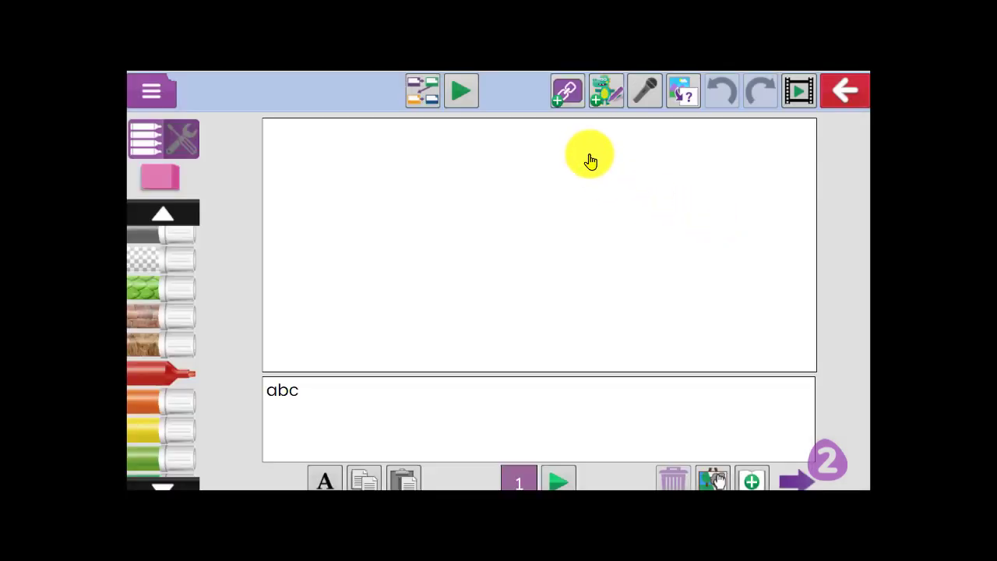
mouse_move(595, 148)
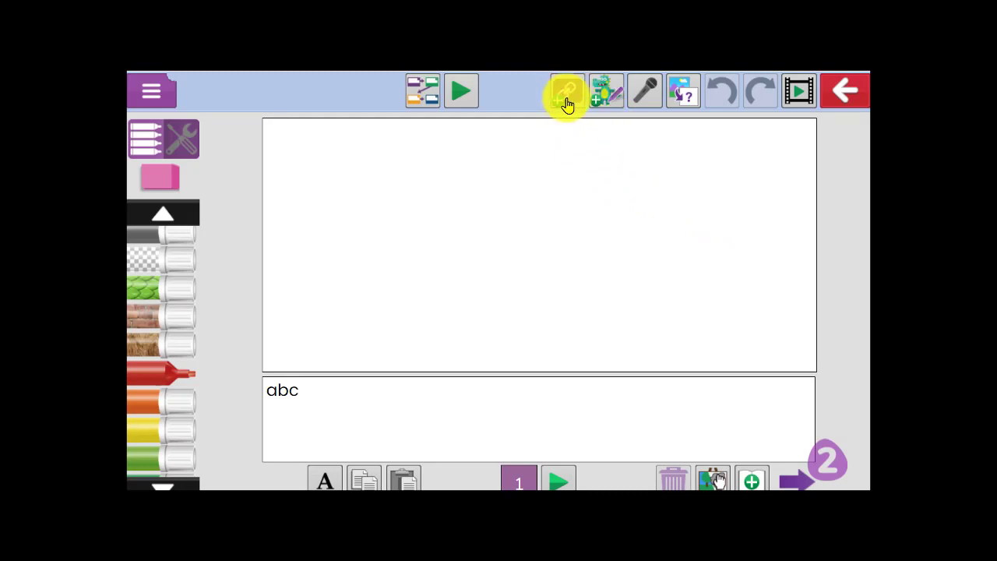
mouse_move(566, 94)
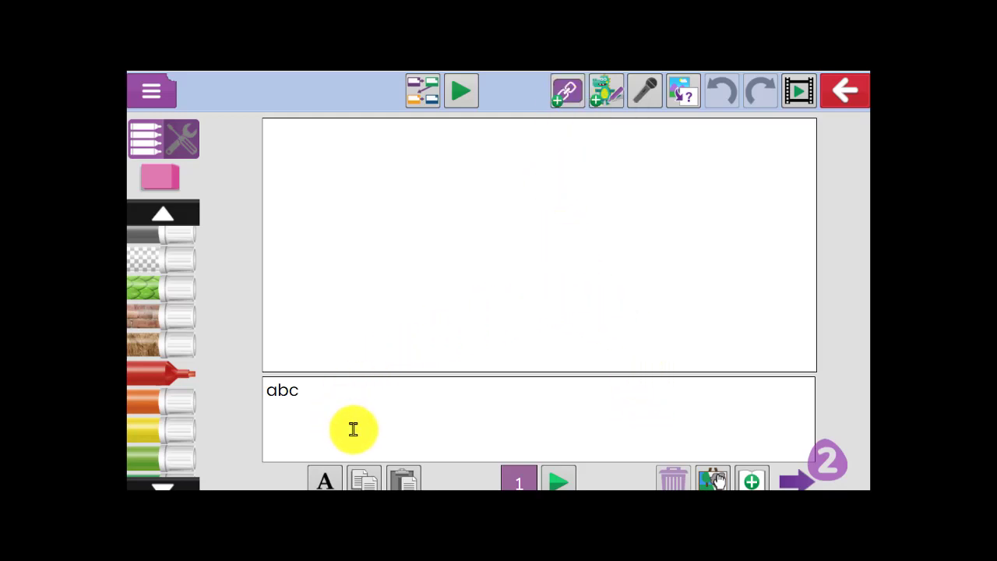
mouse_move(442, 388)
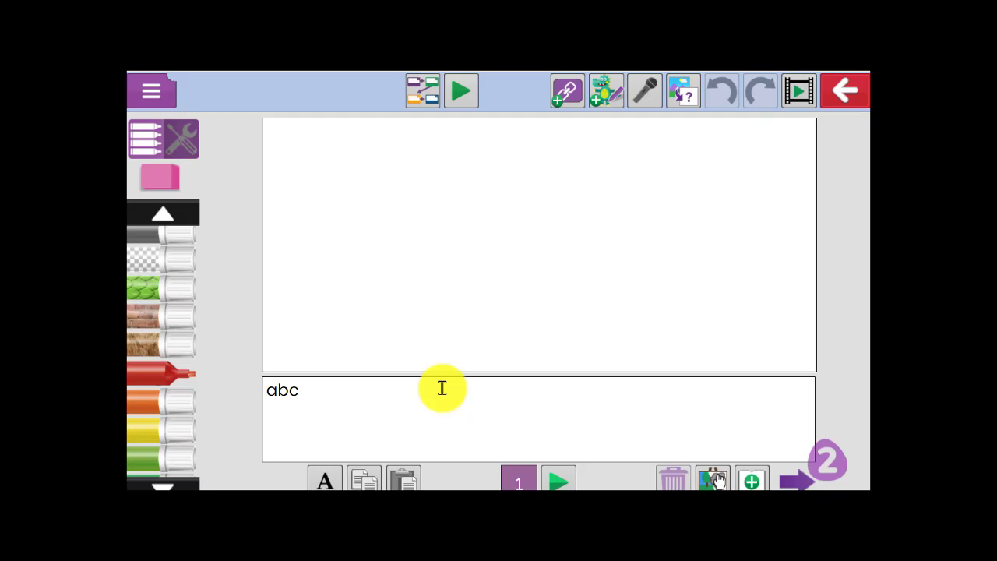
mouse_move(483, 414)
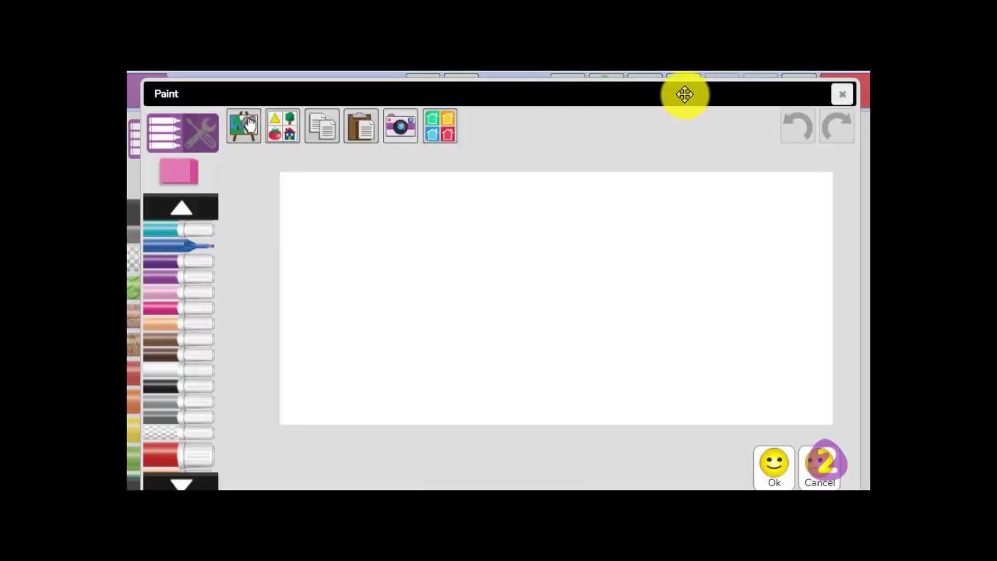
mouse_move(405, 115)
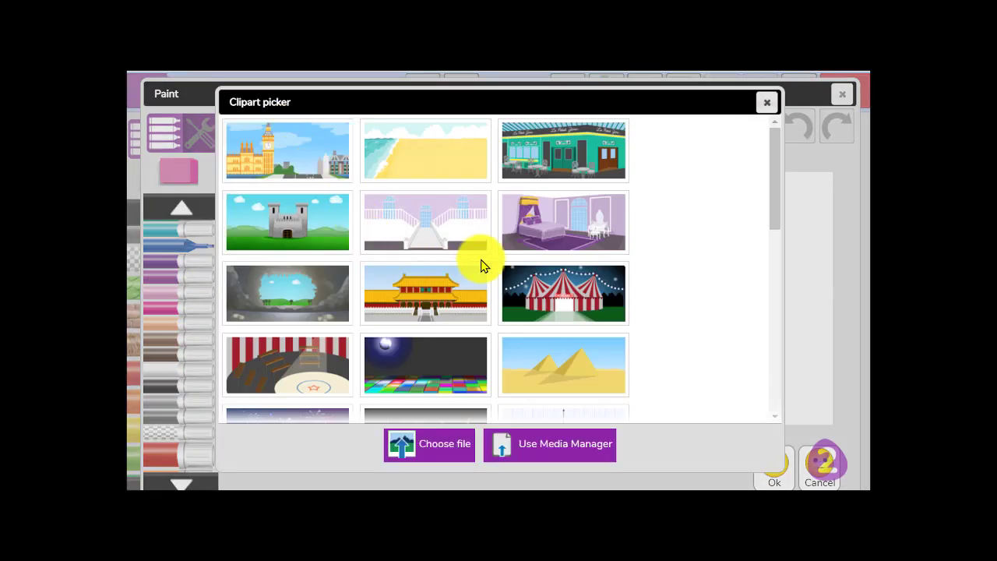
- Scroll the clipart picker to the lakeside scene with trees and accept it as the background
scroll(down, 3)
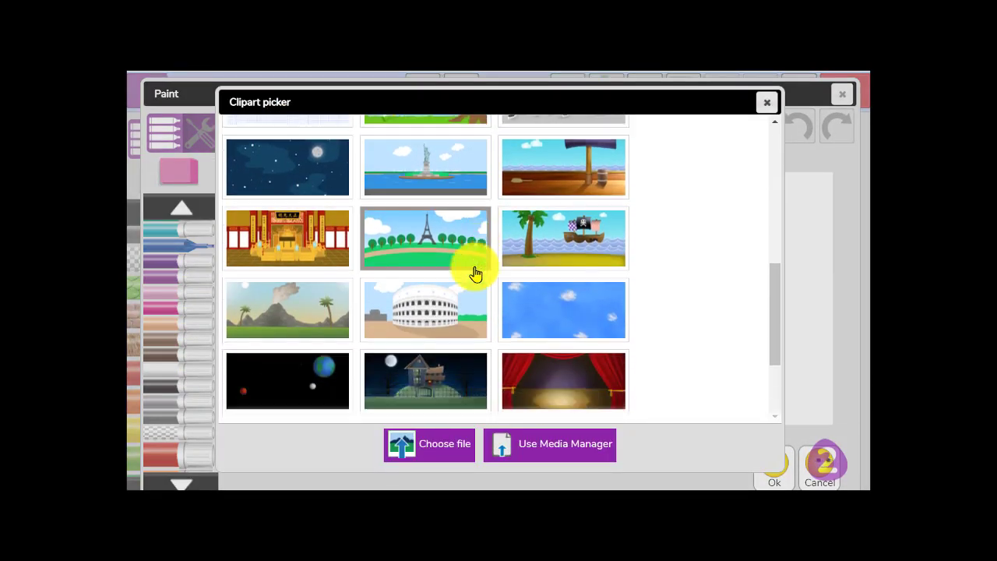
scroll(down, 3)
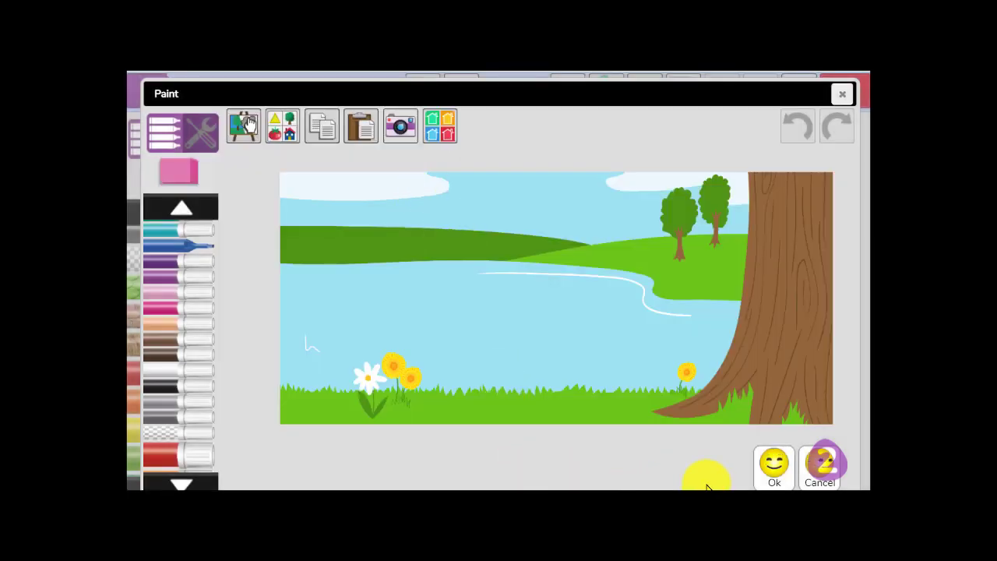
click(772, 467)
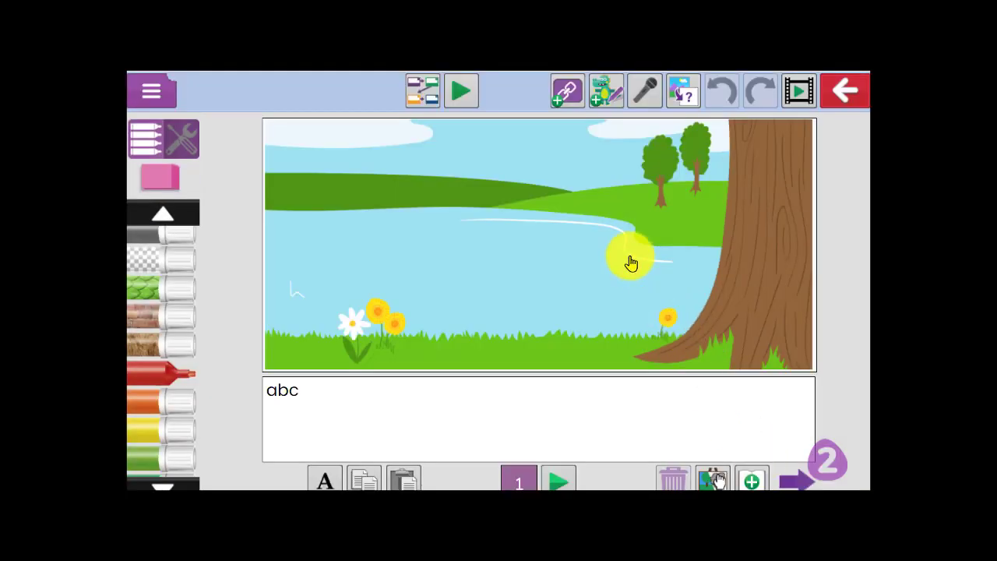
- Add a new sprite and pick the green frog from the clipart collection
click(712, 479)
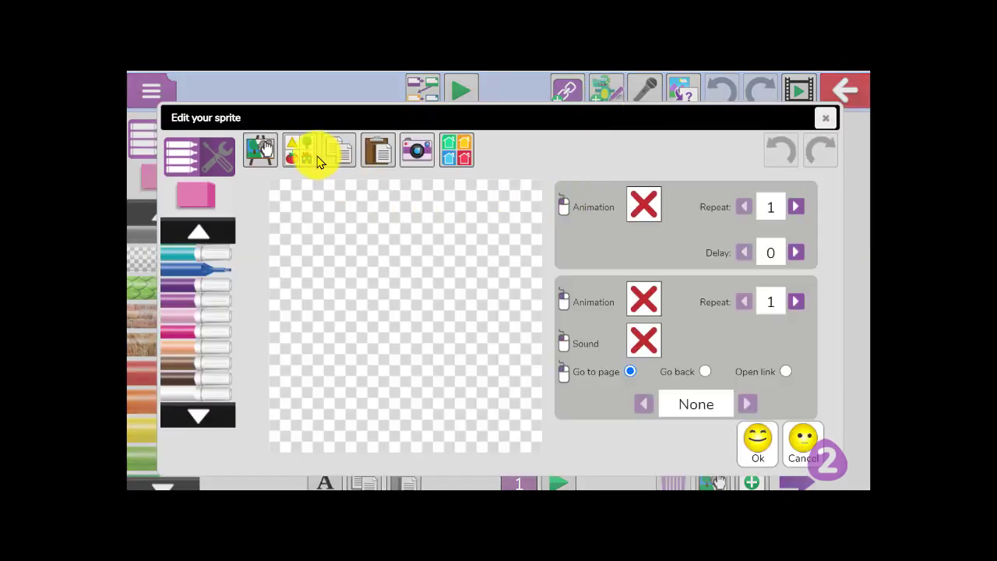
click(300, 149)
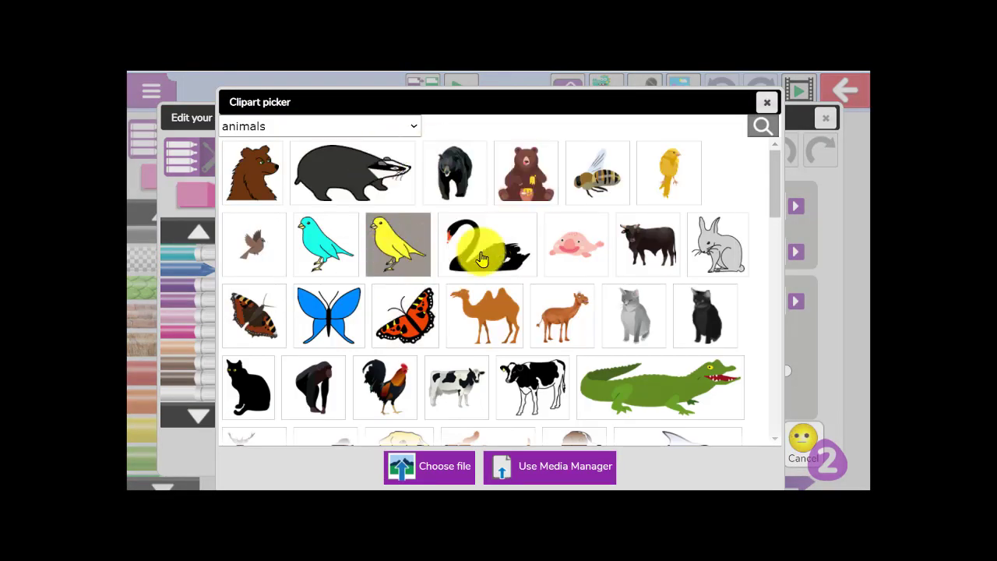
scroll(down, 3)
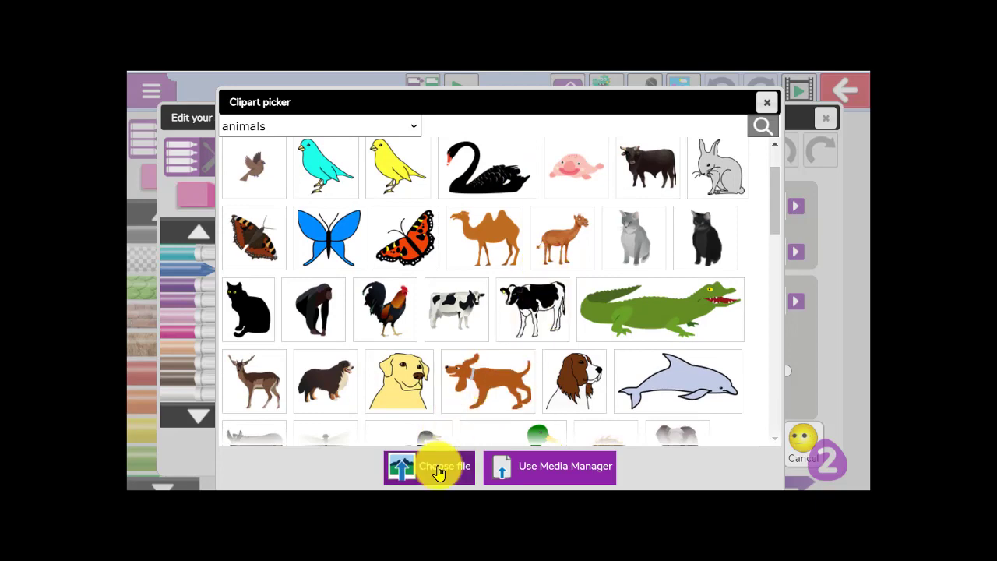
scroll(down, 3)
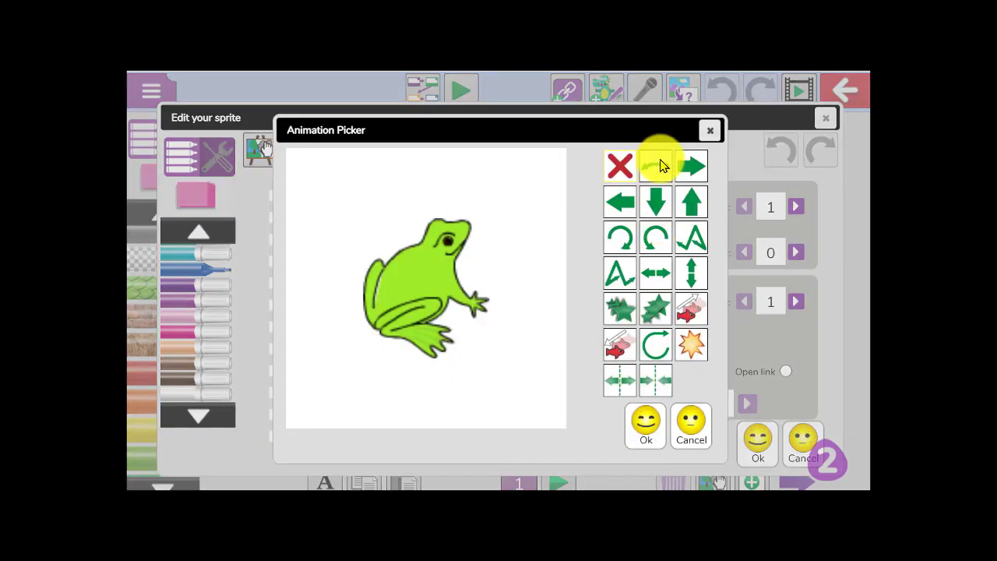
- Give the frog the up-and-down animation and spring sound, then place it on the page
click(691, 165)
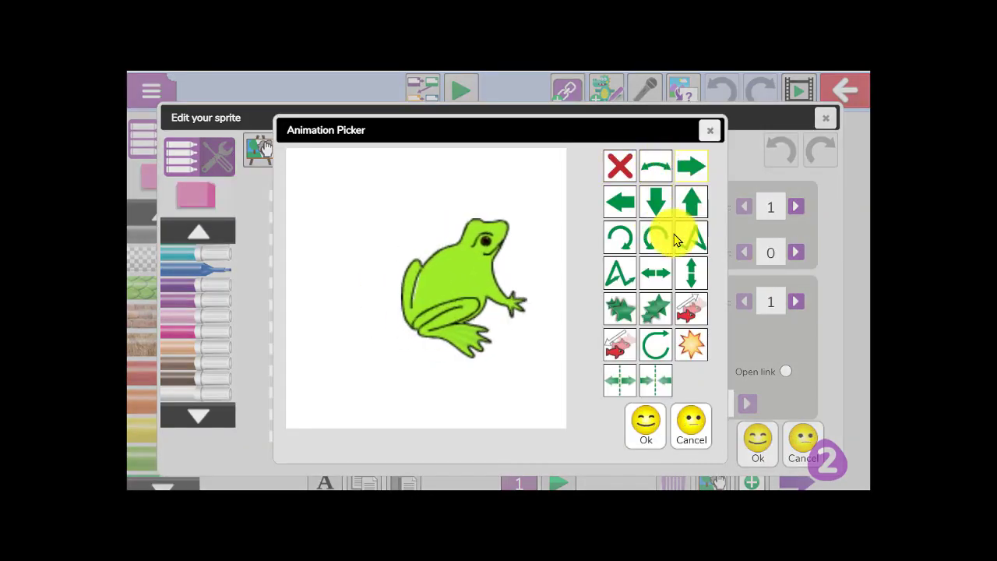
click(692, 201)
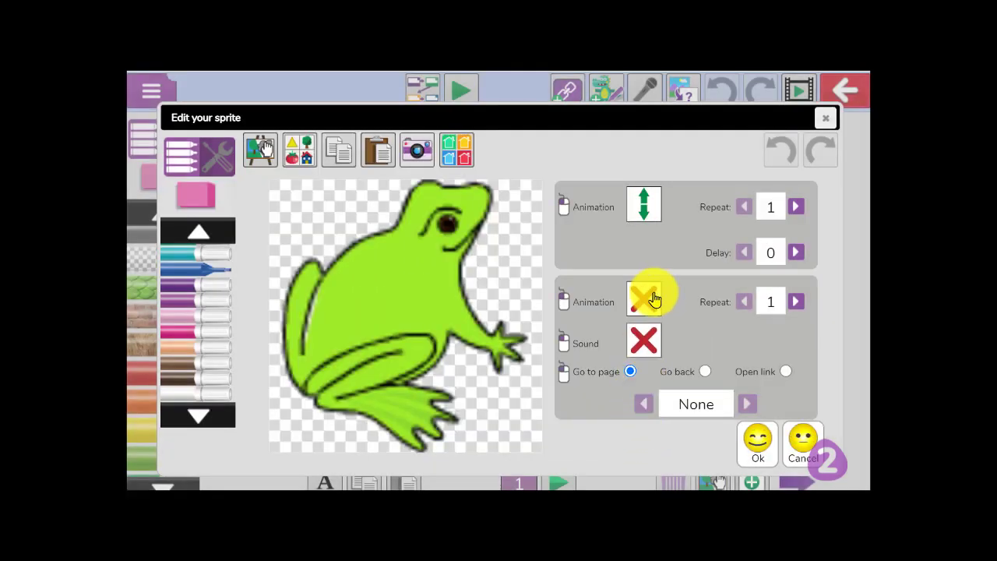
click(643, 302)
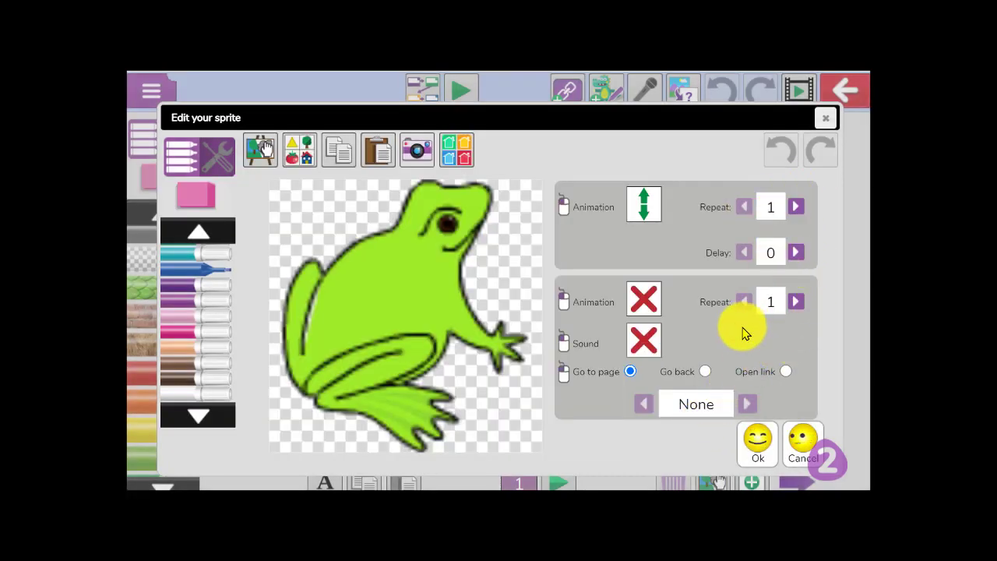
click(643, 340)
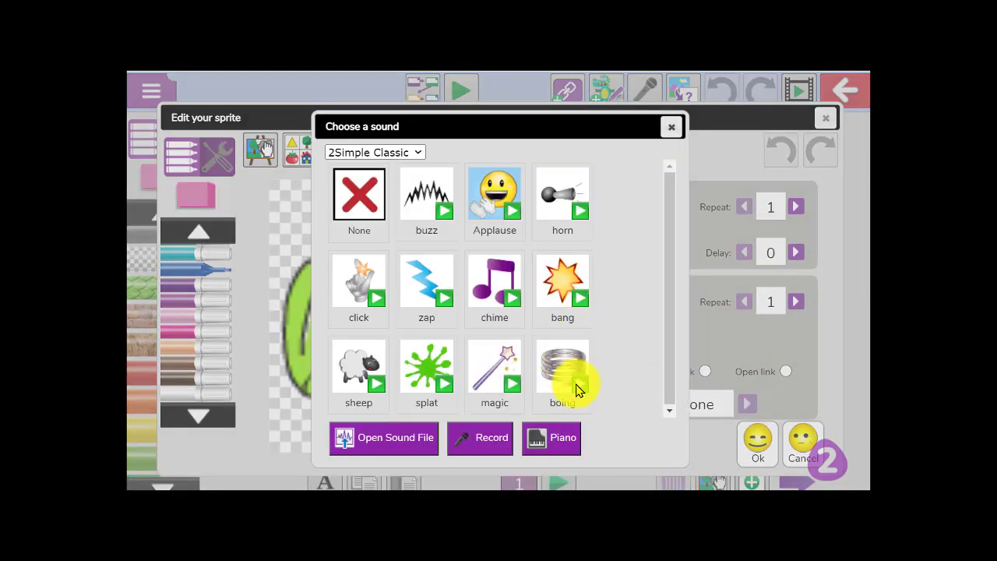
mouse_move(623, 148)
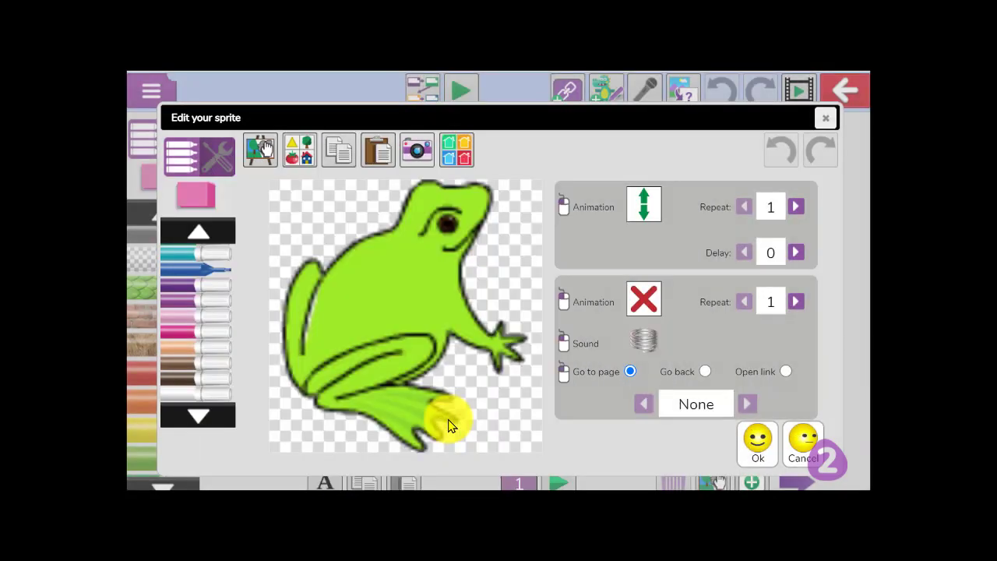
click(757, 444)
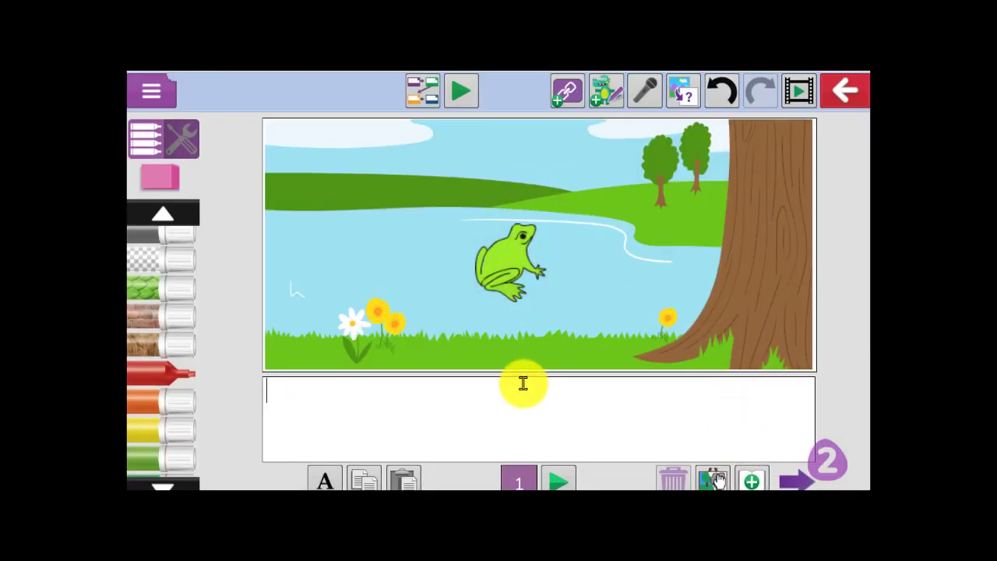
- Caption the frog scene starting with 'Lifecycl' in the text box
text(Lifecycl)
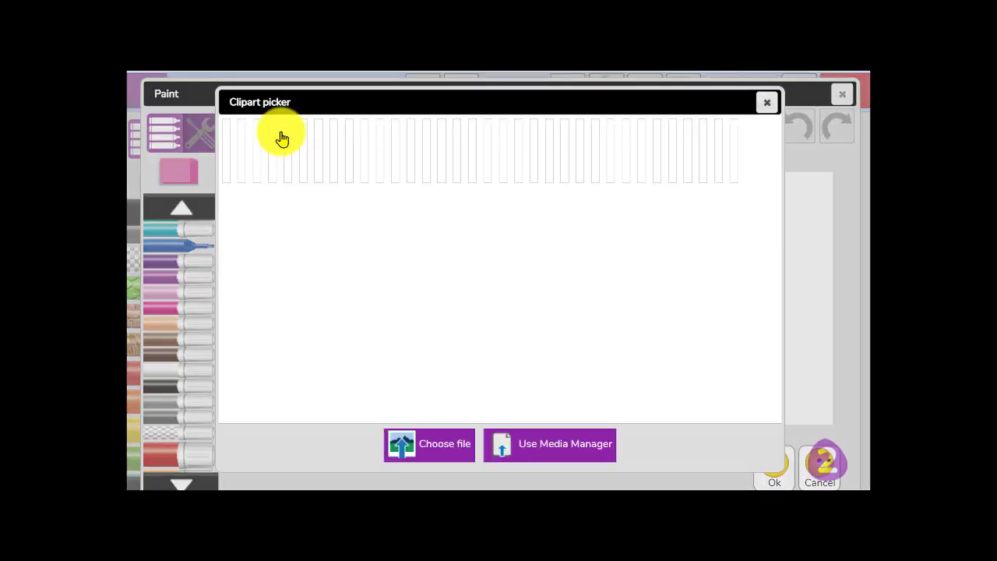
- Load Frogspawn_closeup from the computer via Choose file and set it as page 2's background
click(428, 444)
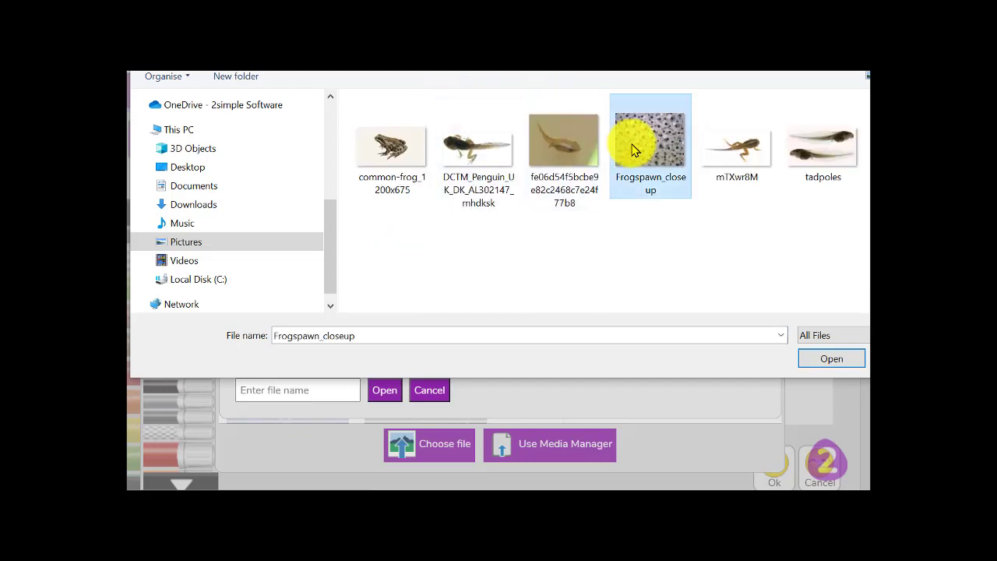
click(550, 442)
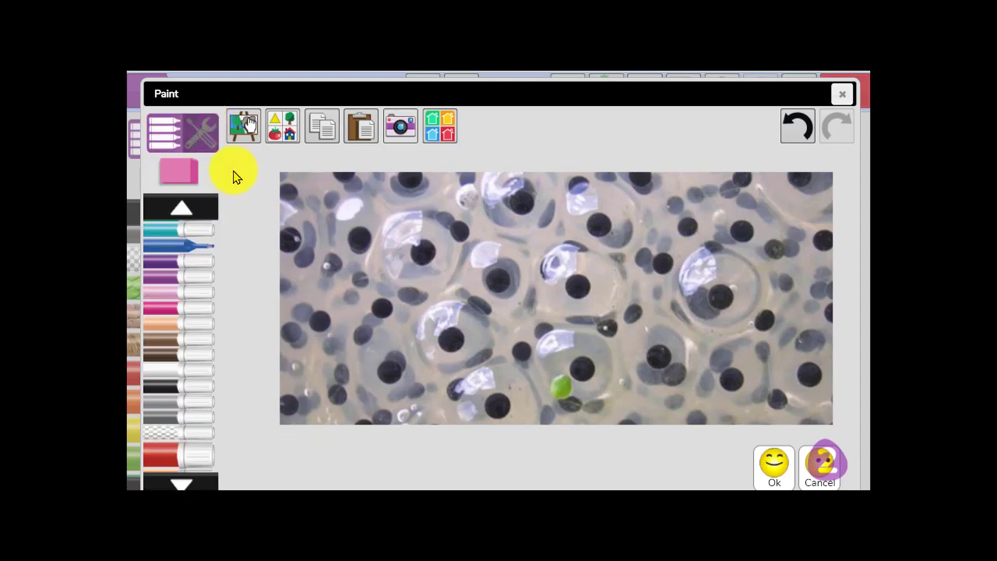
click(772, 467)
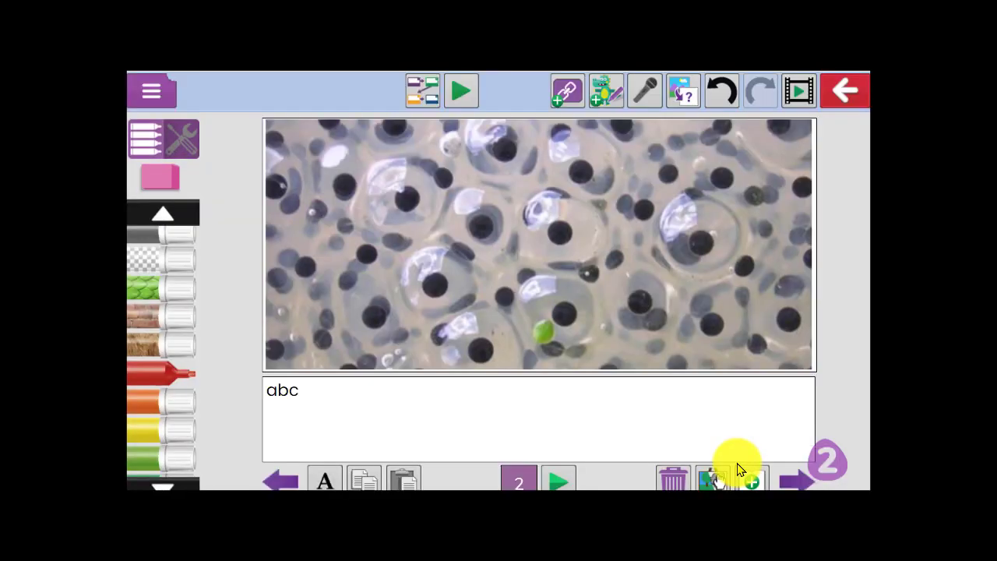
- Caption page 2 with the heading 'Frogspawn:' under the photo
text(Fr)
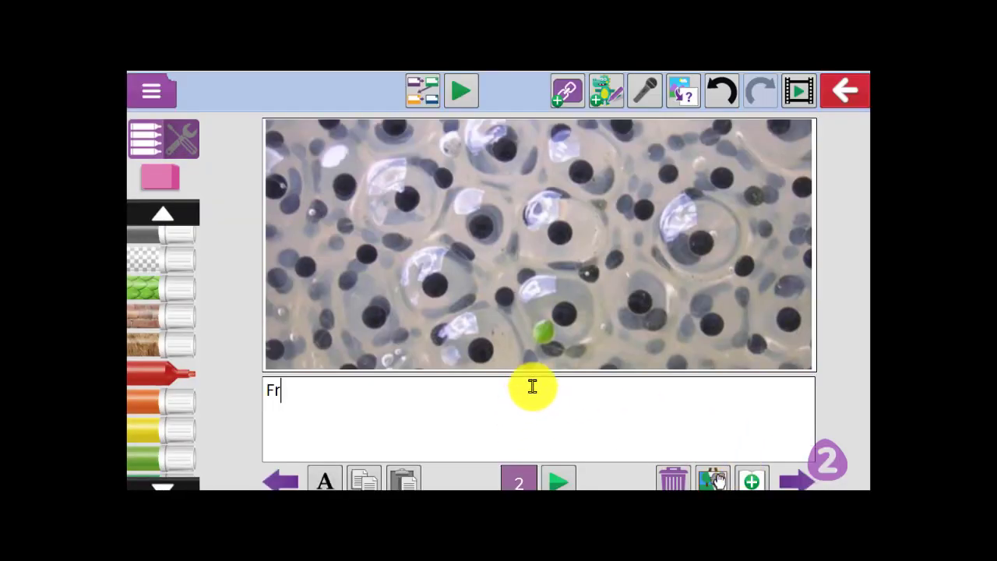
text(ogspawn:)
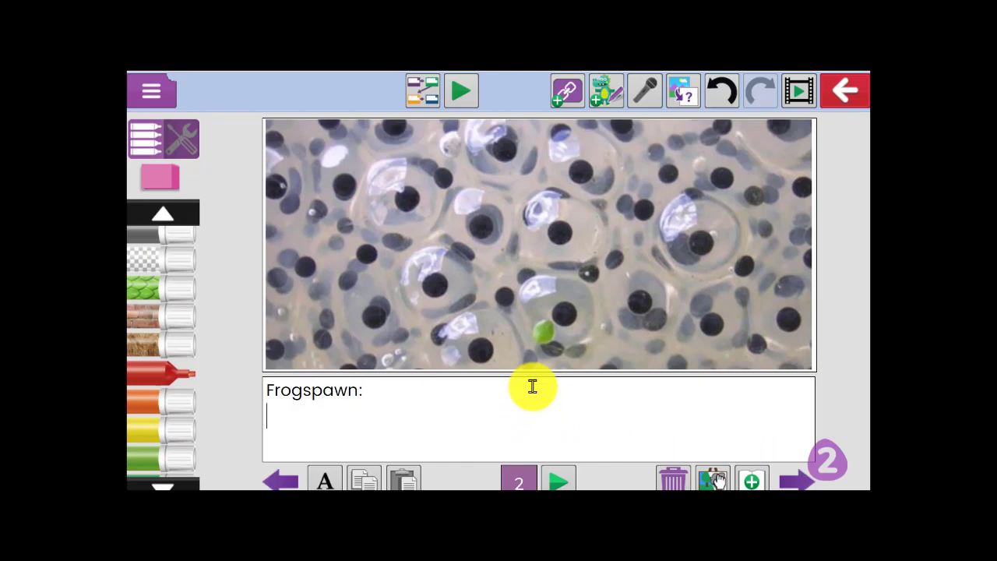
mouse_move(557, 383)
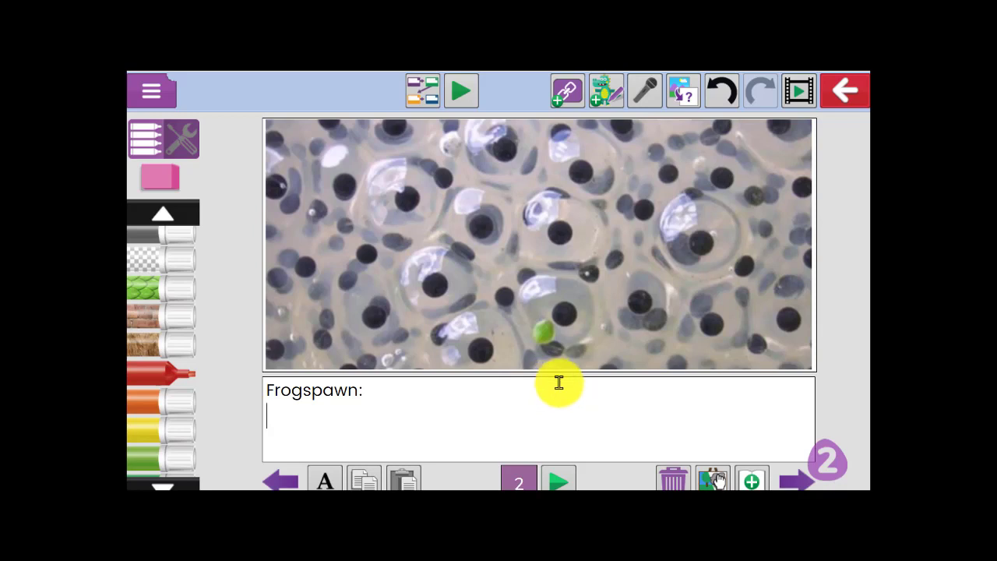
mouse_move(505, 212)
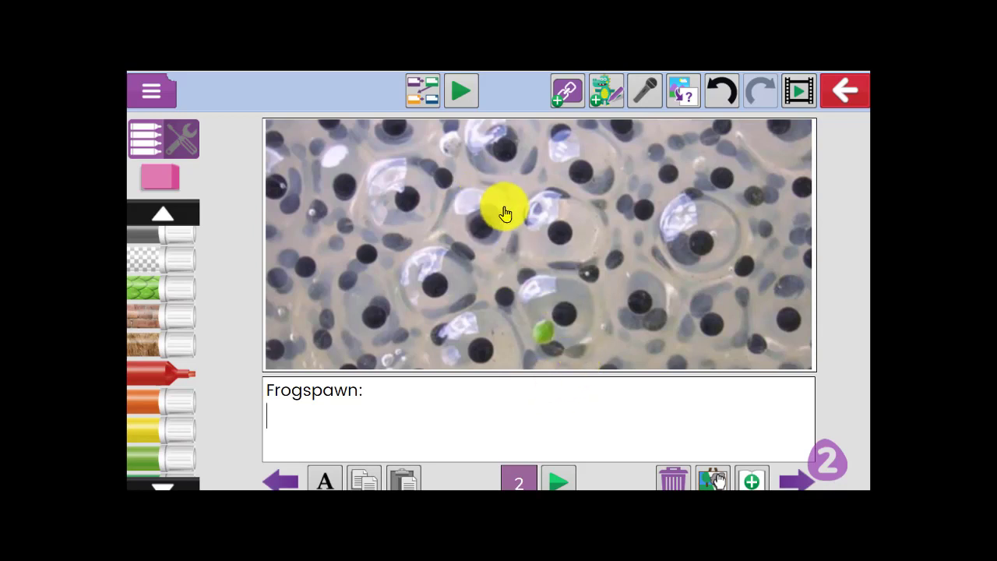
mouse_move(465, 215)
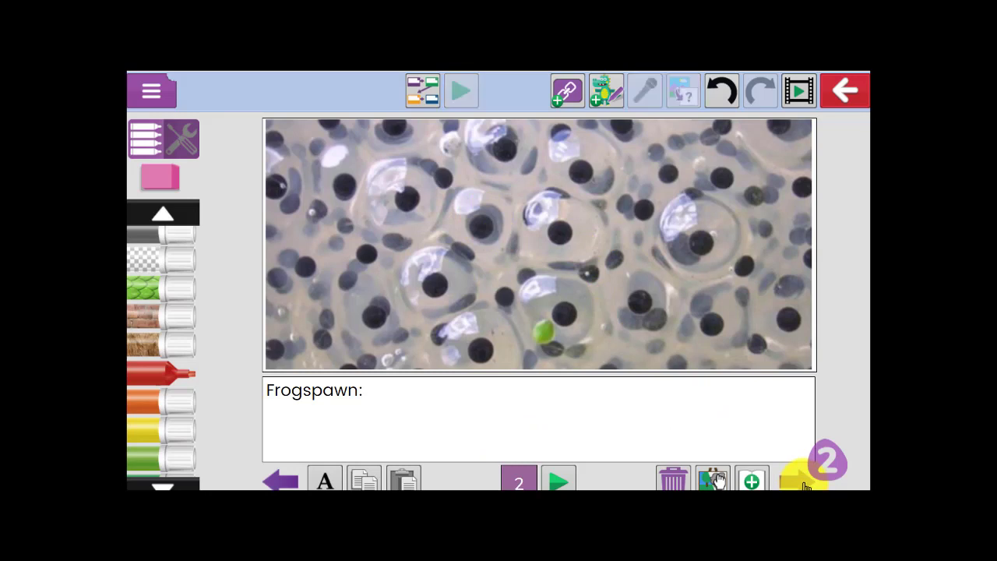
- Insert the frog life cycle diagram from a file on the PC as page 7's picture
click(796, 479)
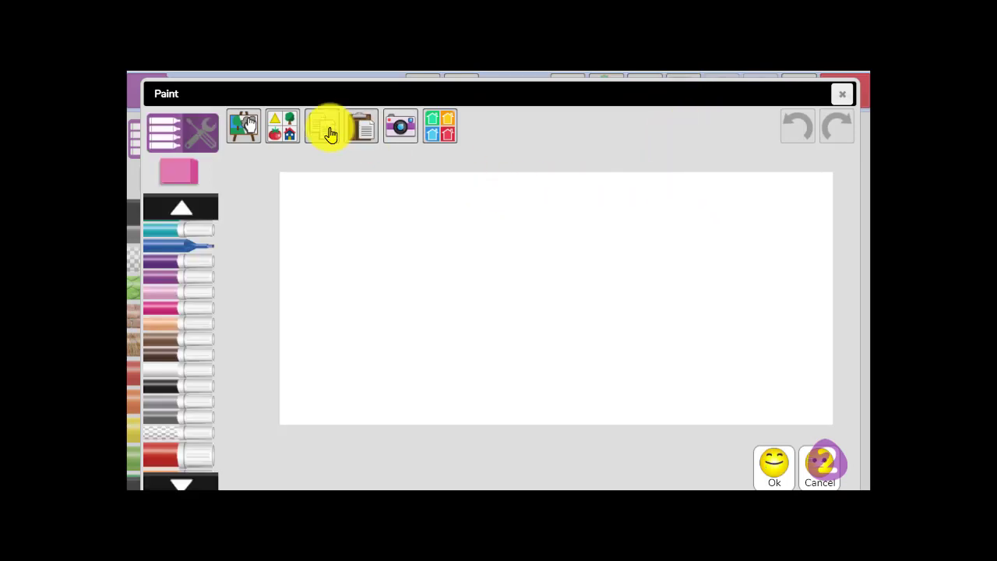
click(327, 124)
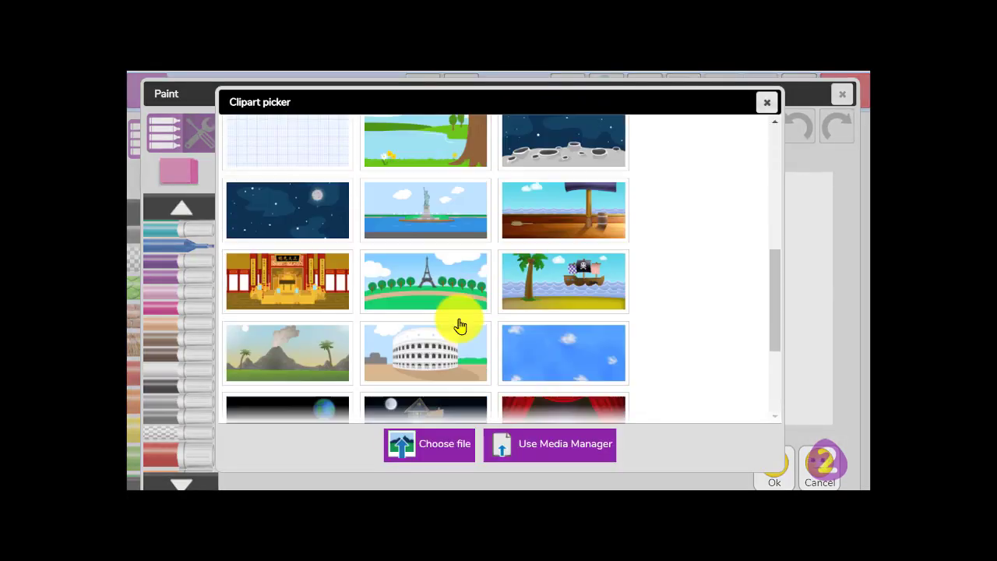
click(428, 444)
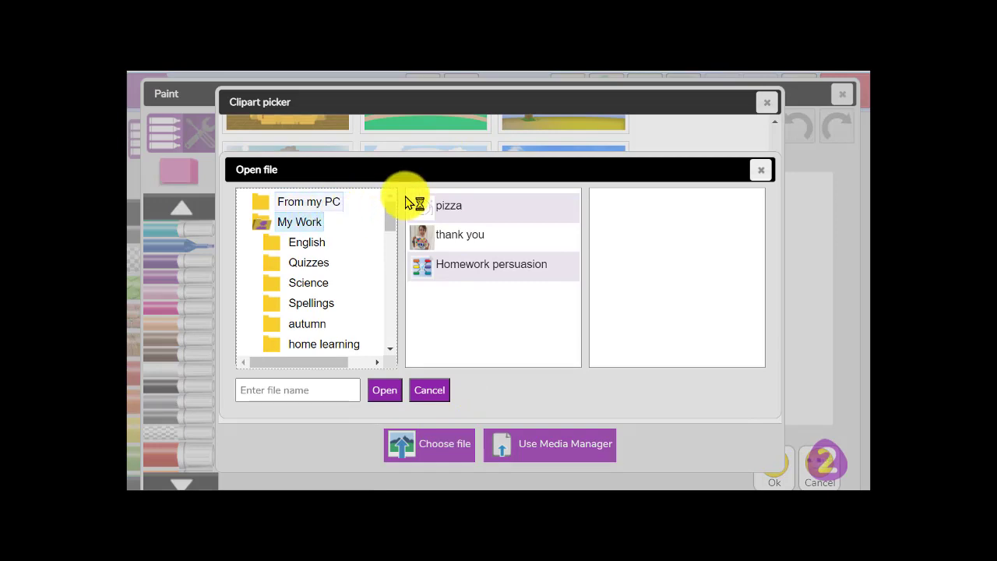
click(428, 444)
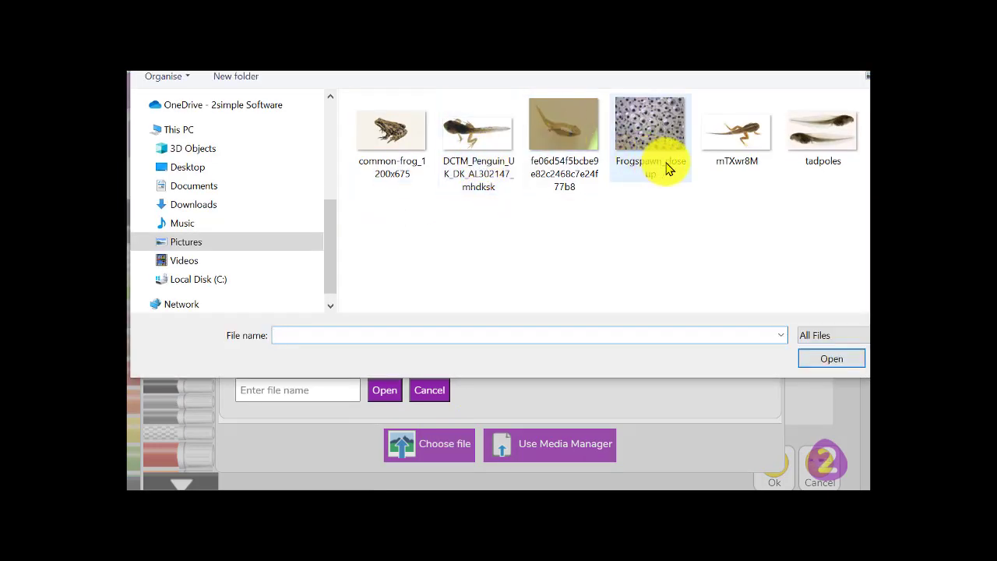
click(832, 358)
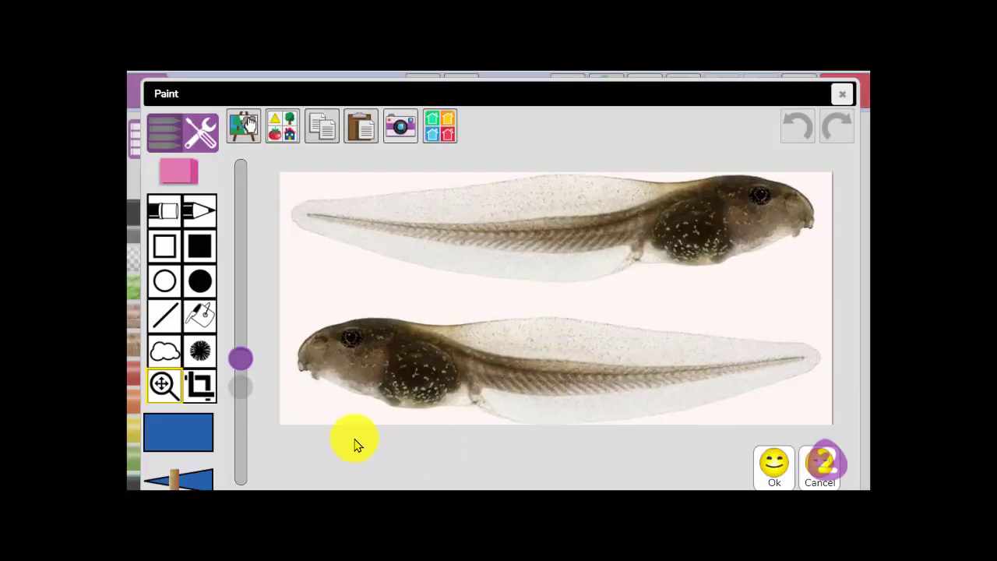
click(772, 467)
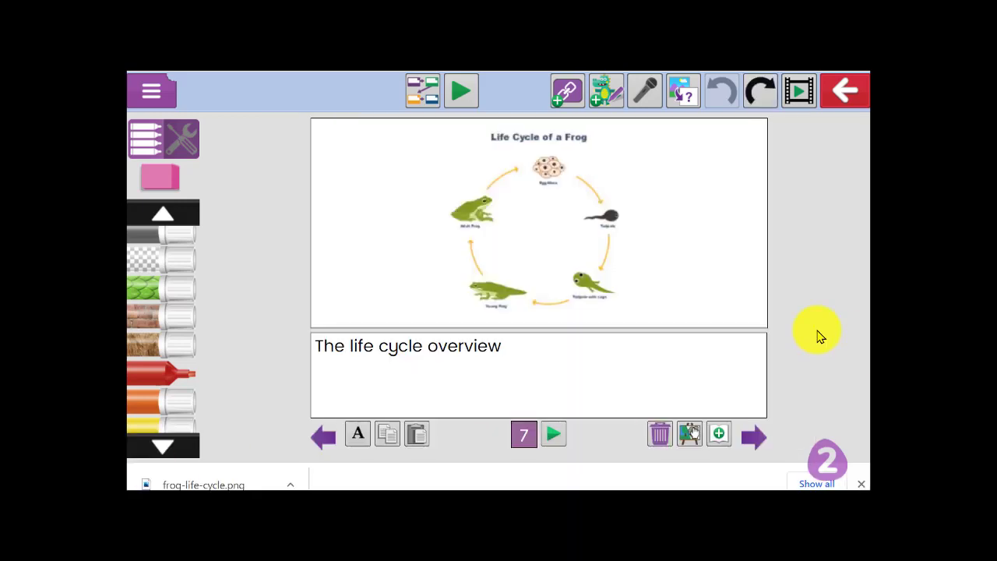
mouse_move(557, 148)
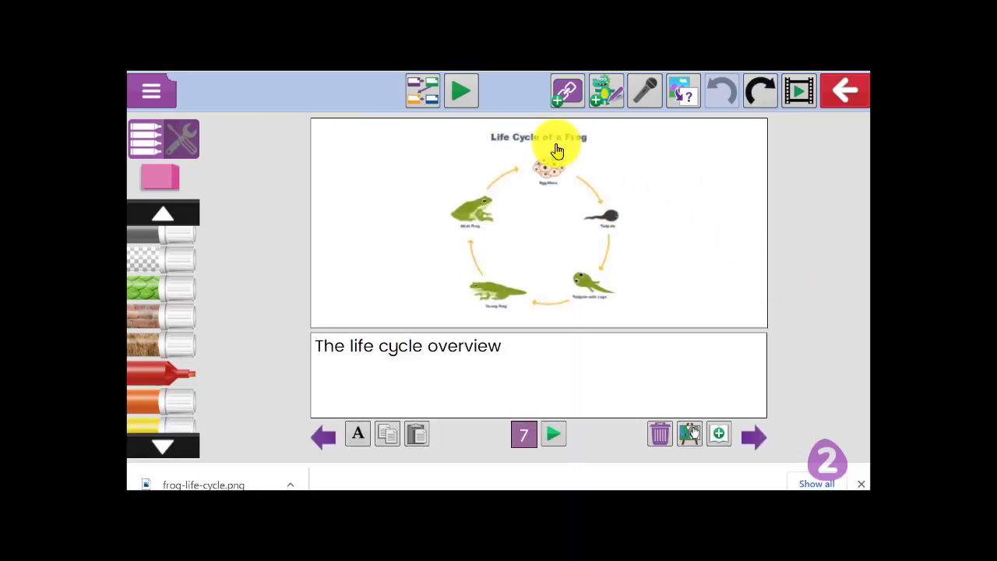
mouse_move(617, 288)
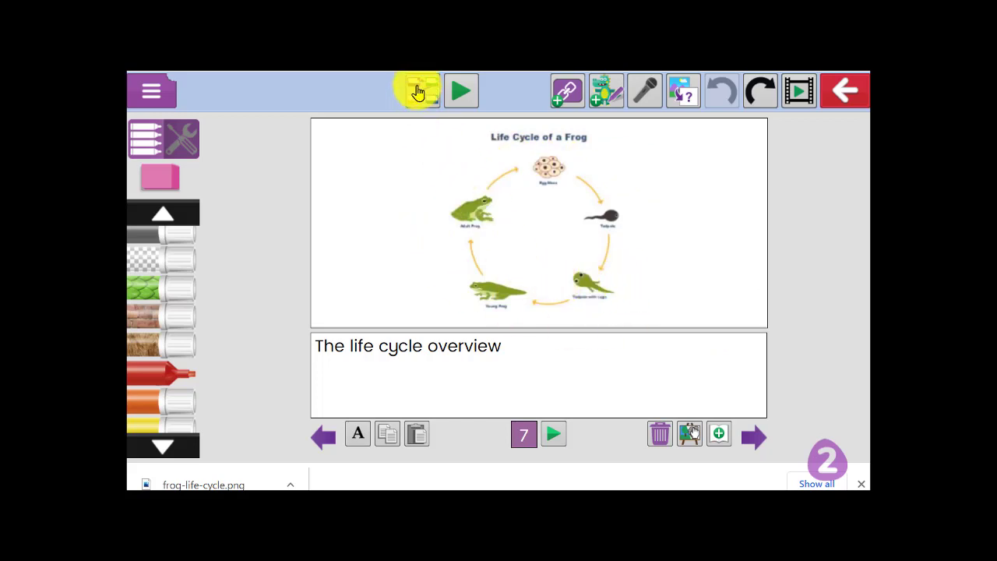
click(417, 90)
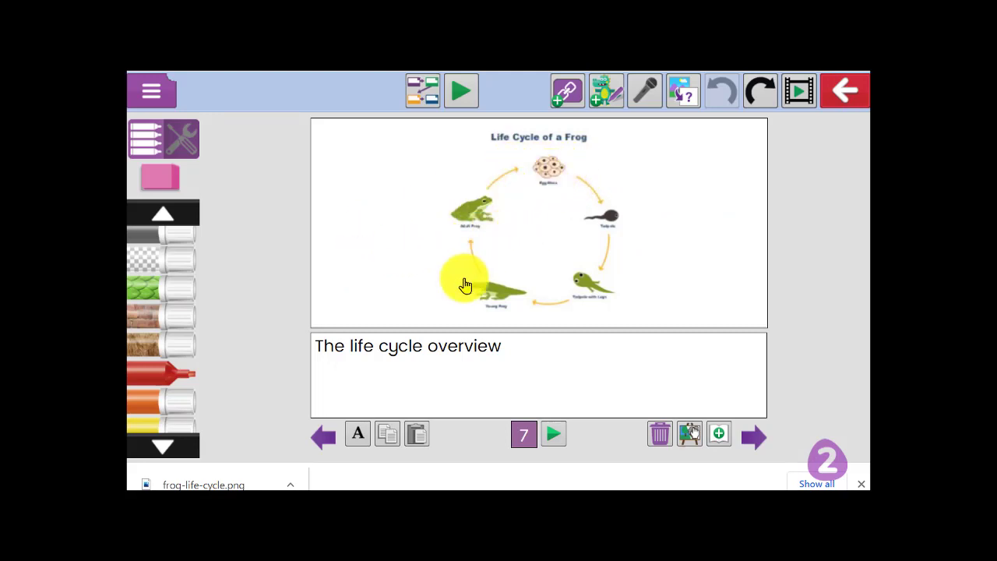
mouse_move(548, 193)
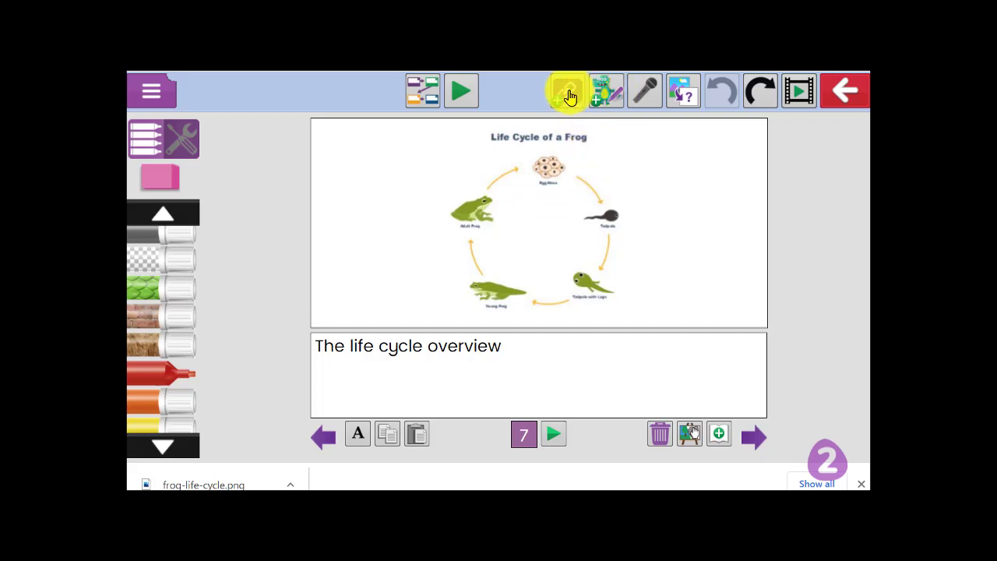
- Create a green 'Frogspawn' link button to page 2 and place it on the diagram
click(566, 90)
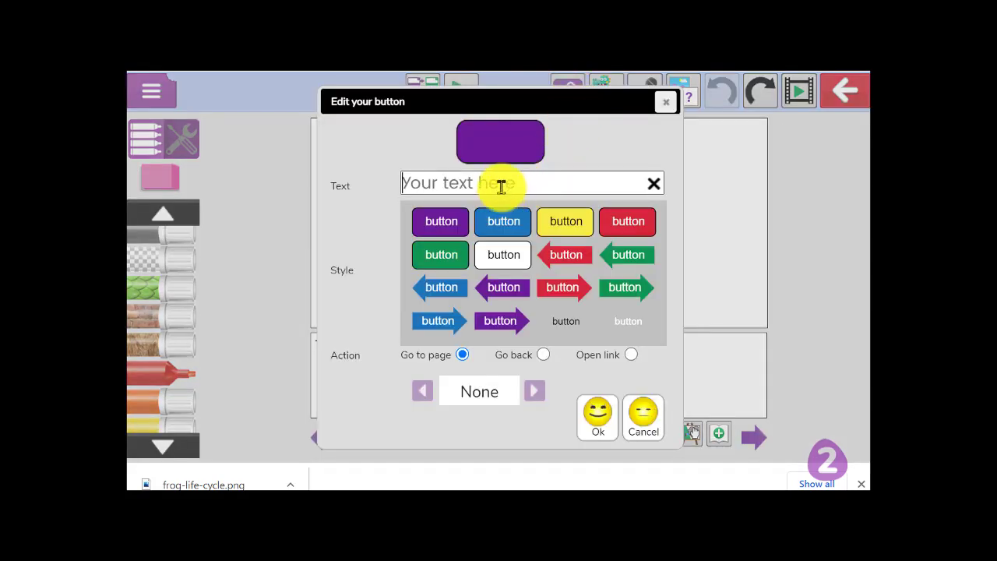
text(Fro)
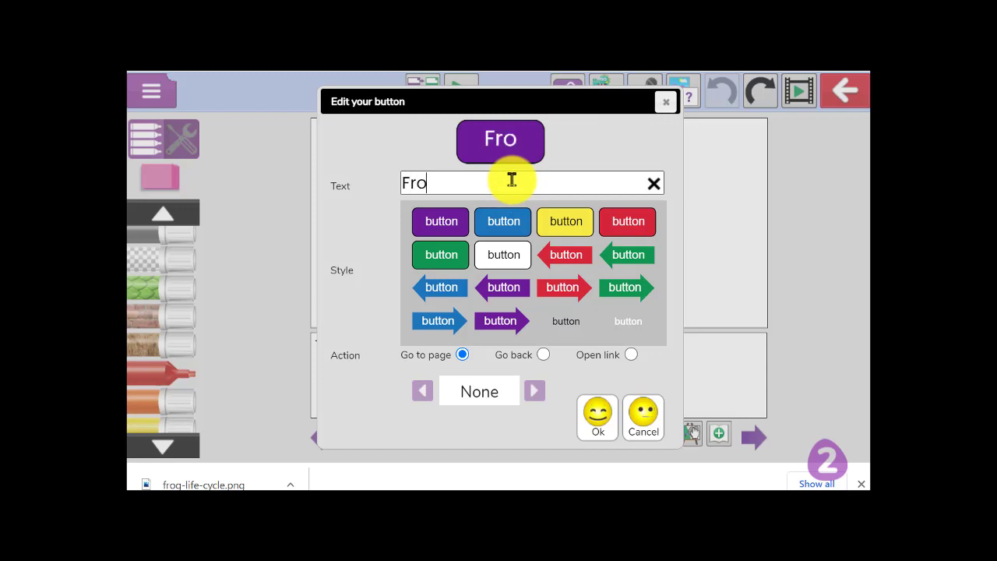
text(gspawn)
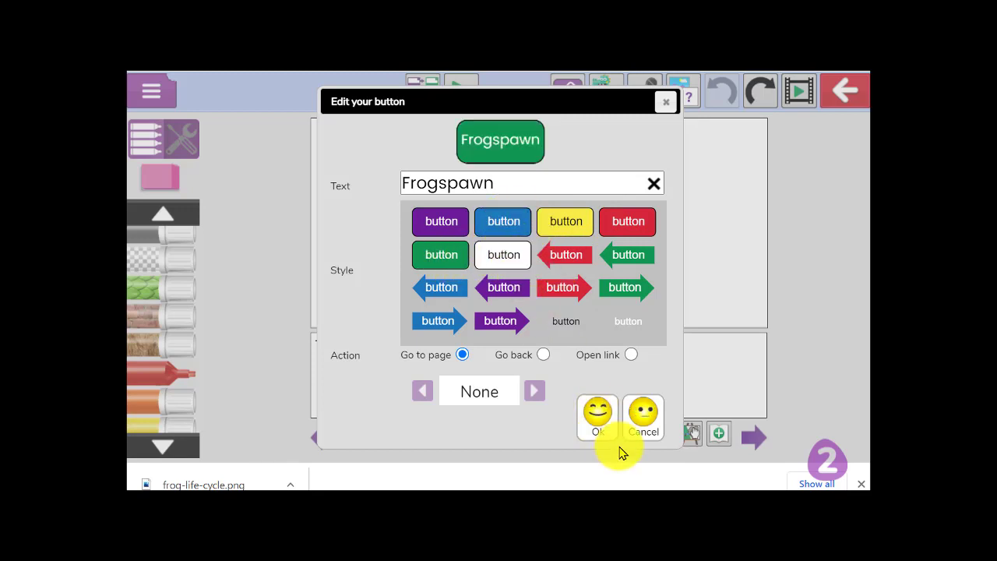
mouse_move(383, 372)
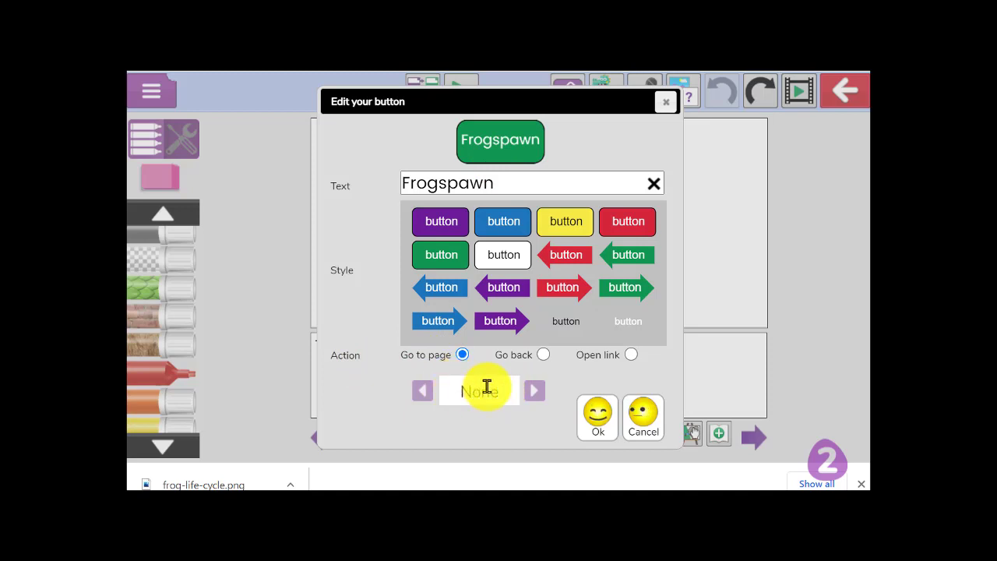
click(480, 389)
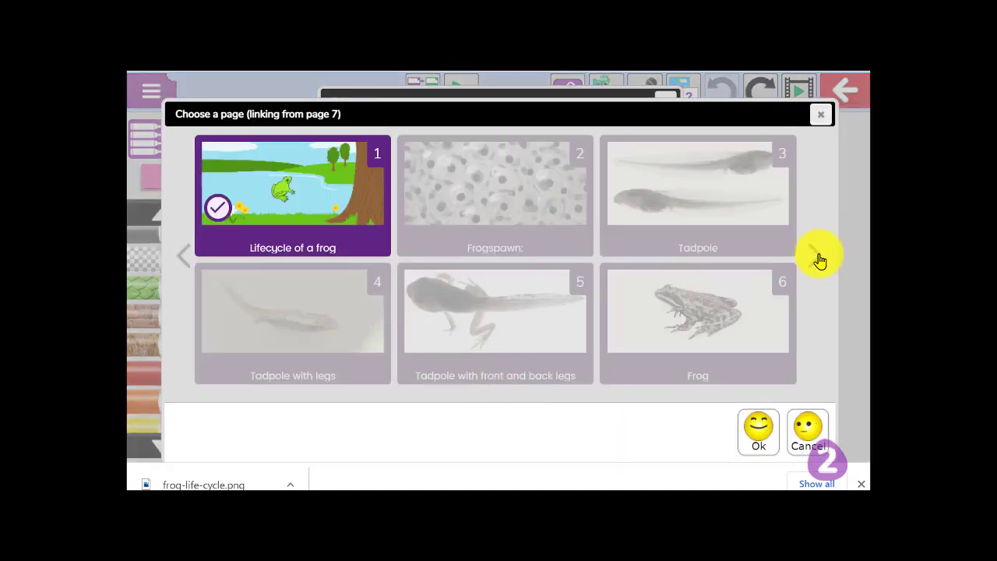
click(698, 311)
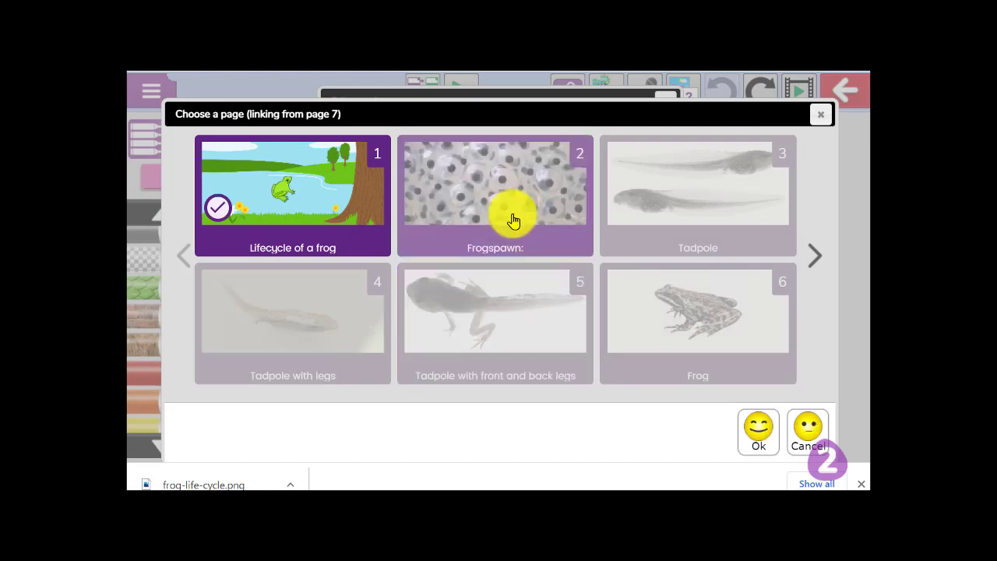
click(495, 194)
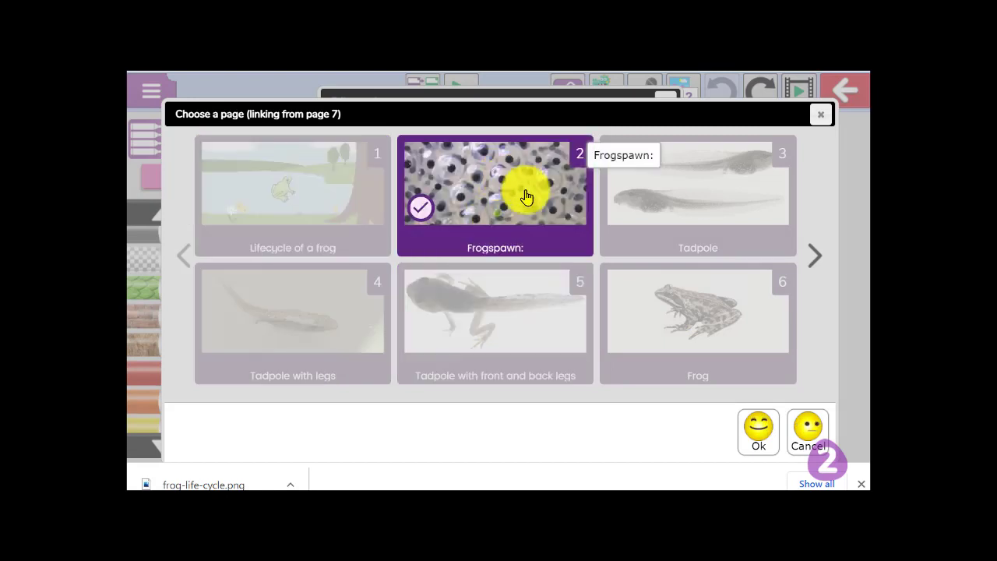
click(757, 431)
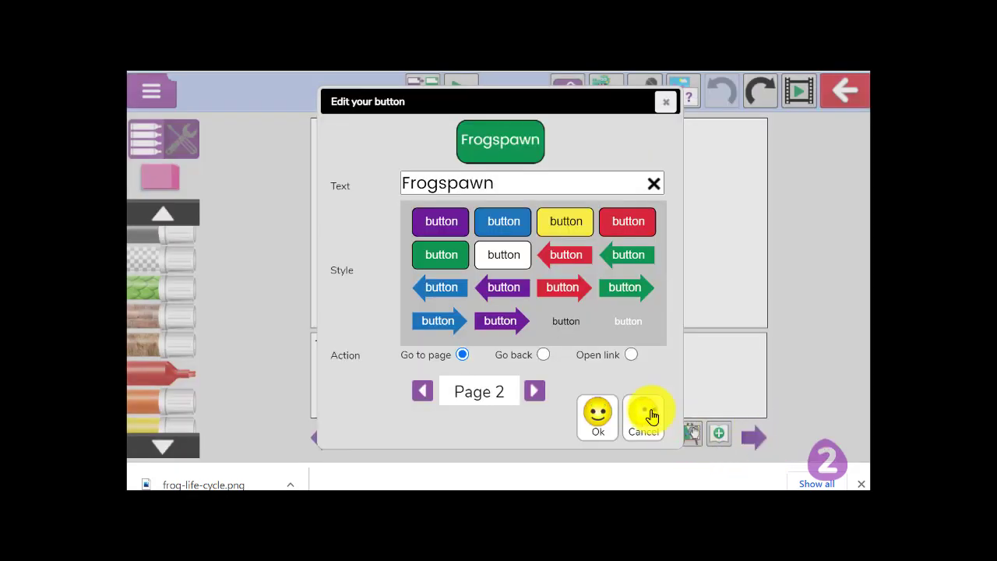
click(643, 418)
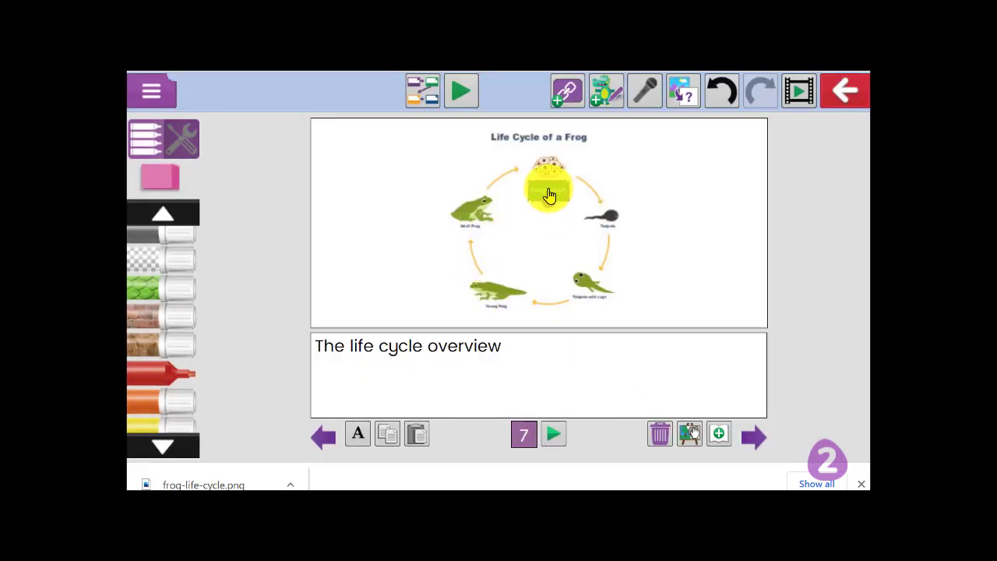
click(548, 179)
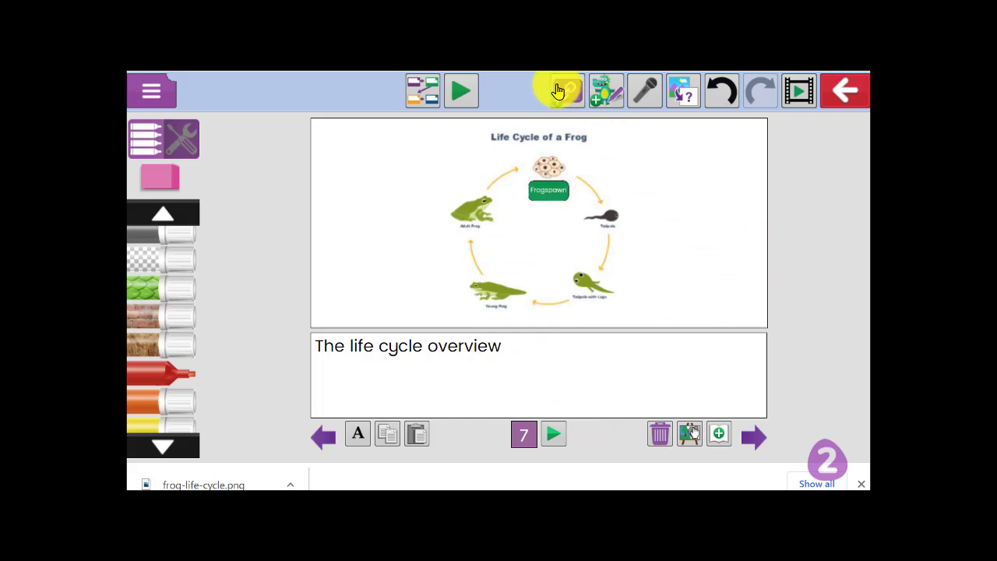
- Create a green 'Tadpole' link button on page 7 pointing to page 3
click(557, 90)
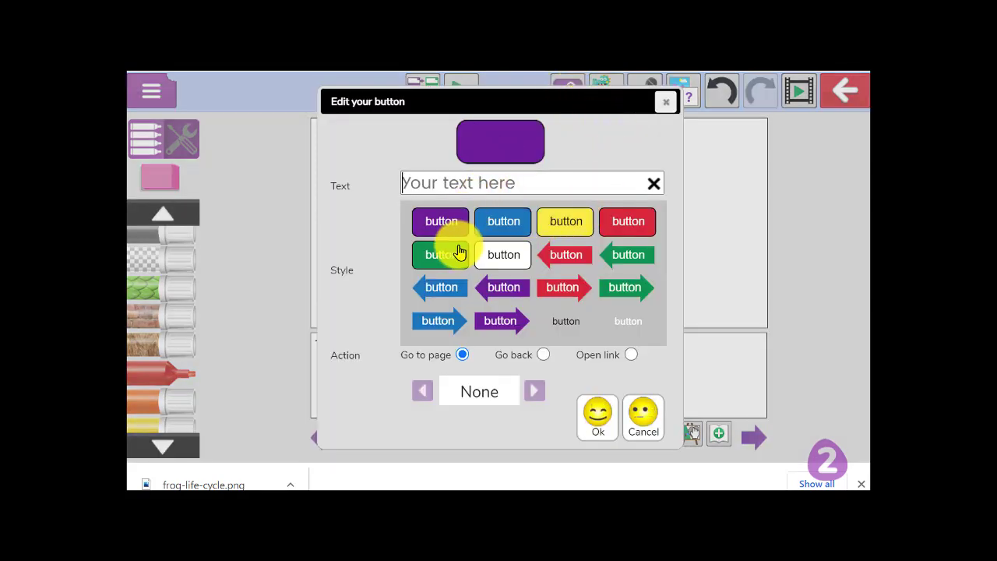
text(T)
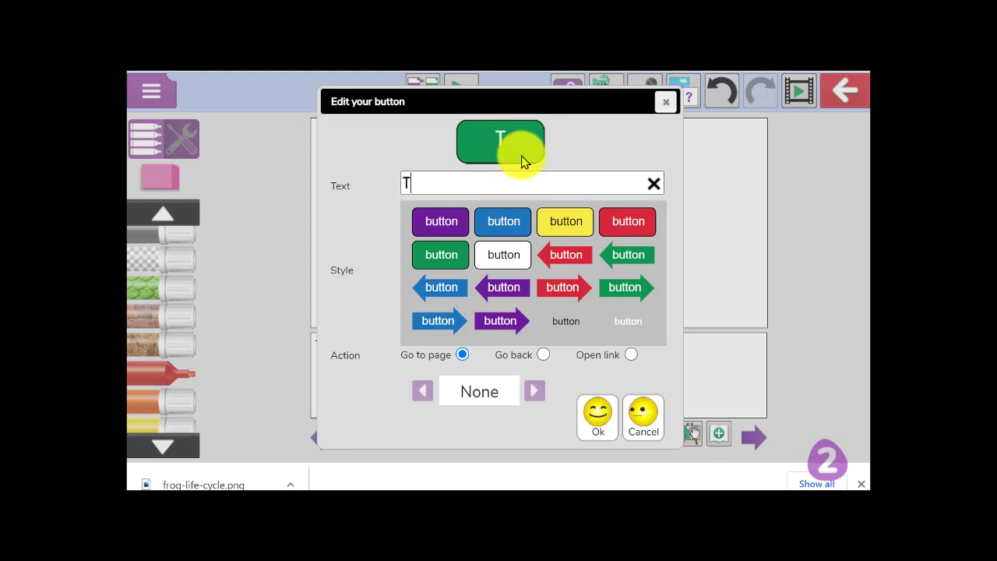
text(adpole)
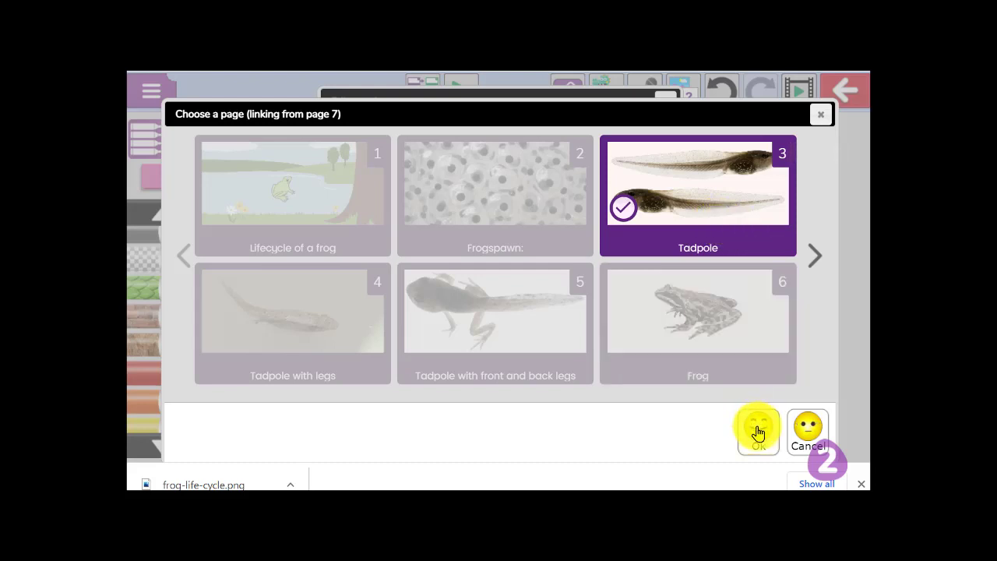
click(757, 430)
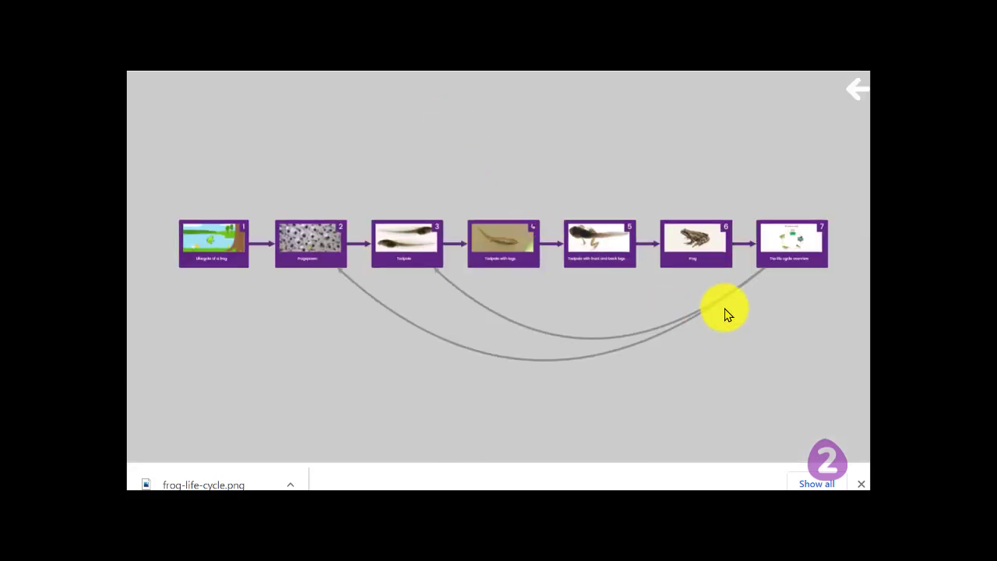
mouse_move(708, 265)
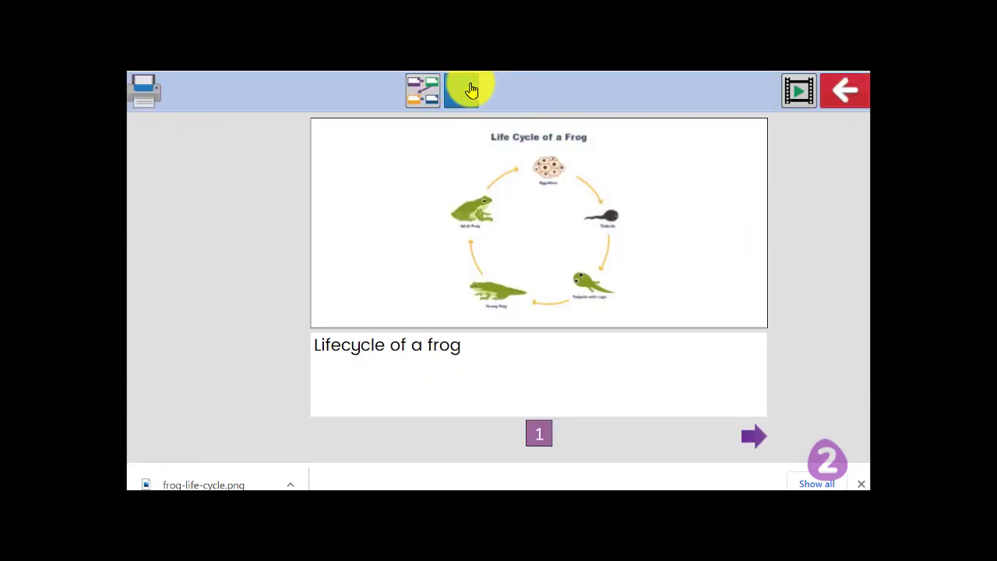
- Play the frog story through Frogspawn, Tadpole, Tadpole with legs and Frog, then return home
click(461, 88)
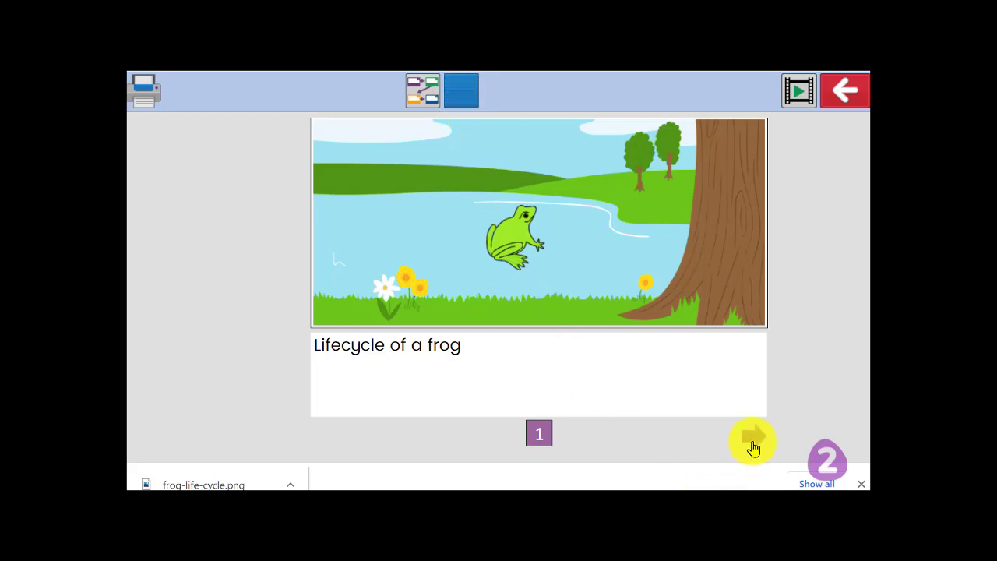
click(751, 436)
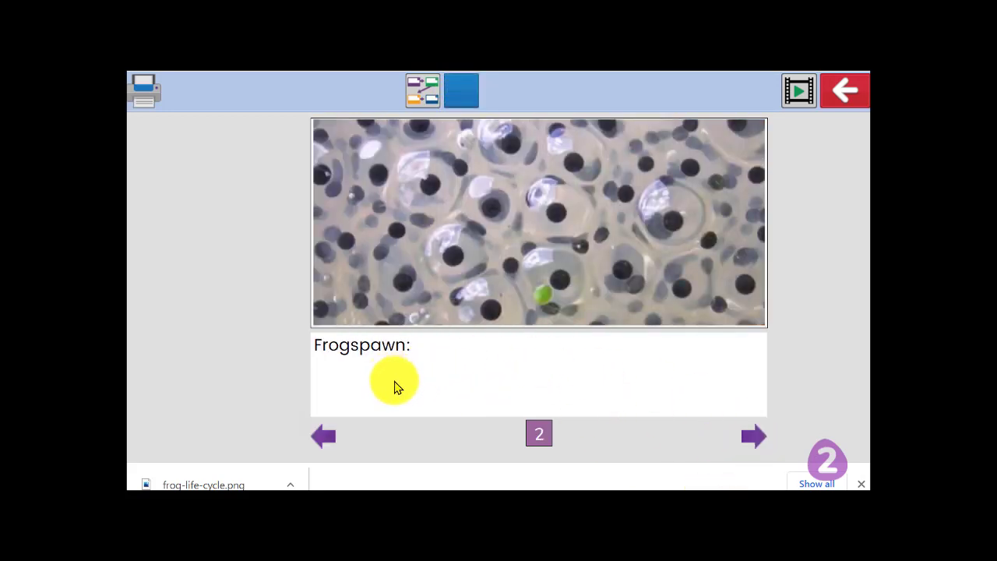
click(752, 434)
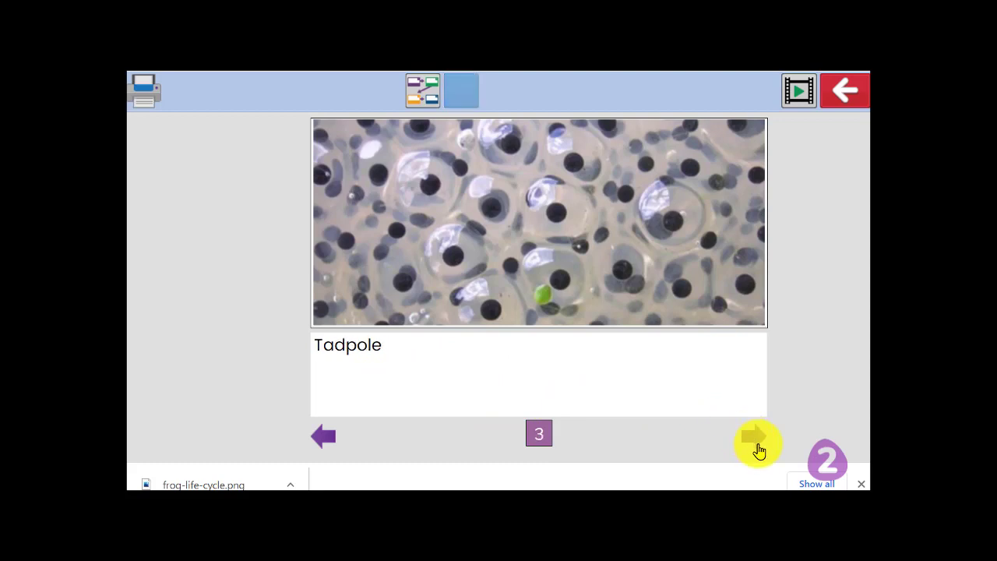
click(757, 443)
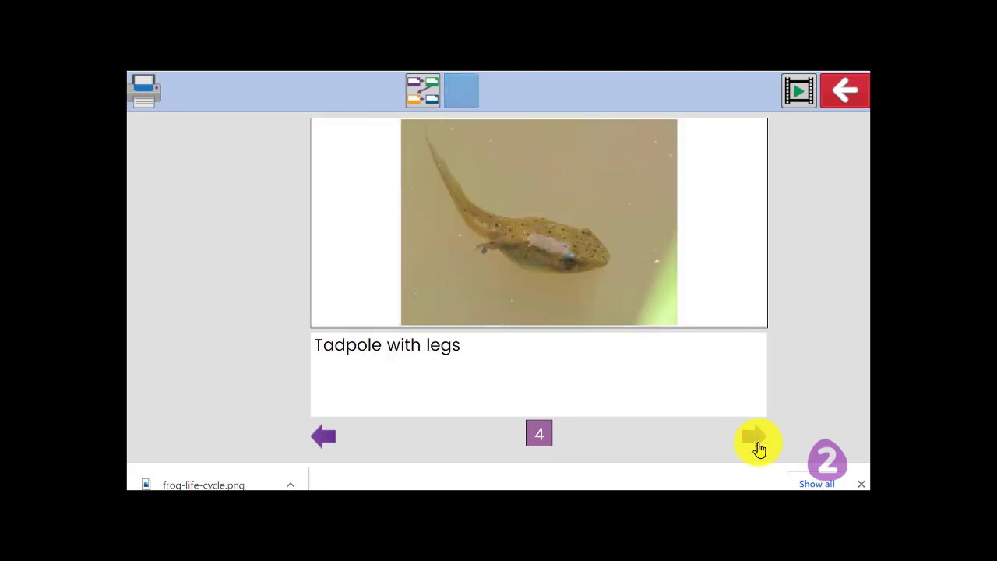
click(756, 442)
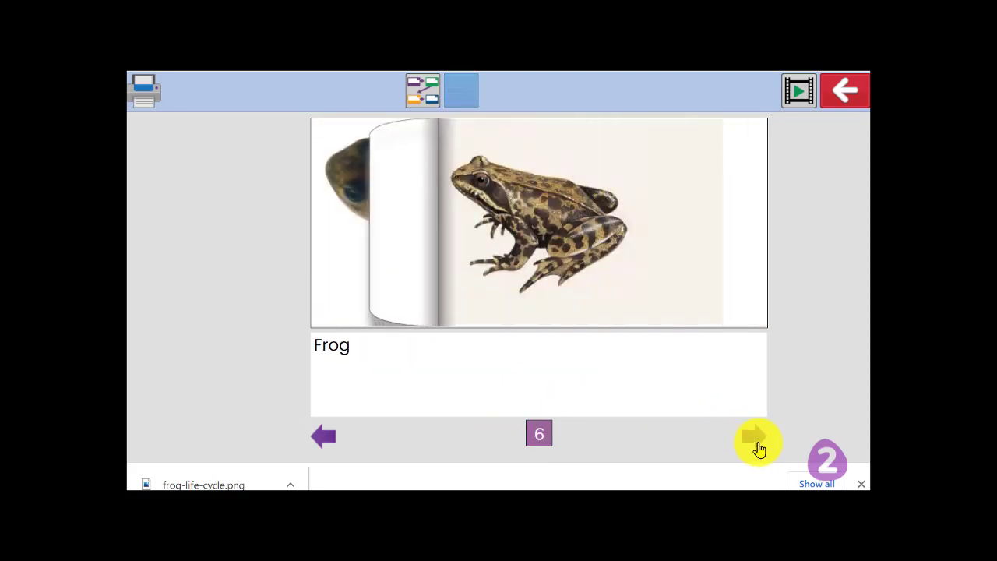
click(756, 442)
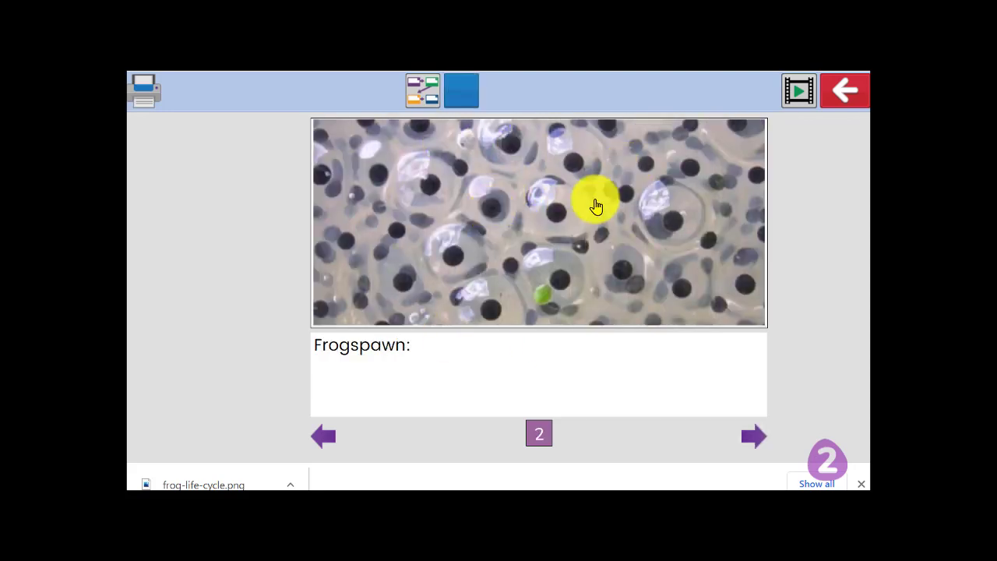
mouse_move(610, 359)
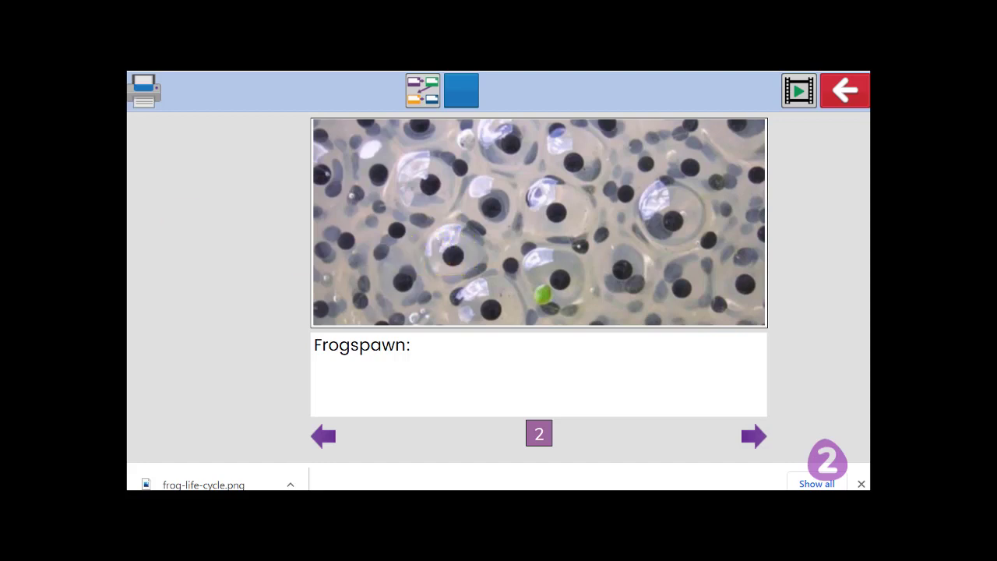
click(844, 88)
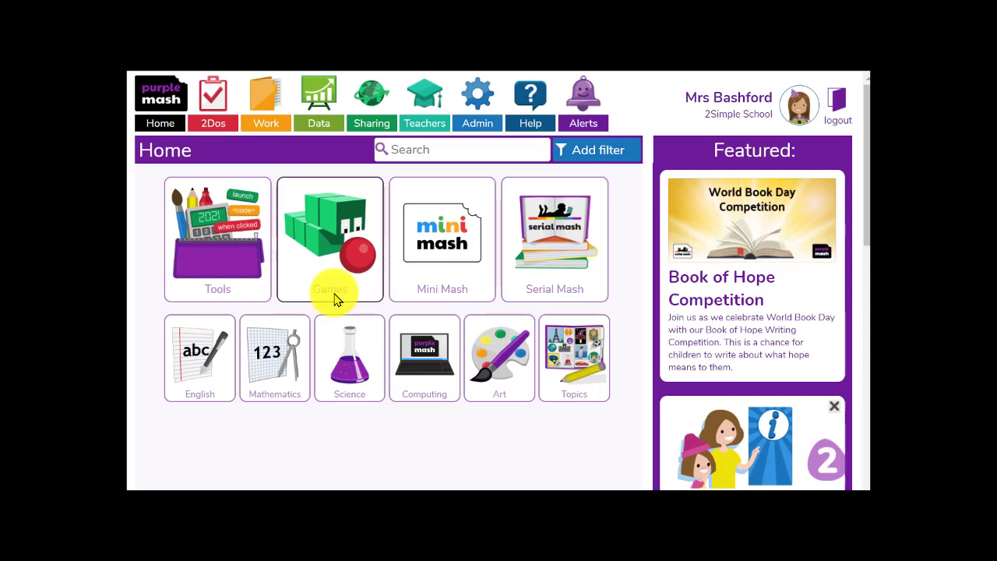
mouse_move(371, 93)
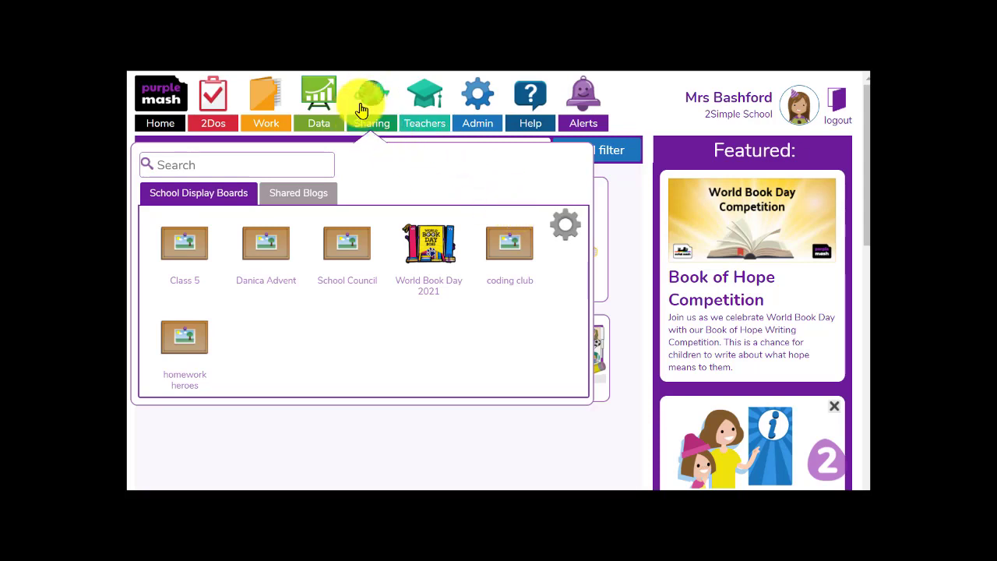
mouse_move(566, 234)
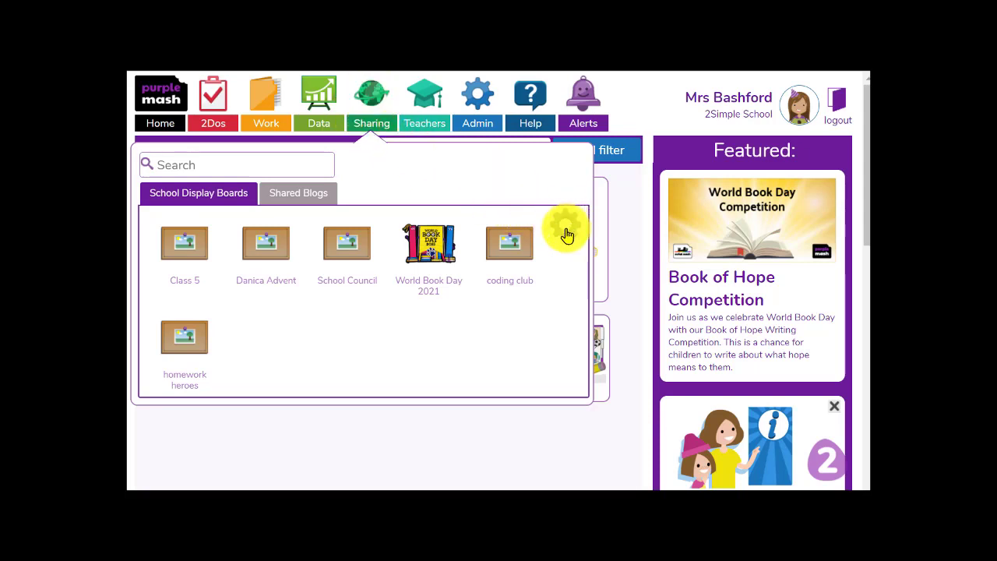
mouse_move(429, 246)
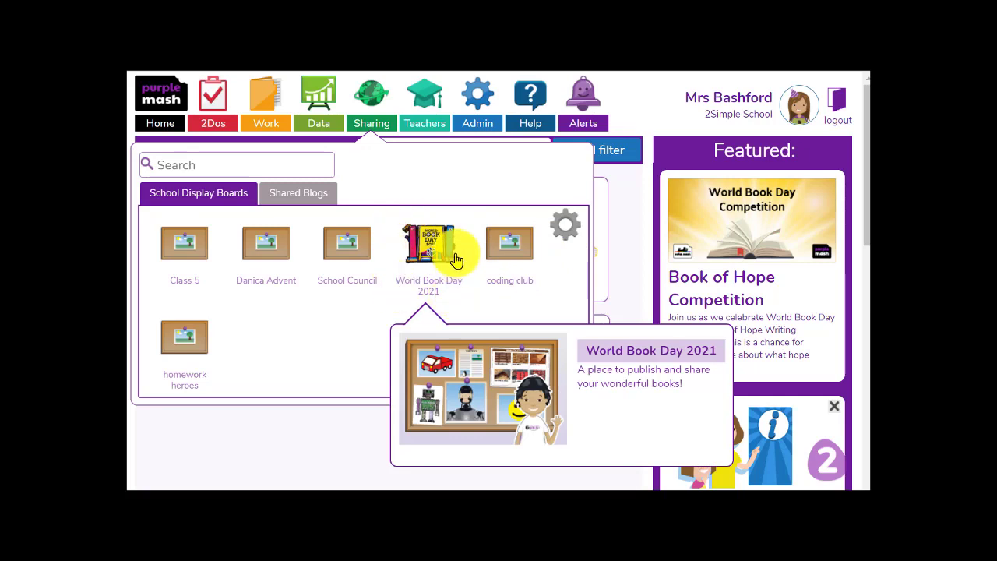
mouse_move(560, 194)
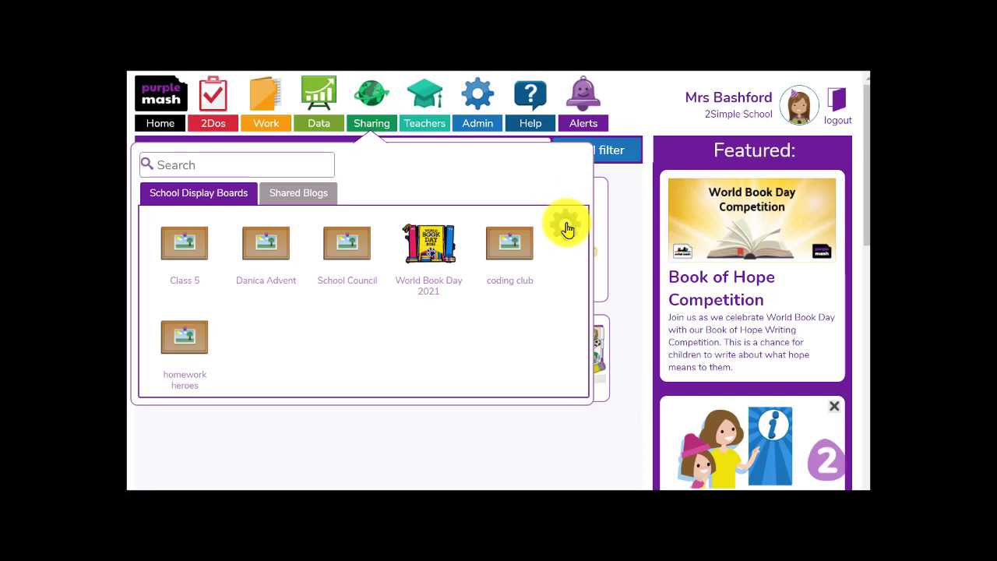
mouse_move(564, 231)
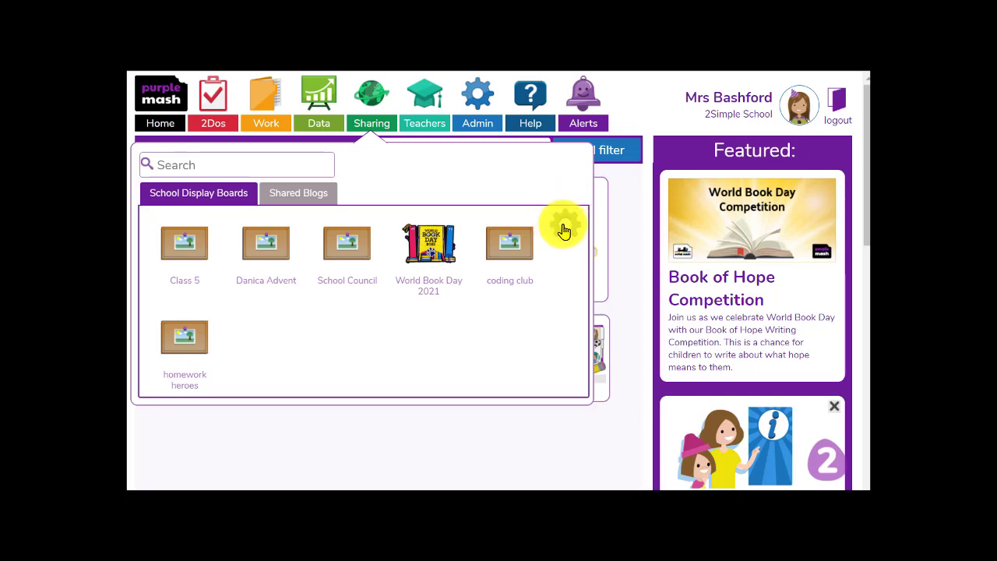
mouse_move(574, 230)
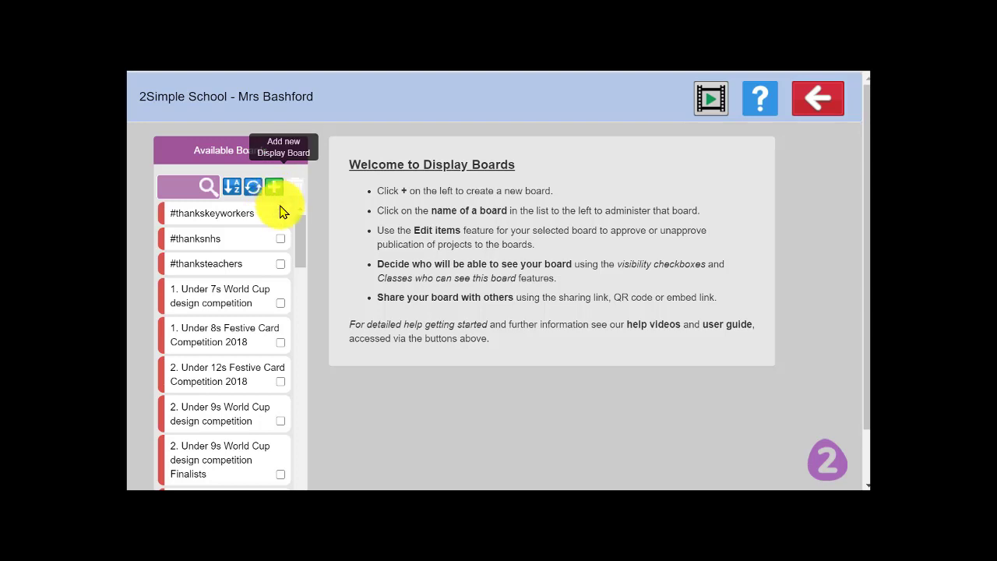
- Open the World Book Day 2021 board from the Available Boards list for administration
scroll(down, 3)
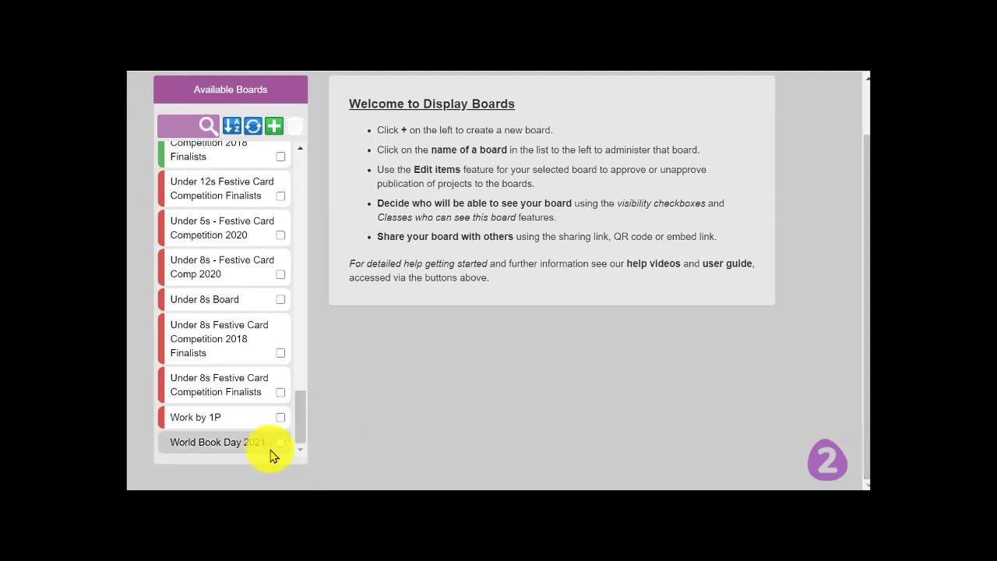
click(205, 442)
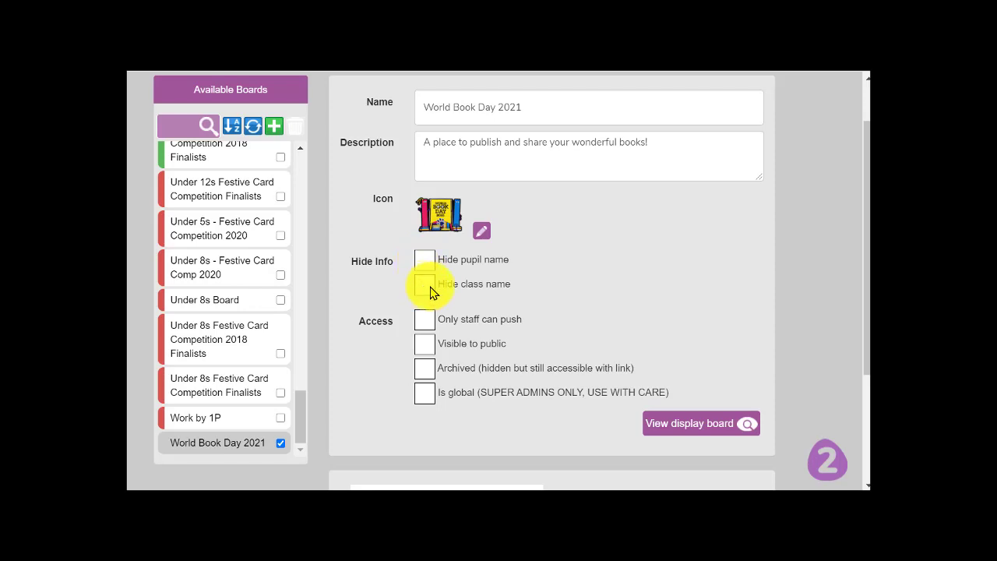
mouse_move(425, 321)
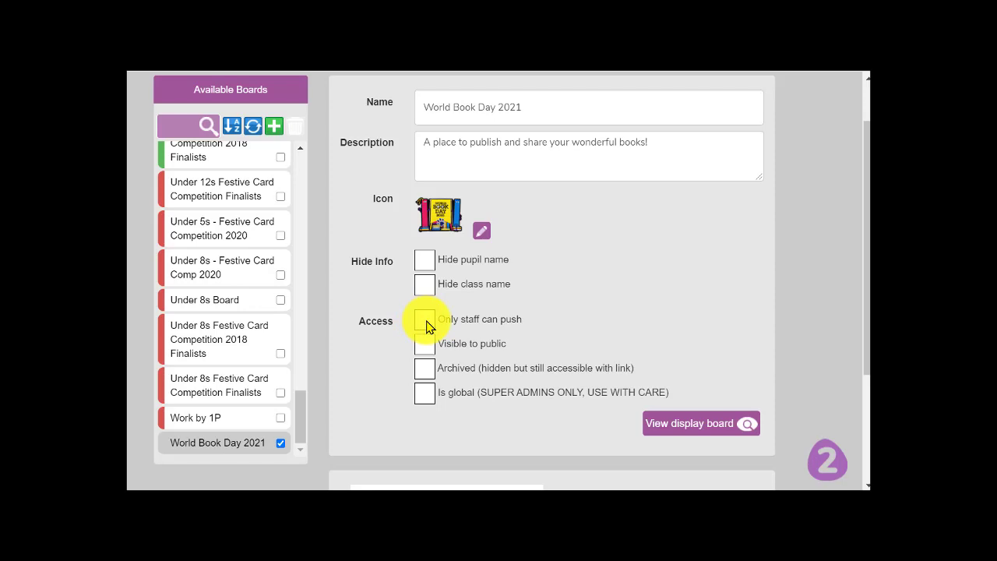
- Toggle Visible to public on and leave it switched off for the board
scroll(down, 3)
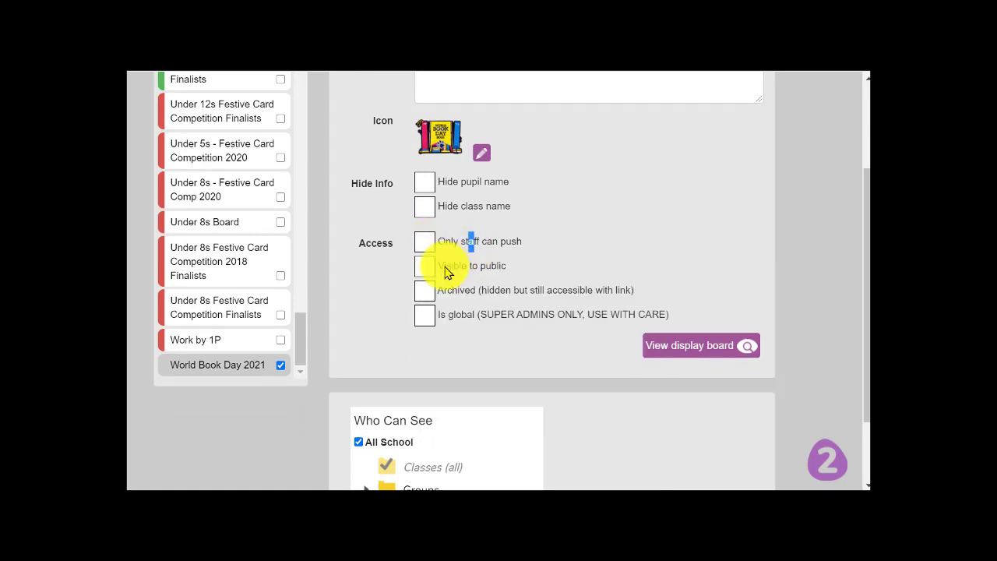
click(424, 268)
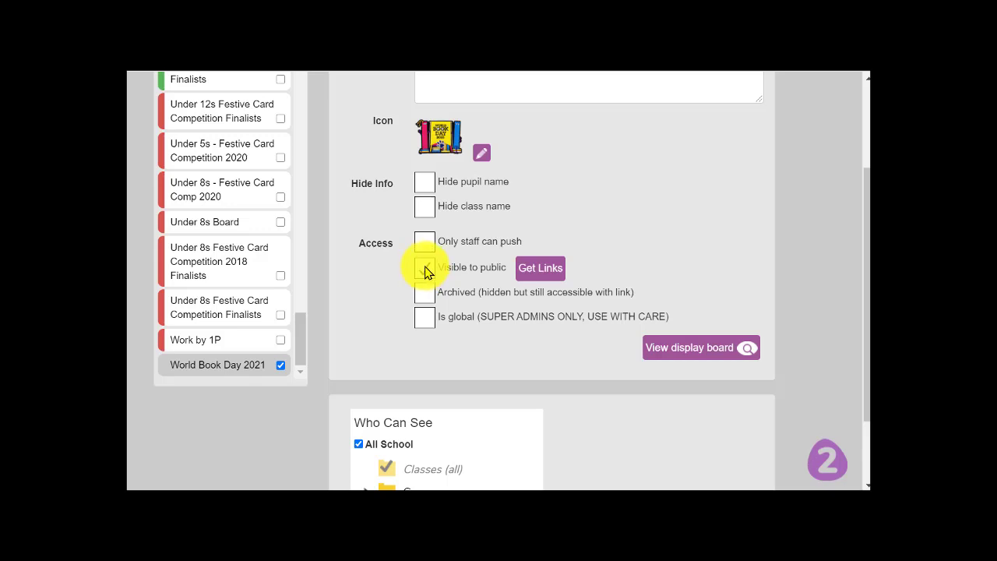
click(423, 268)
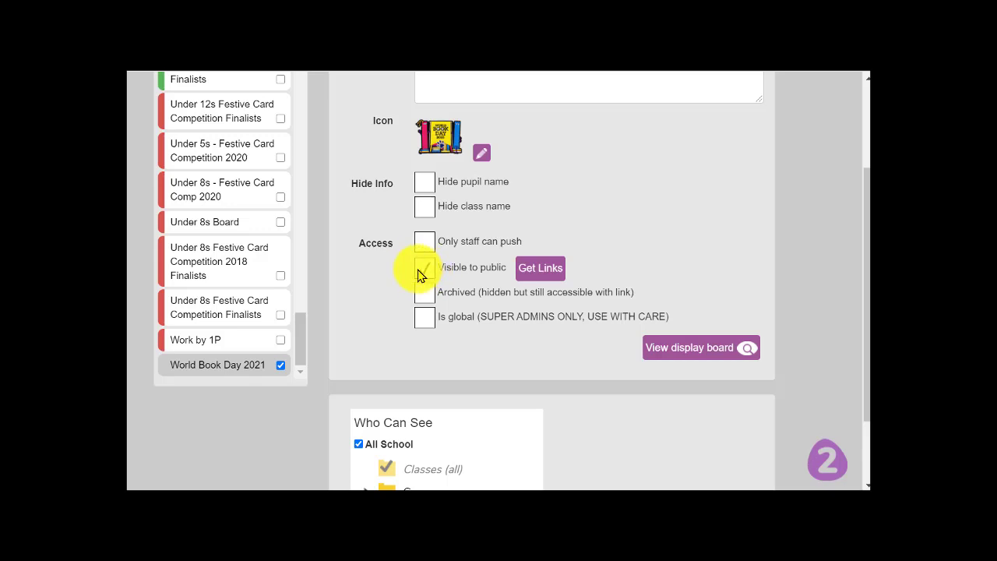
click(424, 268)
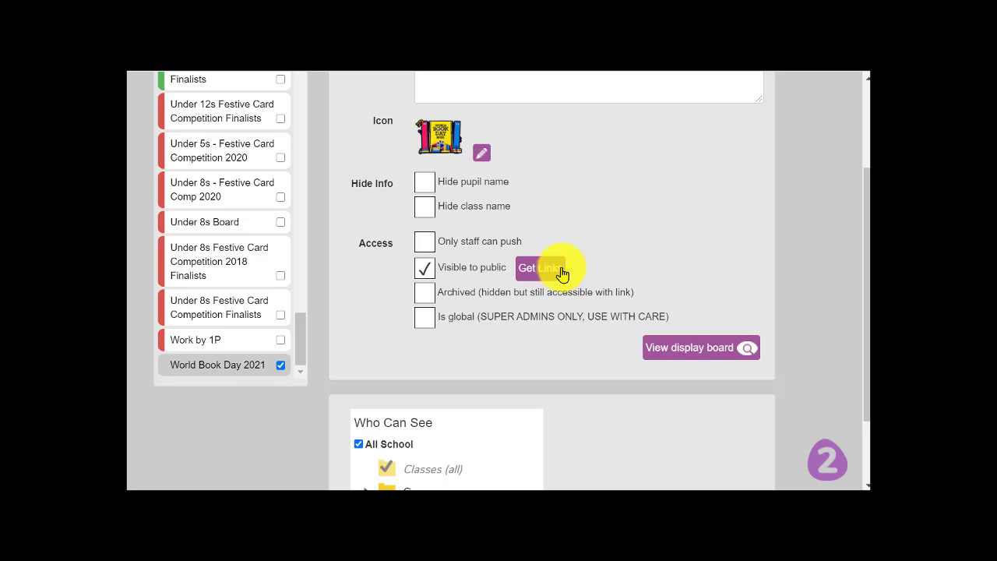
click(424, 268)
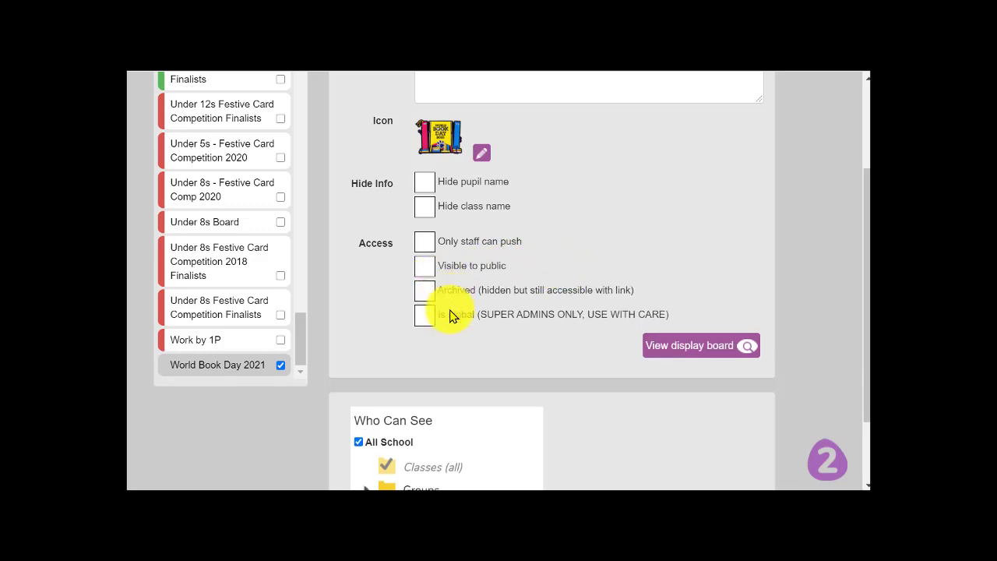
- Under Who Can See, untick All School and tick Class 1 instead
scroll(down, 3)
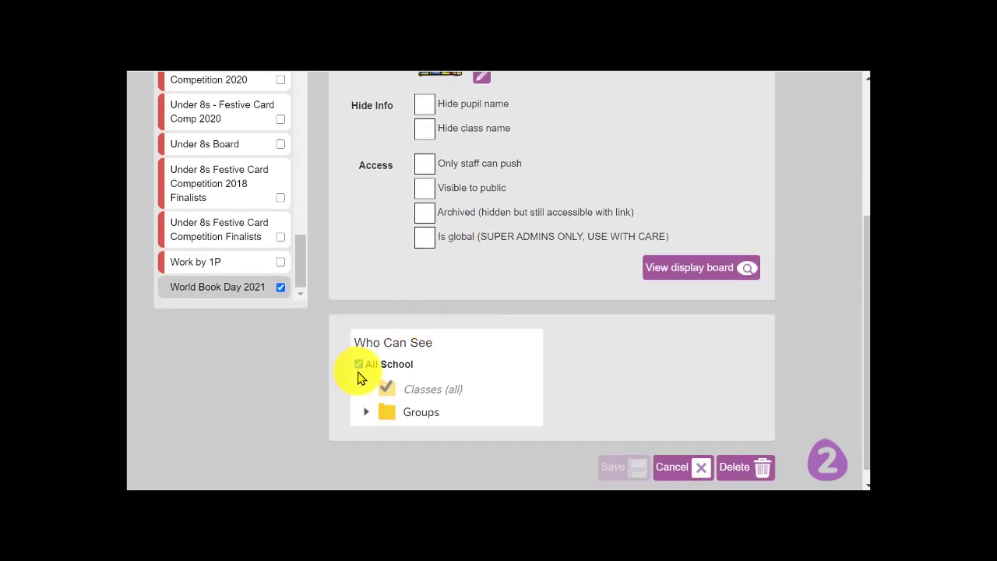
click(358, 364)
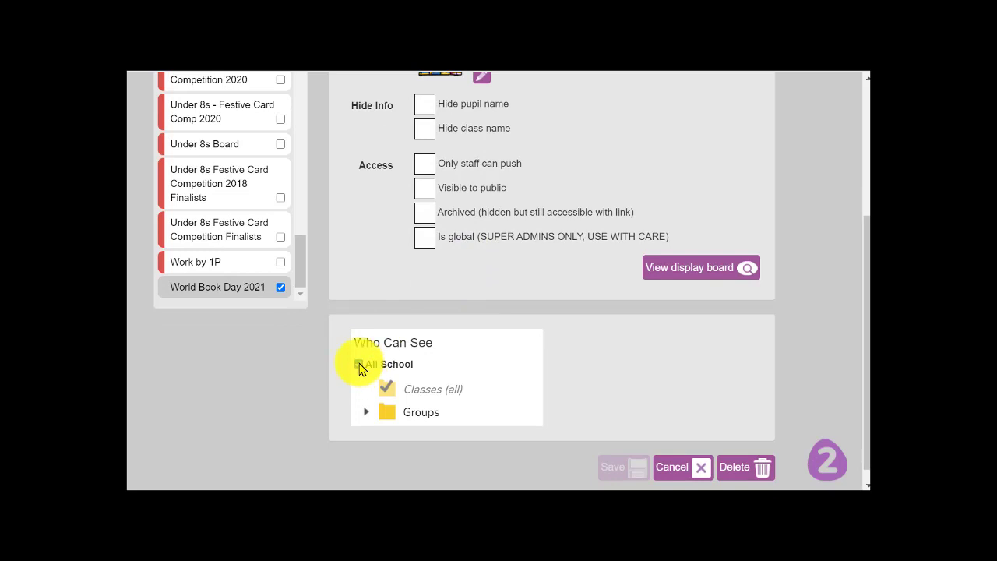
click(358, 364)
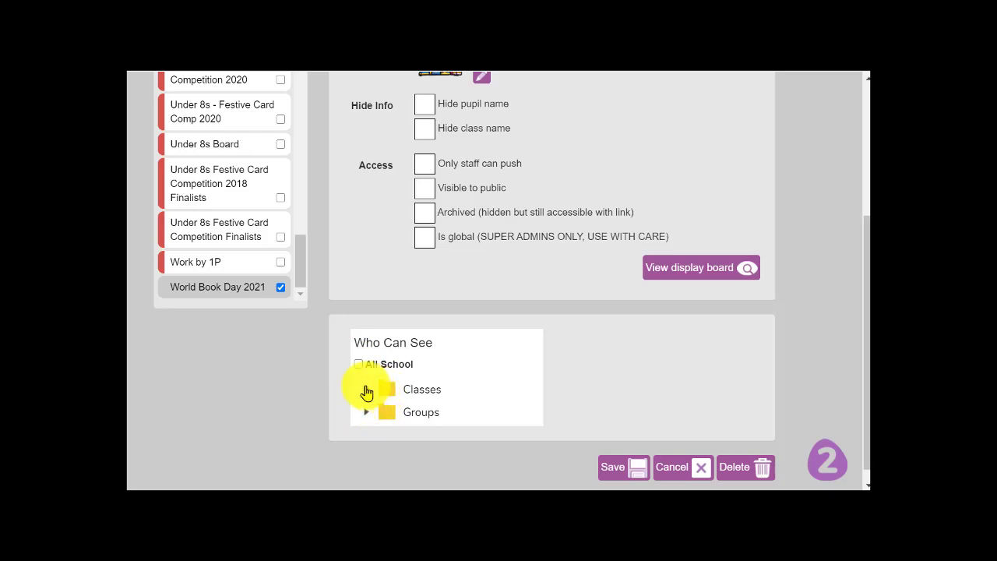
click(366, 389)
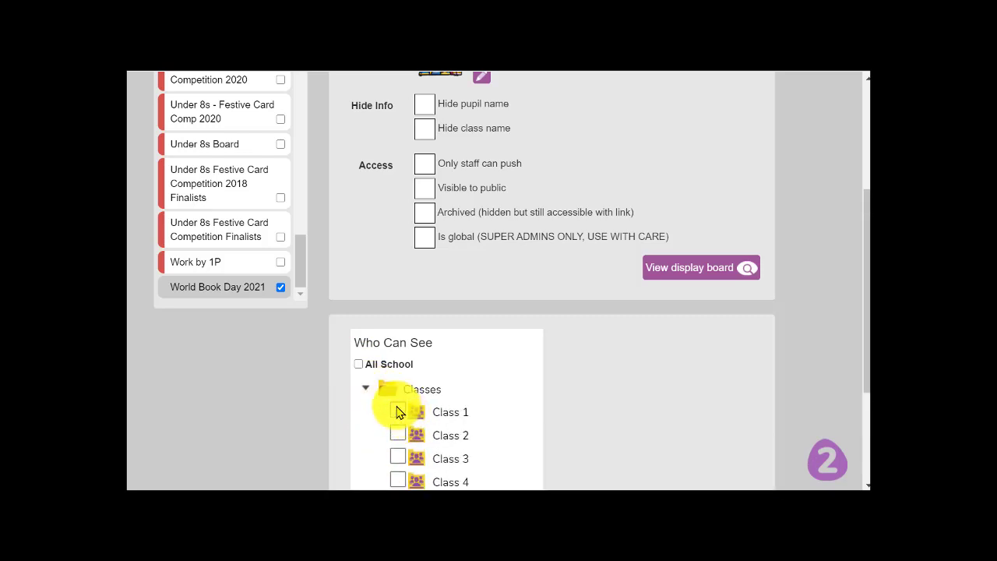
click(398, 411)
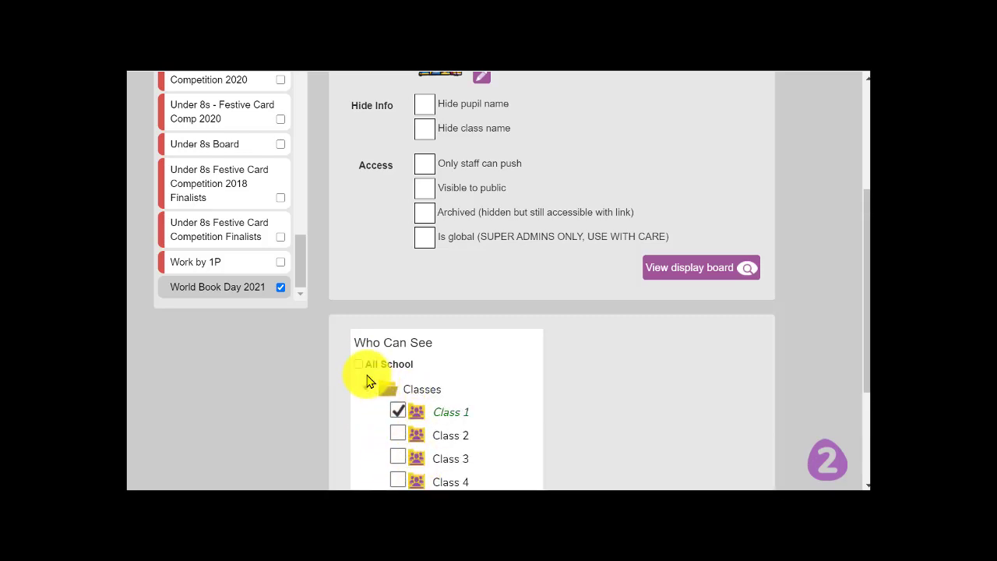
click(366, 389)
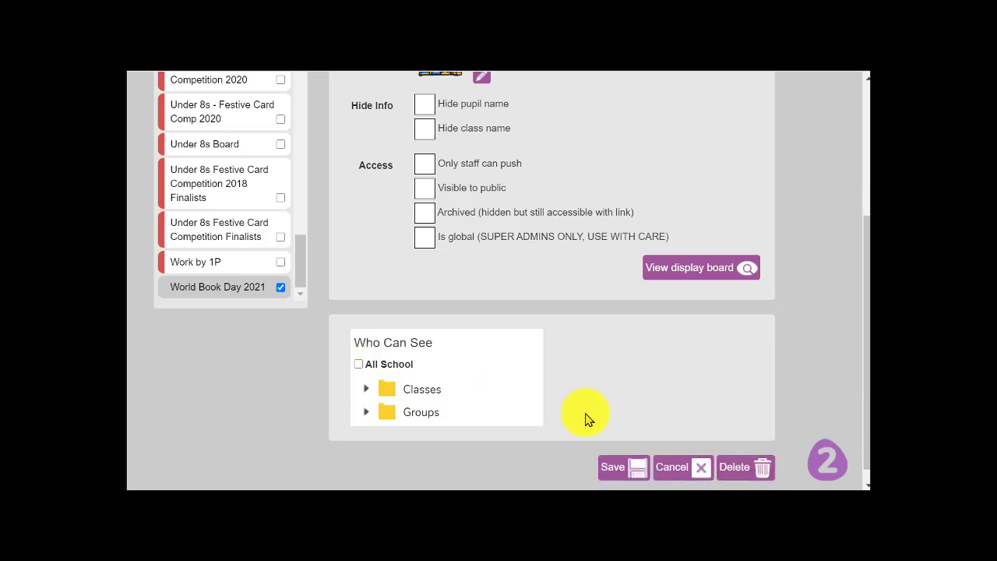
mouse_move(623, 467)
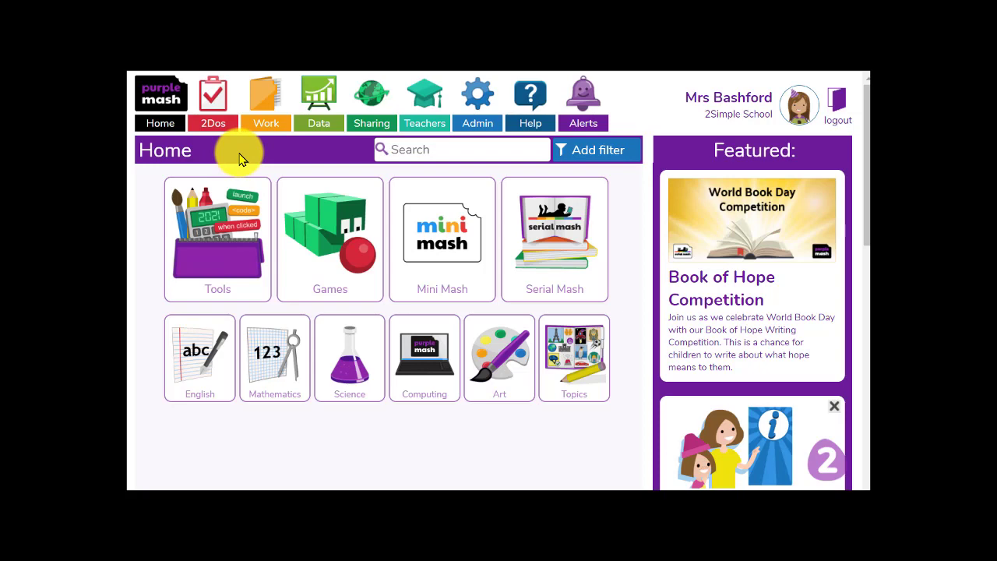
mouse_move(237, 137)
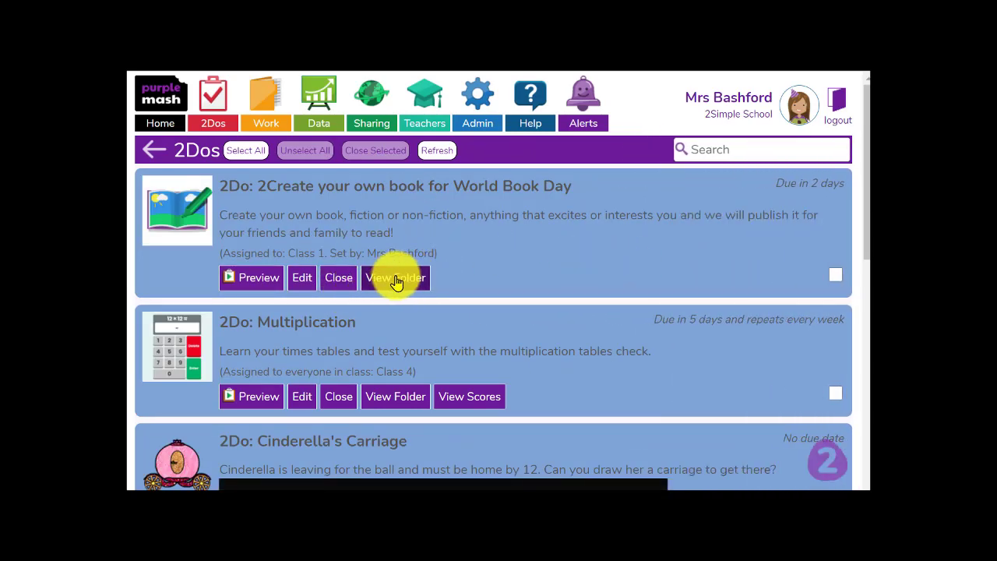
click(395, 277)
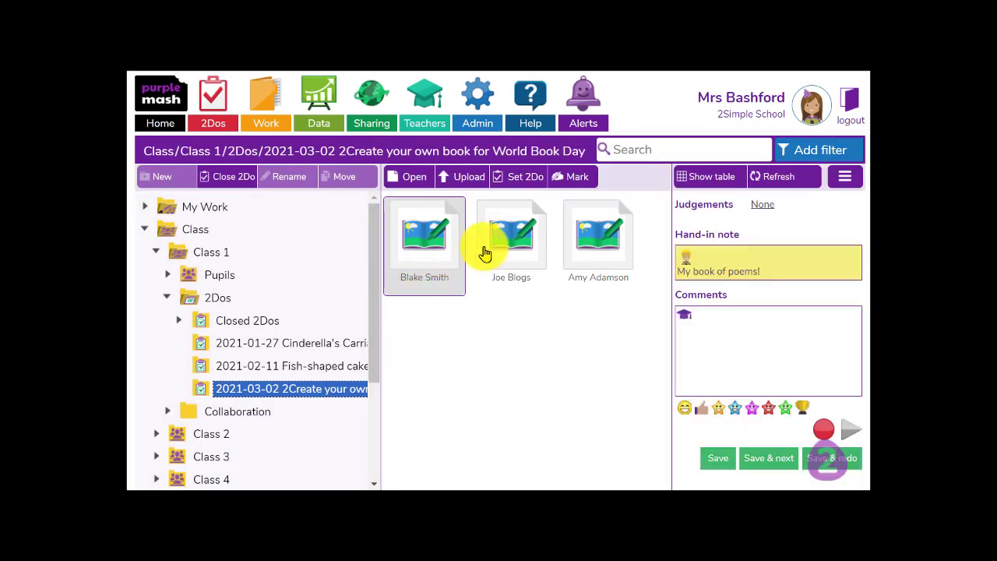
mouse_move(542, 249)
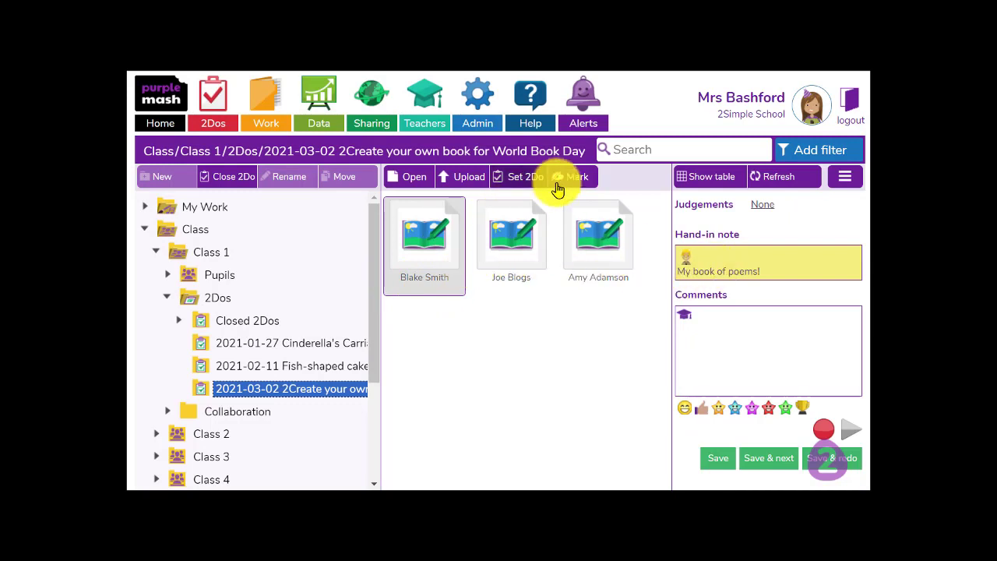
double_click(424, 233)
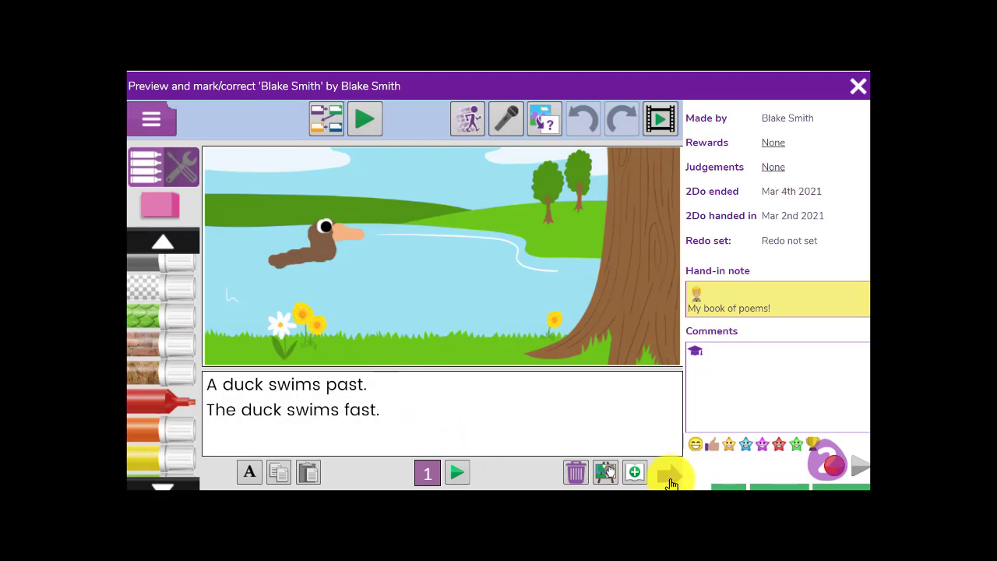
click(670, 473)
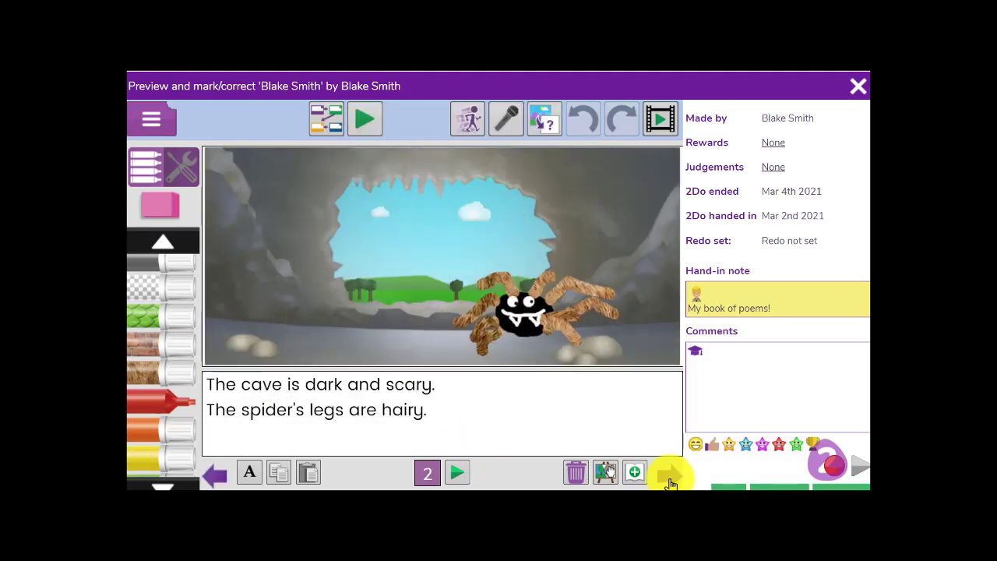
click(670, 473)
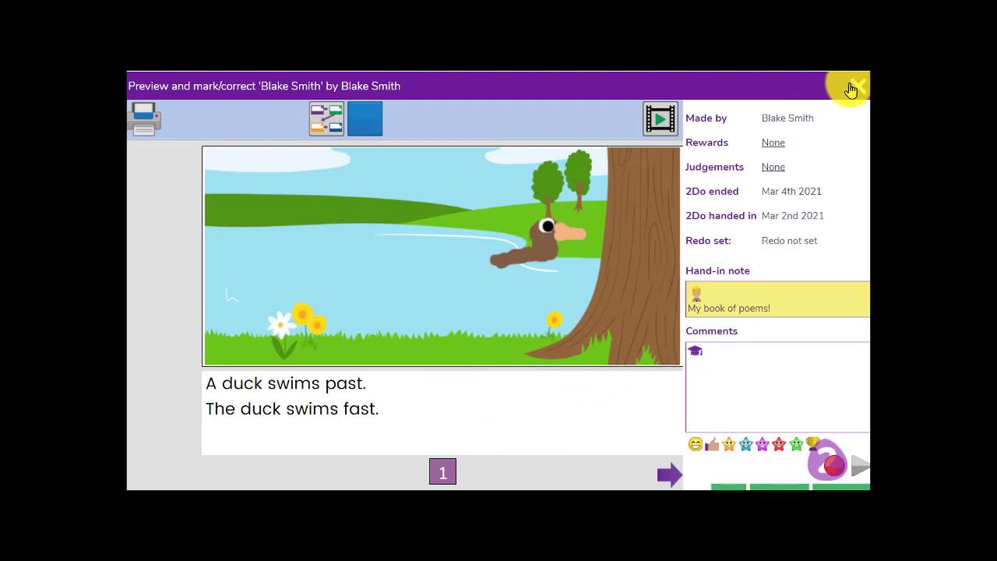
click(857, 87)
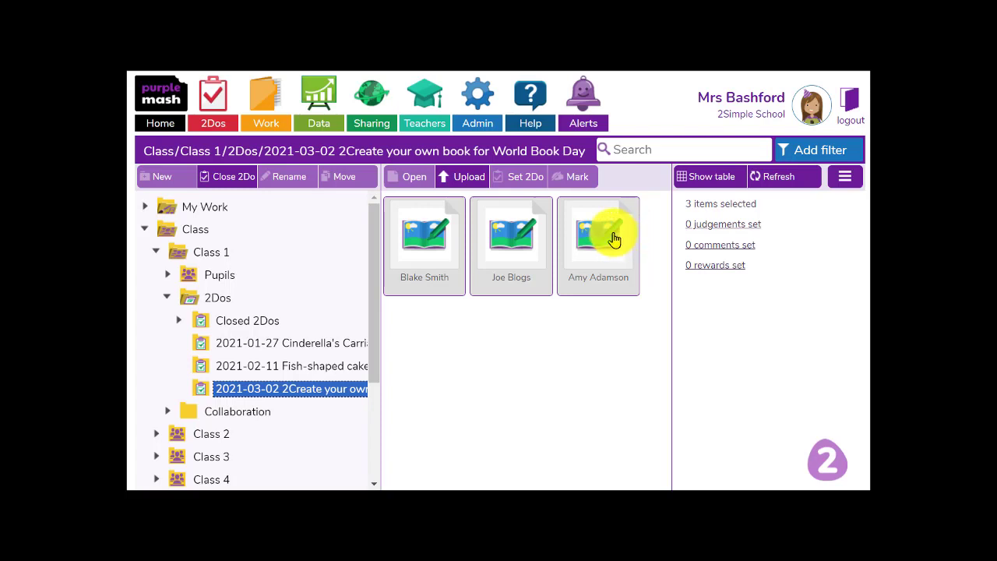
mouse_move(393, 215)
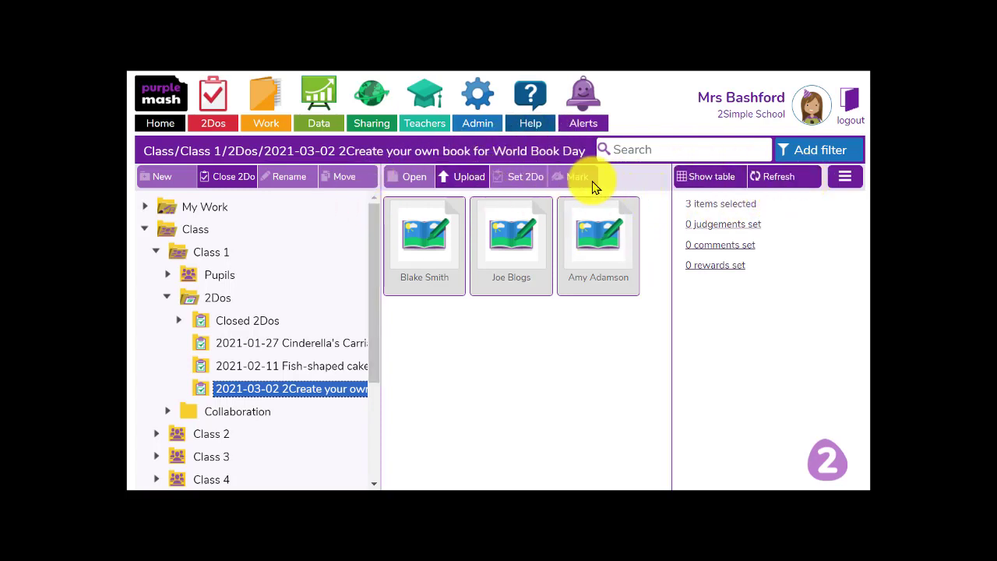
mouse_move(750, 176)
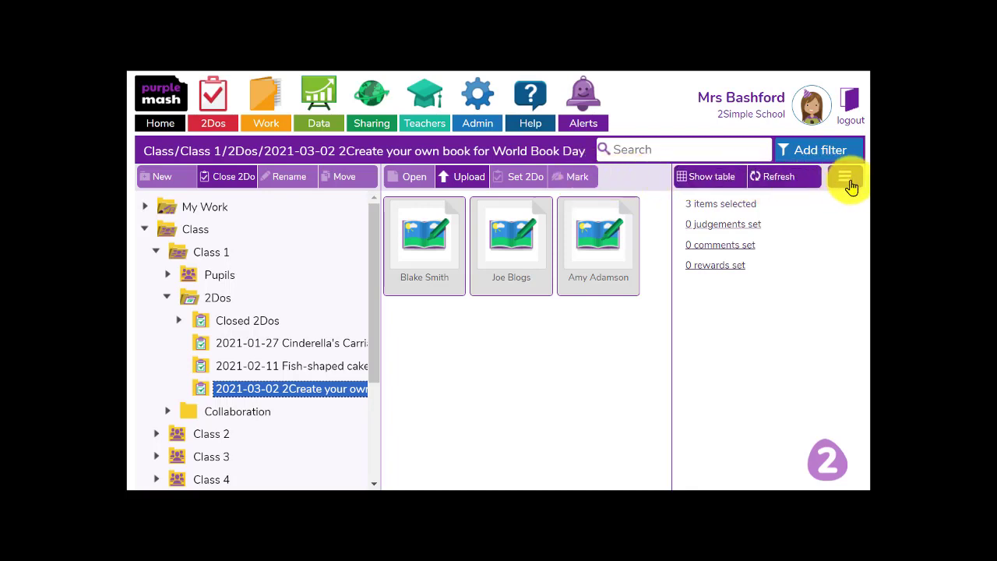
- Choose 2Displayboard from the actions menu for the three selected submissions
click(844, 176)
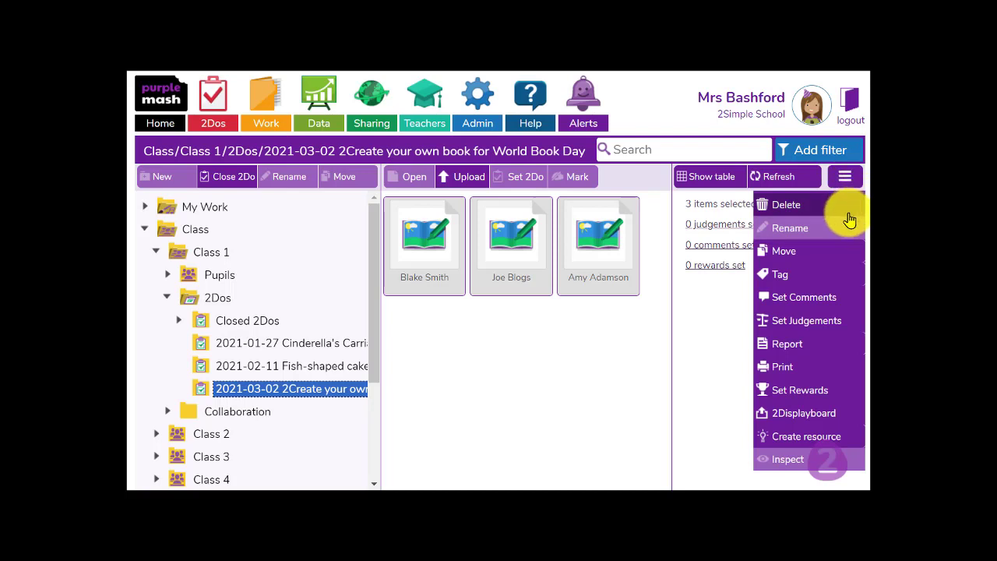
mouse_move(770, 424)
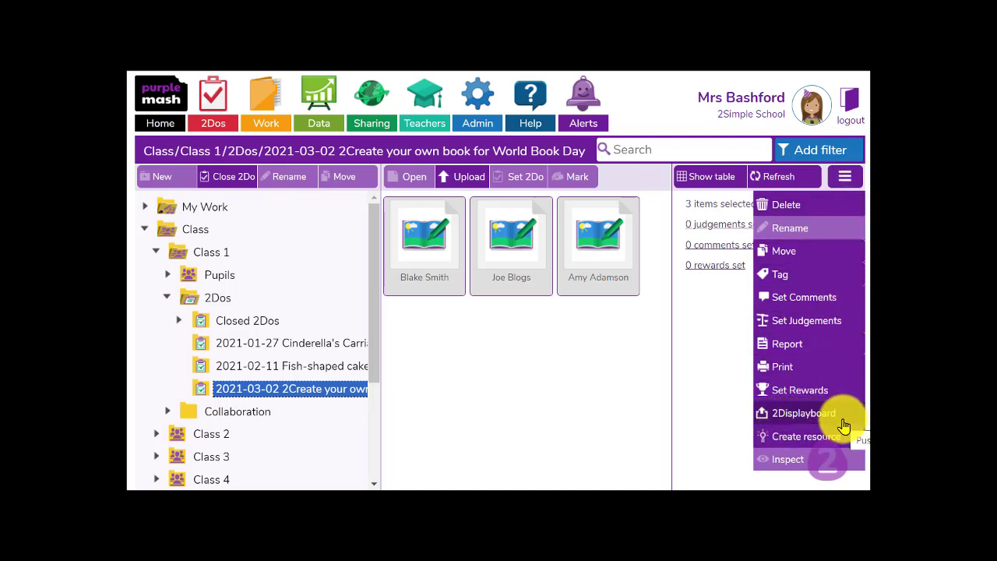
click(804, 413)
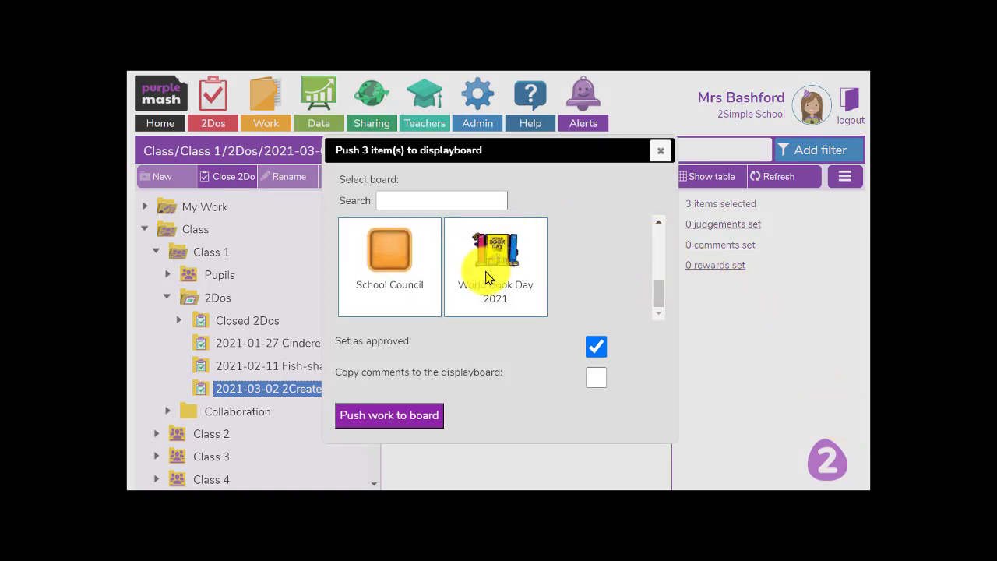
- Push the three books to World Book Day 2021 as approved work with comments copied
click(495, 257)
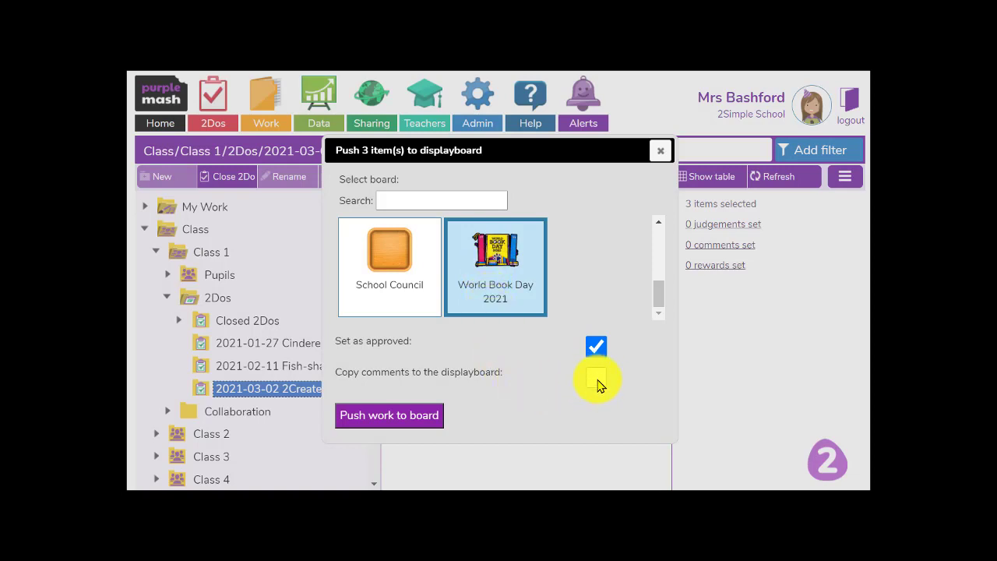
click(595, 380)
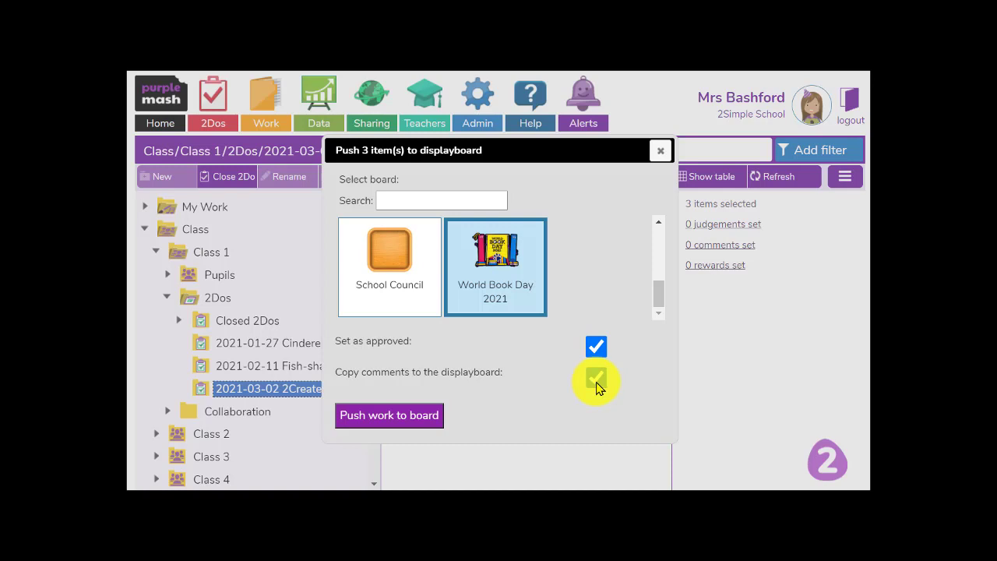
click(595, 379)
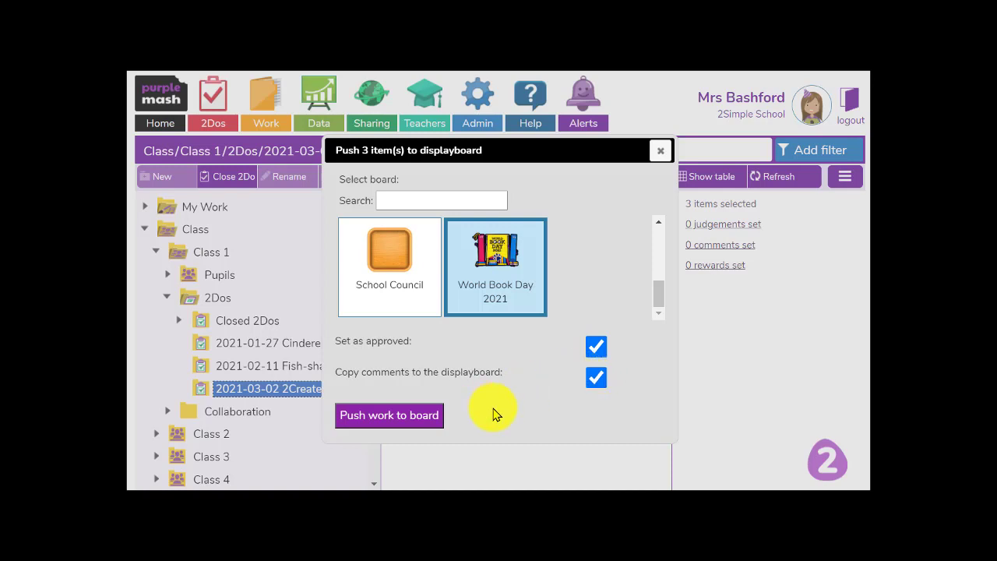
mouse_move(459, 343)
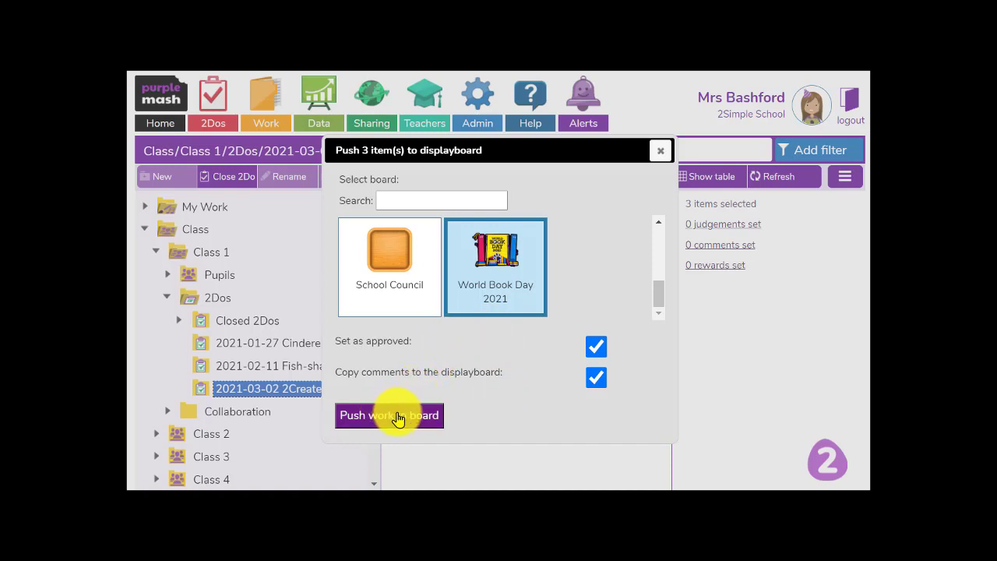
click(389, 414)
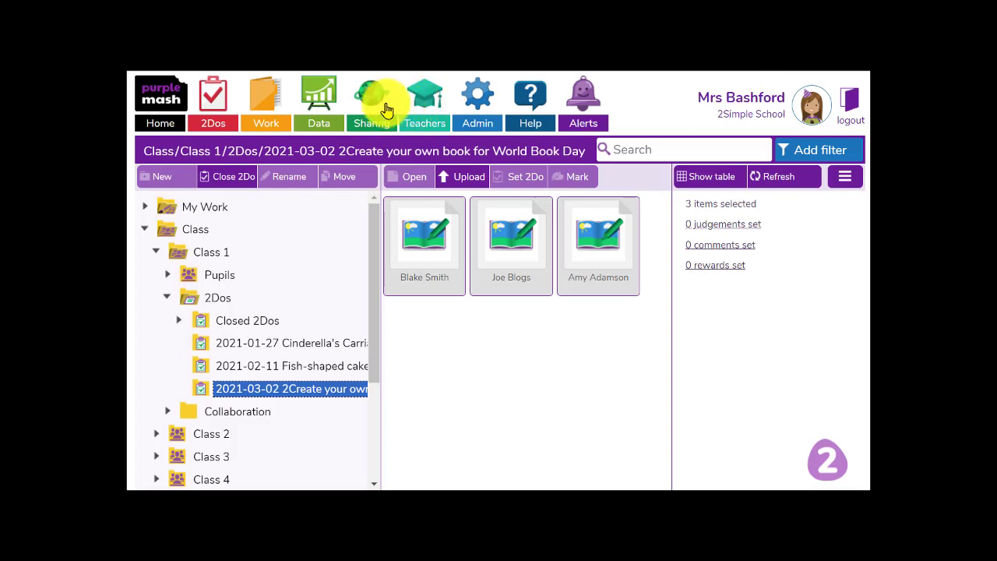
- Go to Sharing to reach the display boards holding World Book Day 2021
click(370, 93)
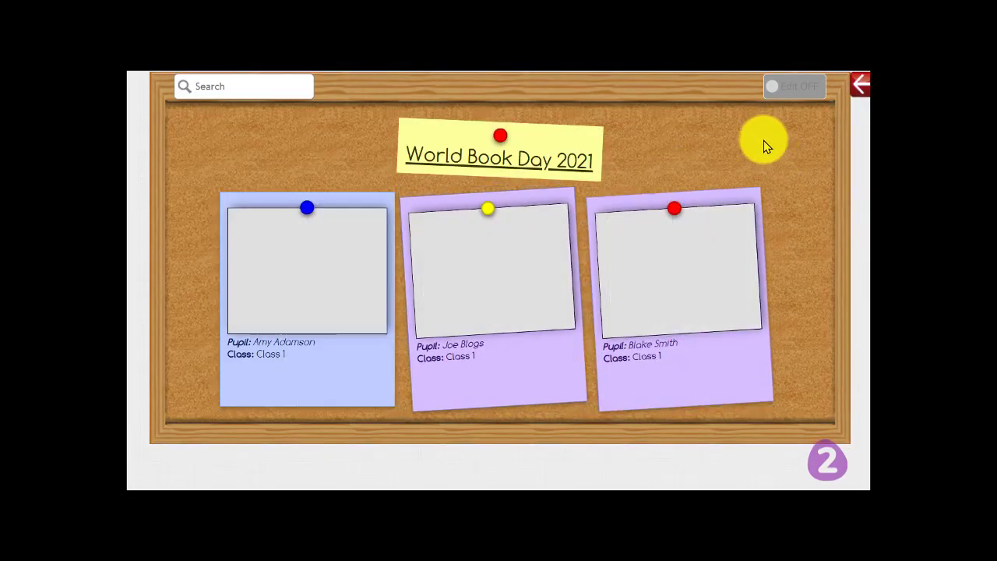
mouse_move(800, 165)
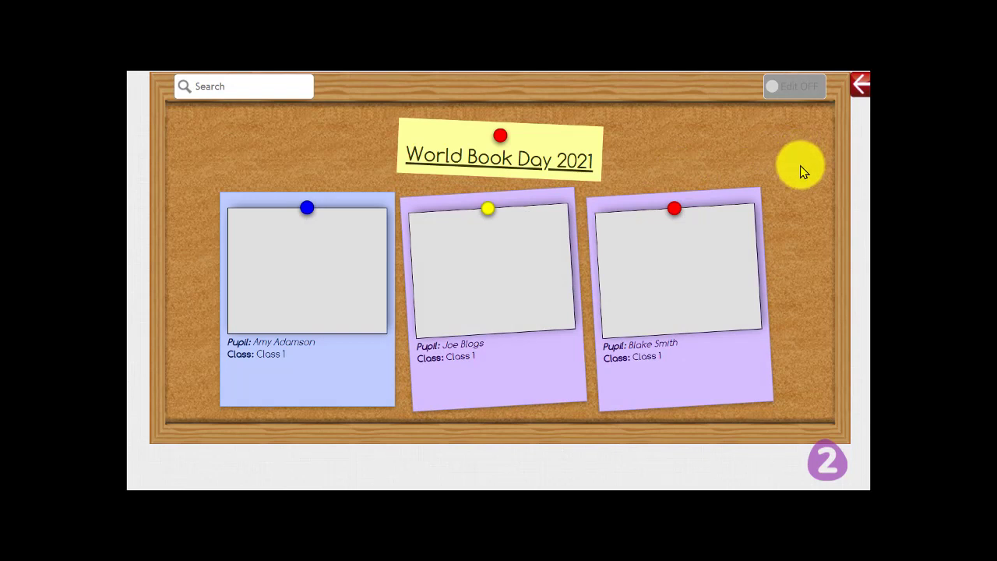
mouse_move(740, 117)
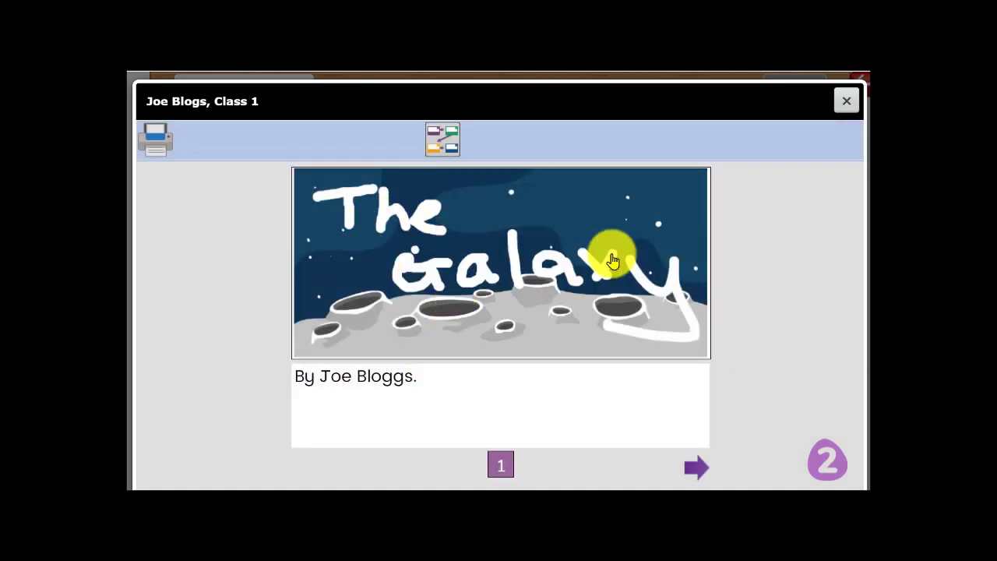
mouse_move(695, 466)
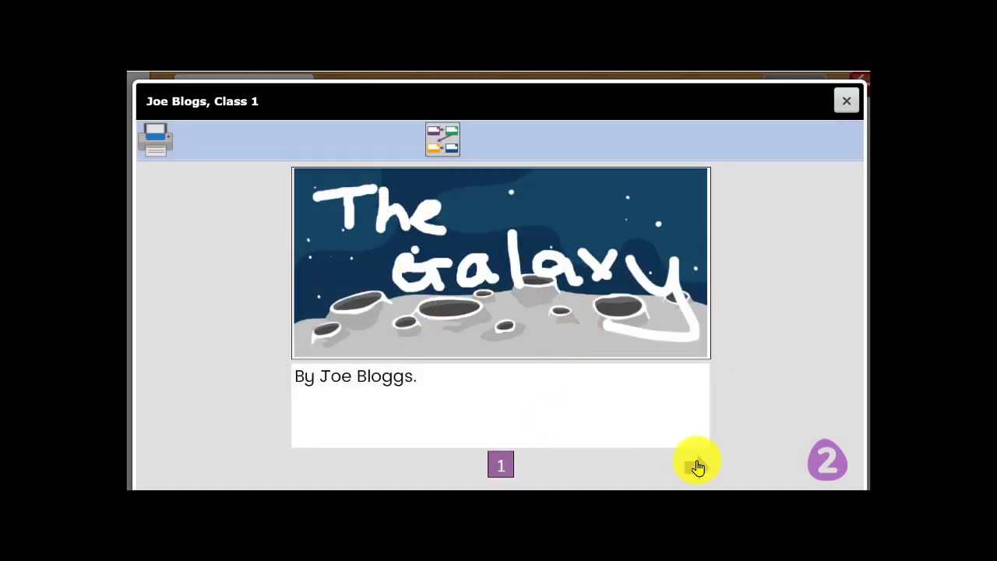
- Read Joe Blogs' The Galaxy, follow the Earth link, return, view the page map, then close it
click(698, 464)
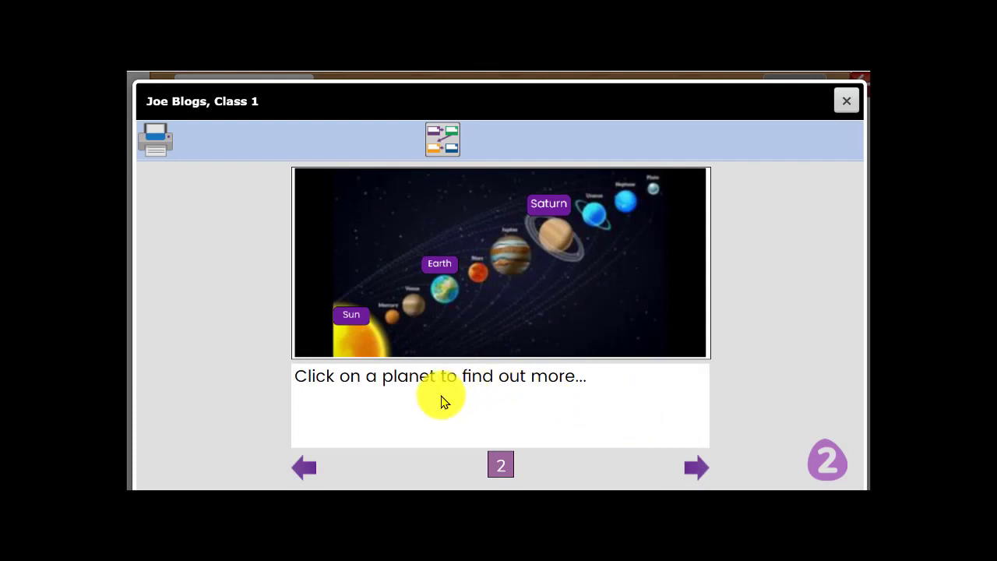
mouse_move(450, 370)
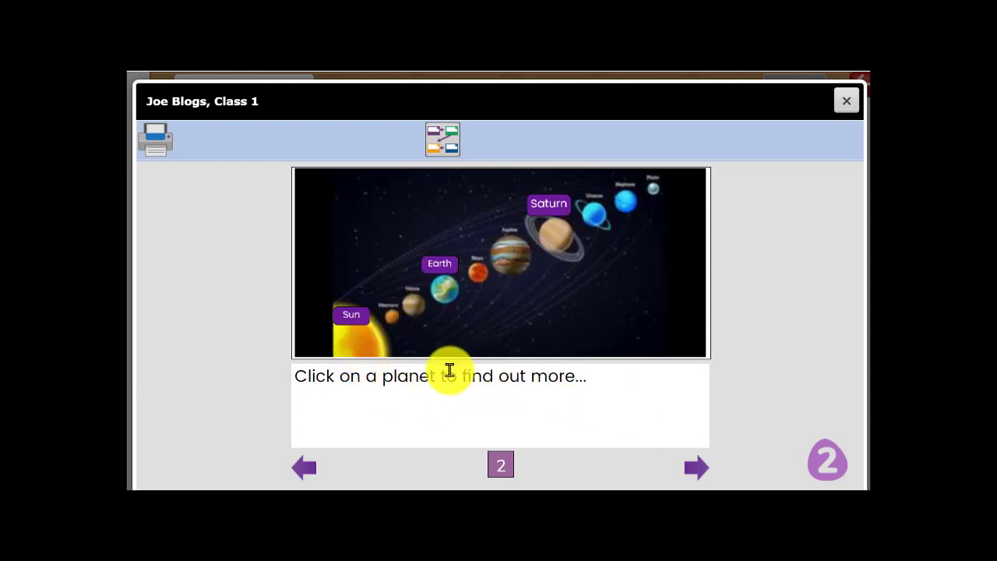
mouse_move(483, 375)
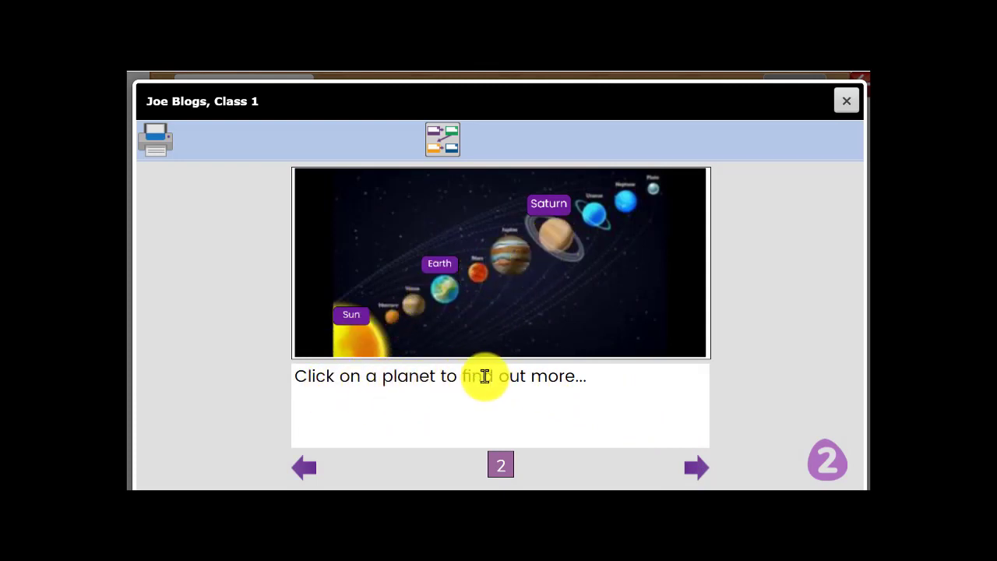
mouse_move(436, 268)
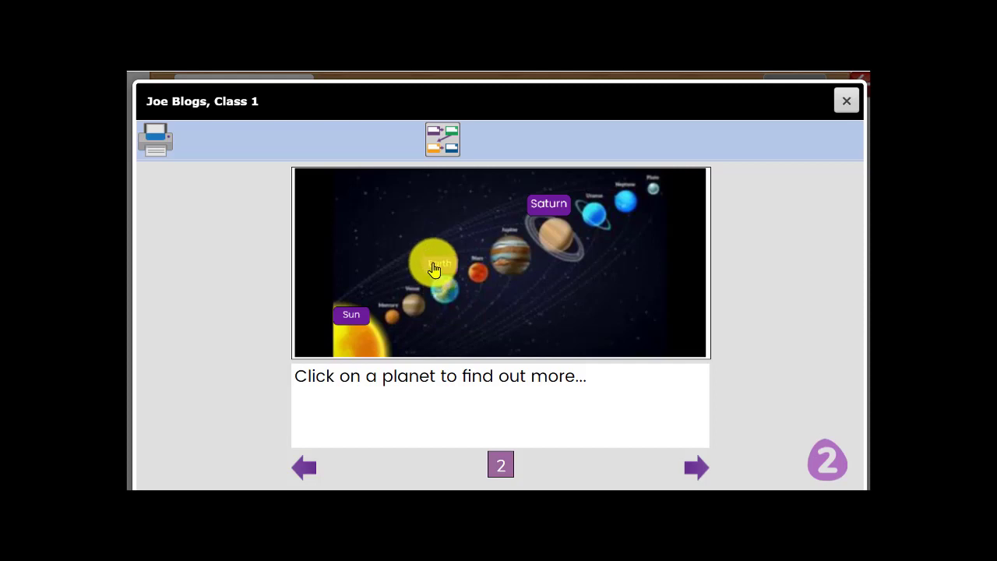
click(434, 268)
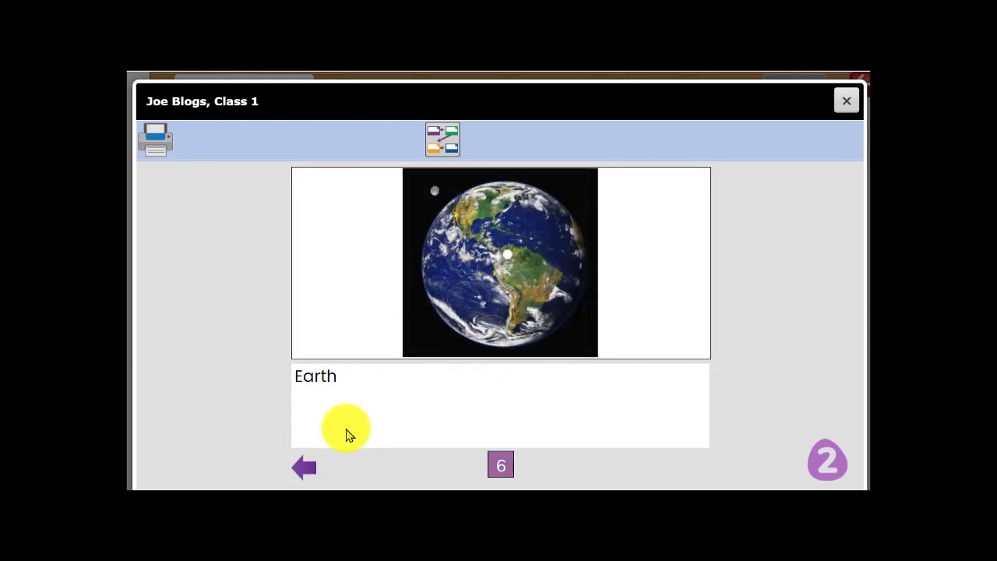
click(302, 465)
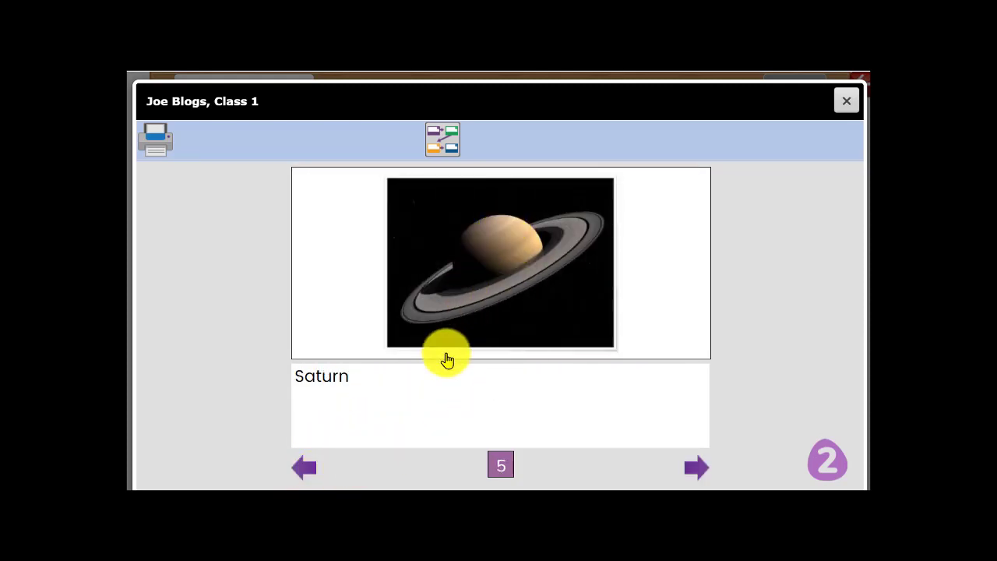
click(442, 138)
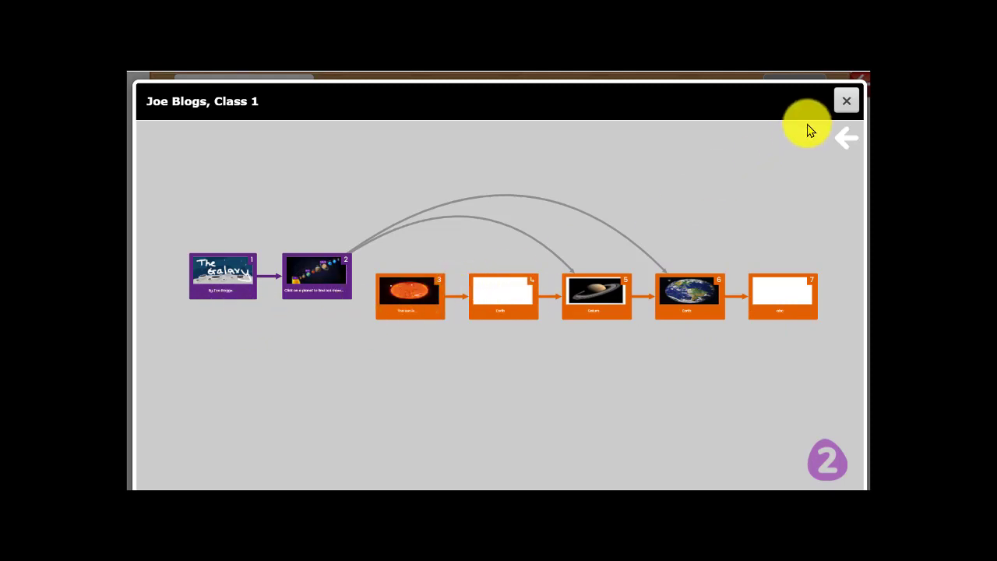
click(847, 99)
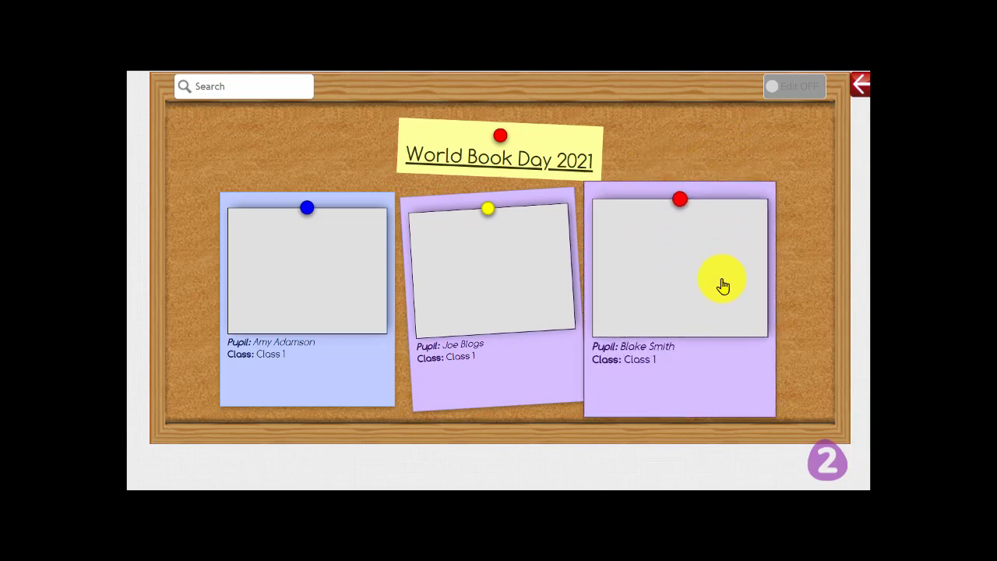
- Open the third pupil's pinned note on the World Book Day 2021 board
click(679, 268)
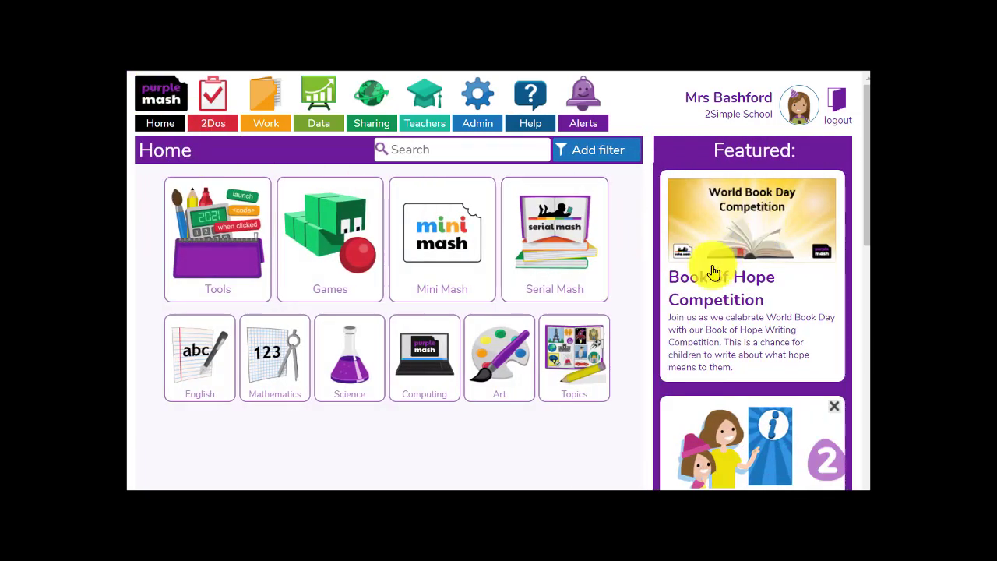
mouse_move(810, 296)
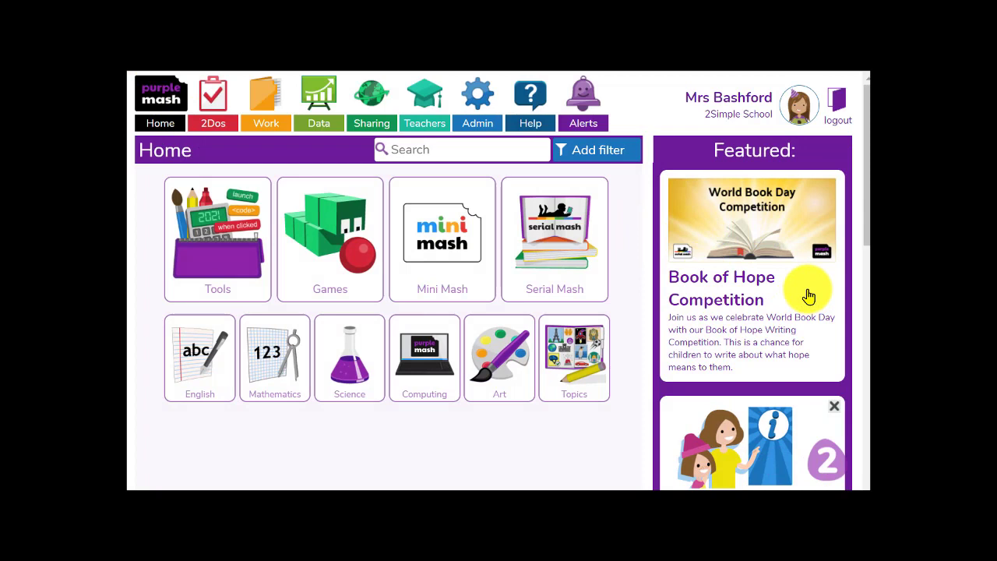
mouse_move(813, 283)
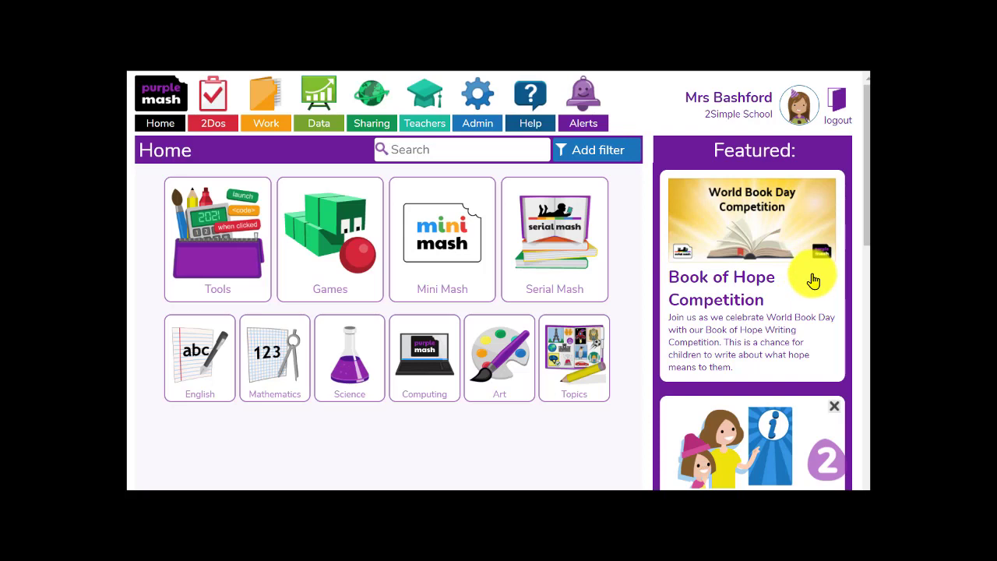
mouse_move(762, 234)
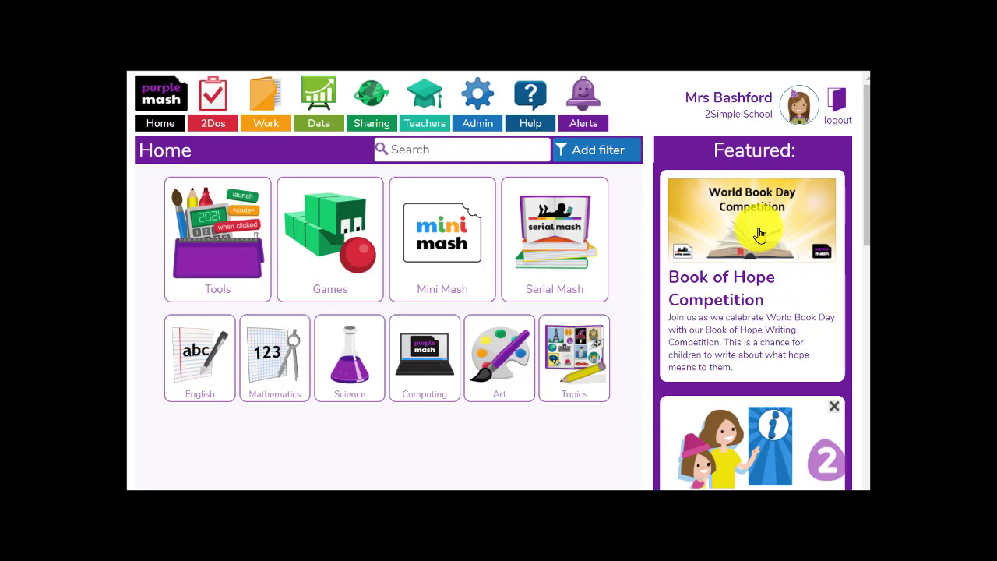
- Open the Book of Hope Competition feature from Home and scroll its details
click(751, 220)
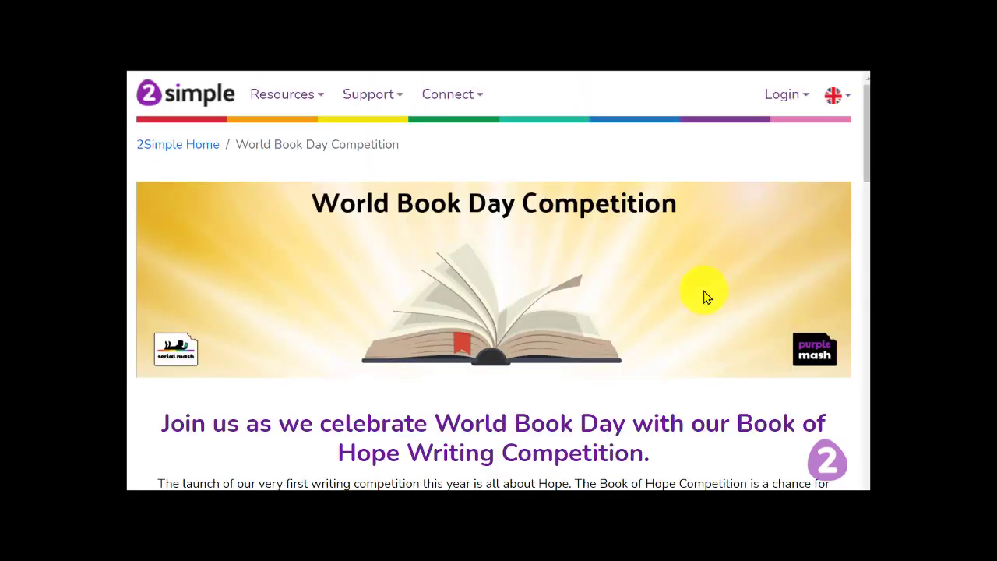
scroll(down, 3)
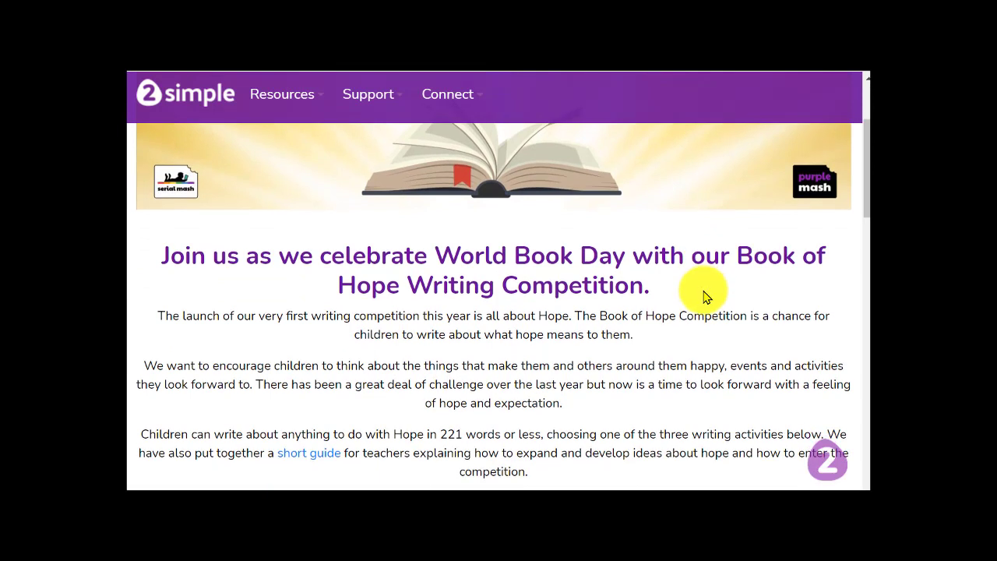
mouse_move(711, 282)
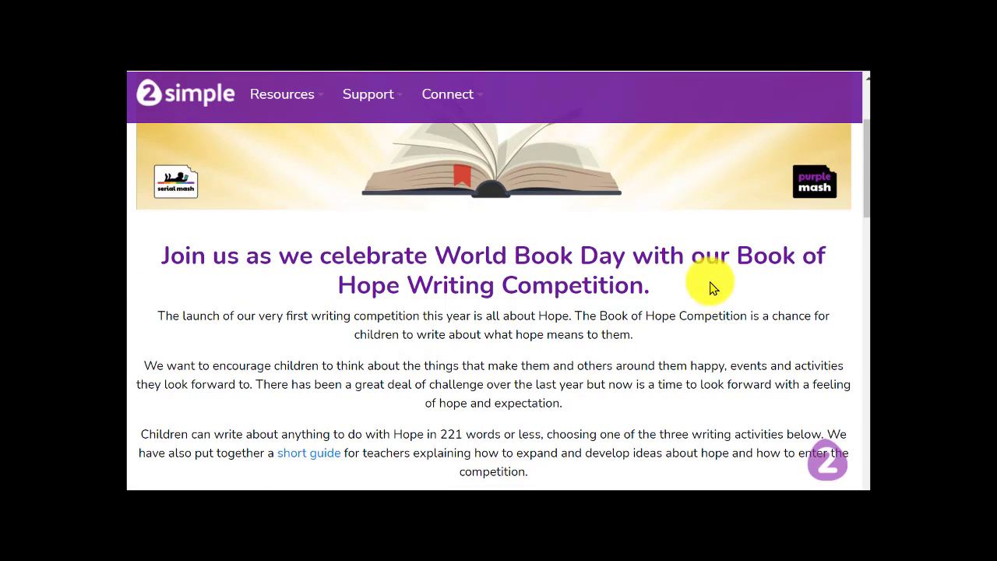